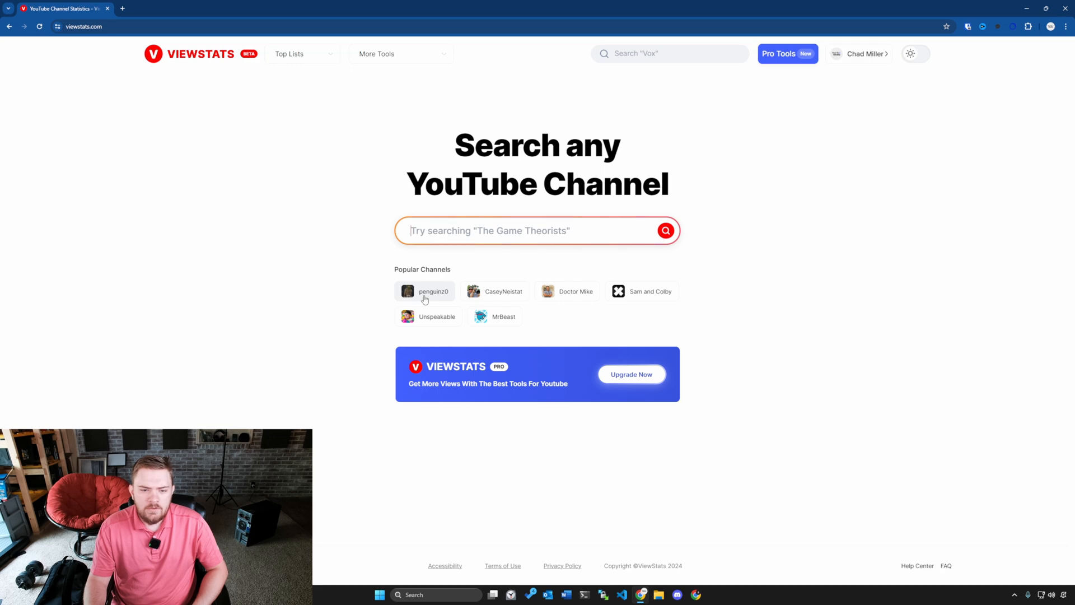
Open the penguinz0 channel analytics from Popular Channels on the home page.
left_click(423, 291)
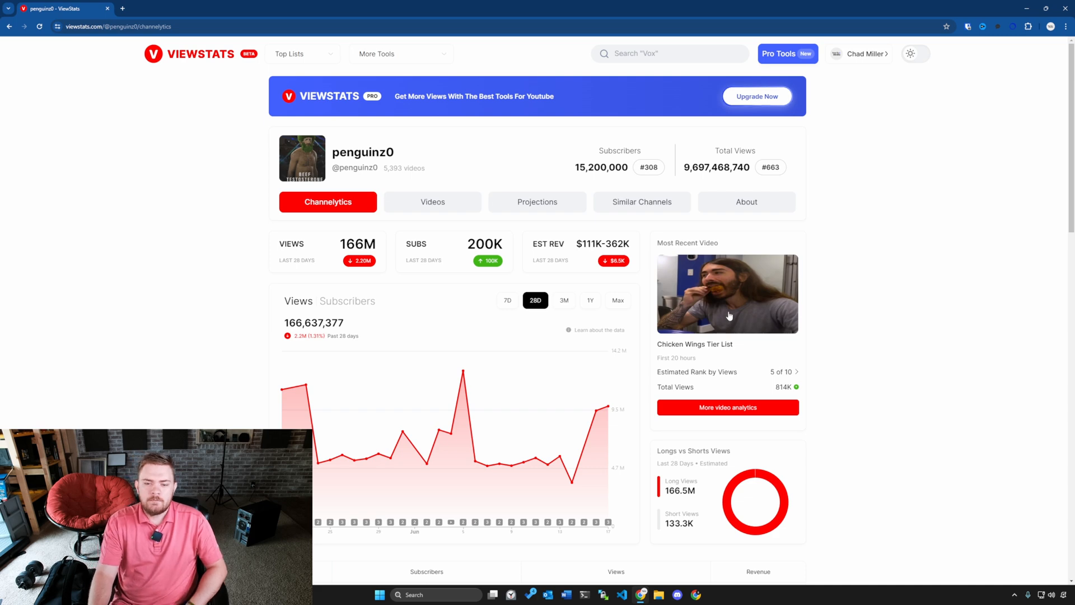
mouse_move(412, 159)
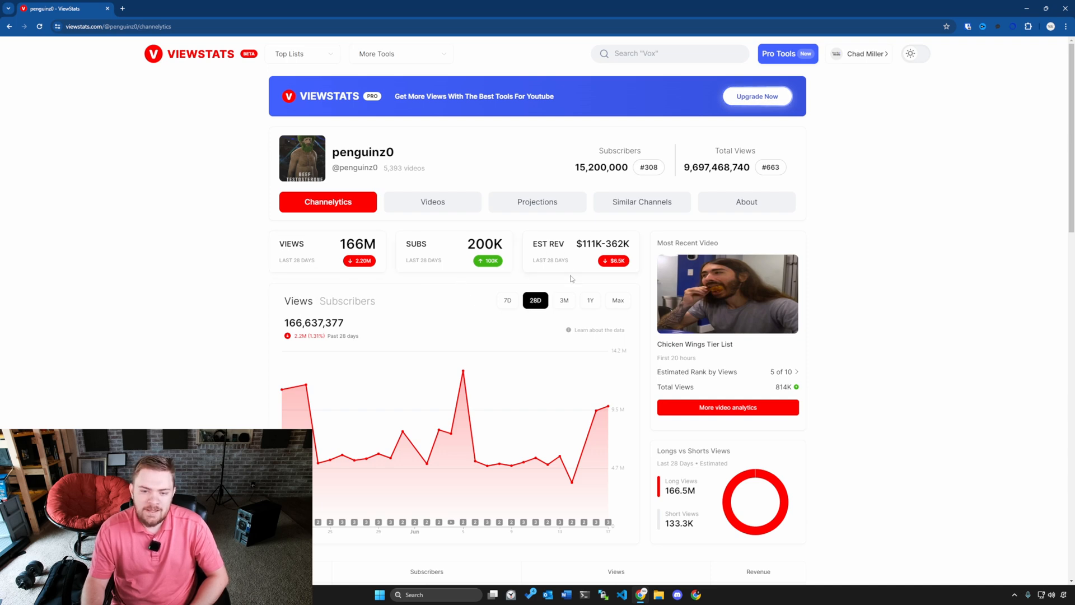
mouse_move(613, 261)
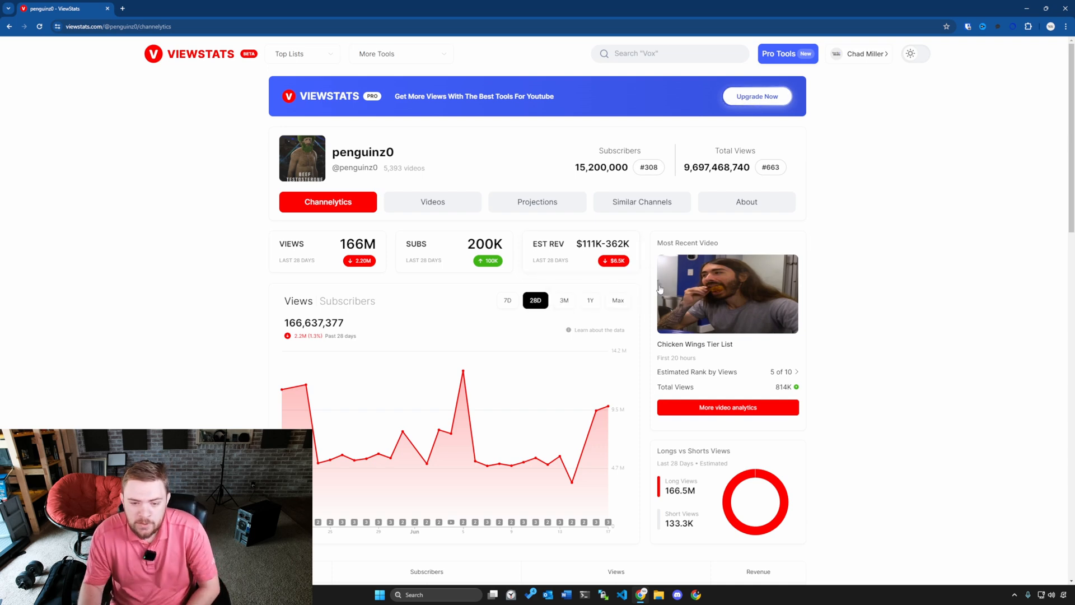
scroll("down", 3)
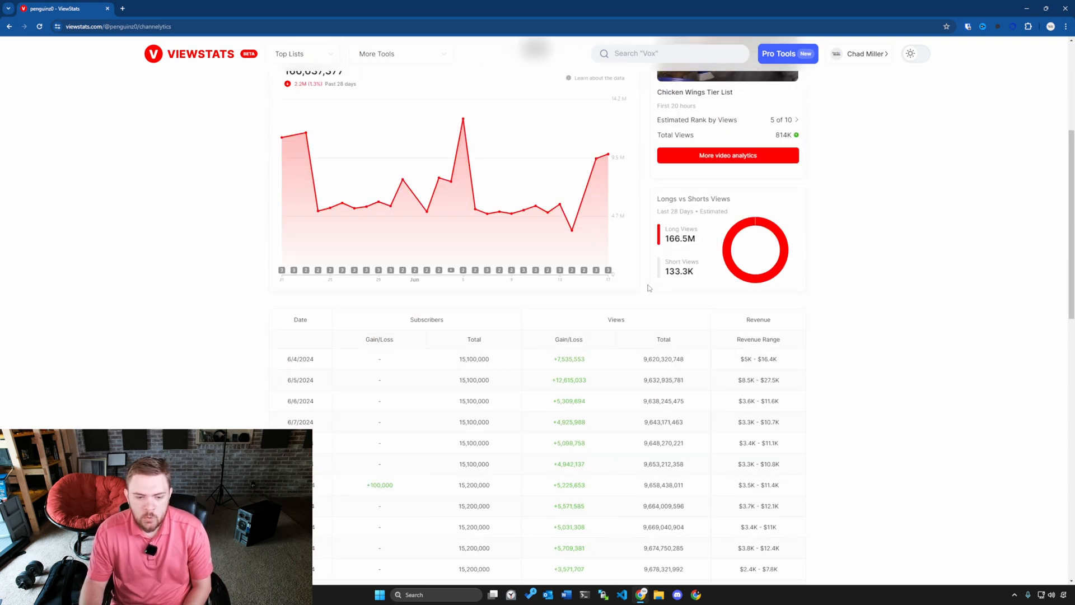
scroll("down", 3)
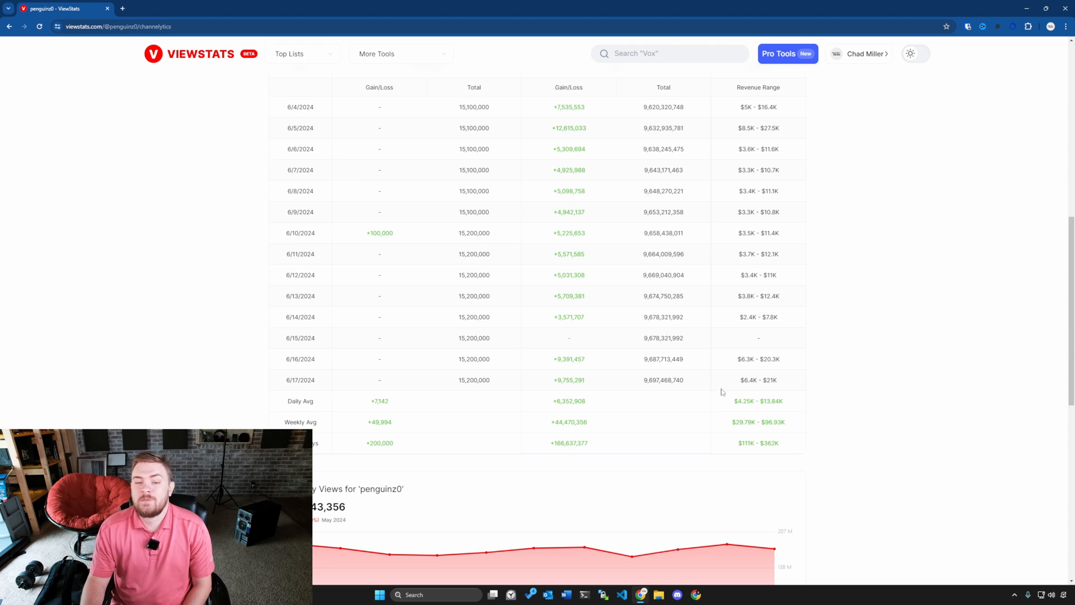
mouse_move(779, 341)
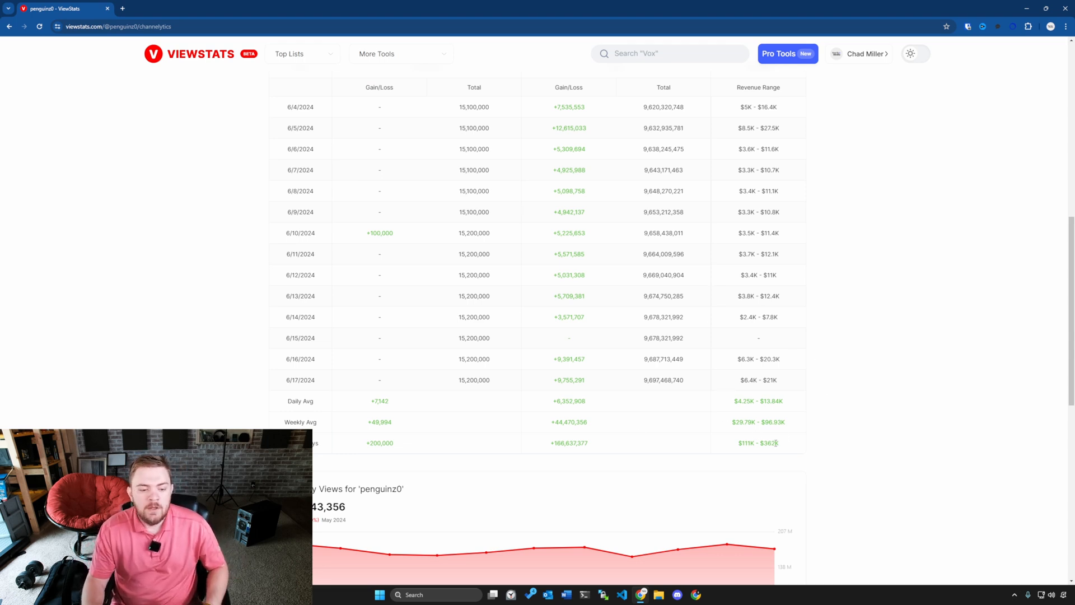
mouse_move(801, 429)
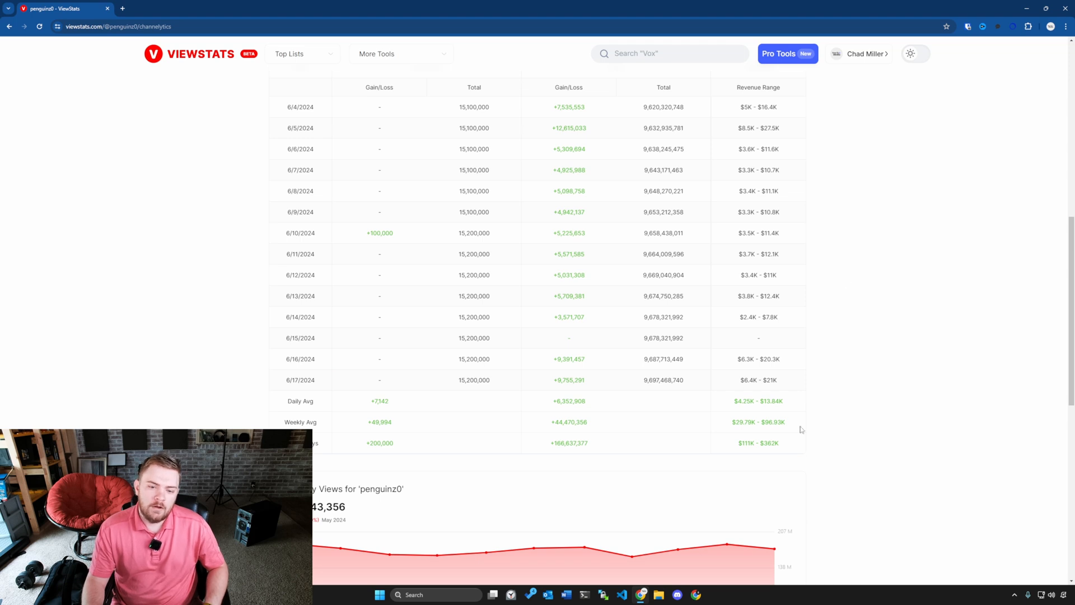
mouse_move(816, 310)
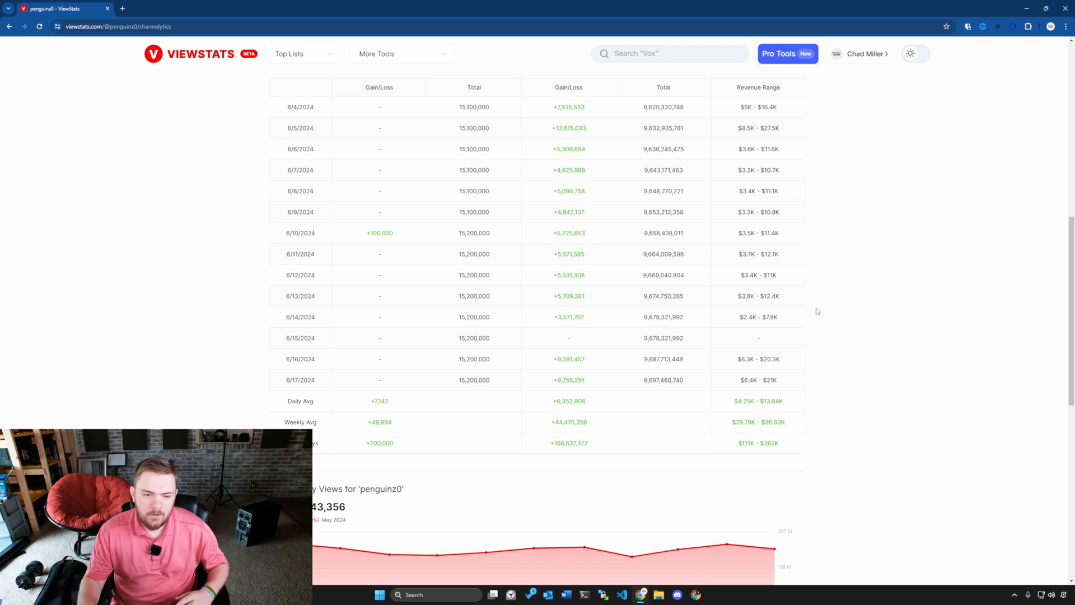
mouse_move(805, 491)
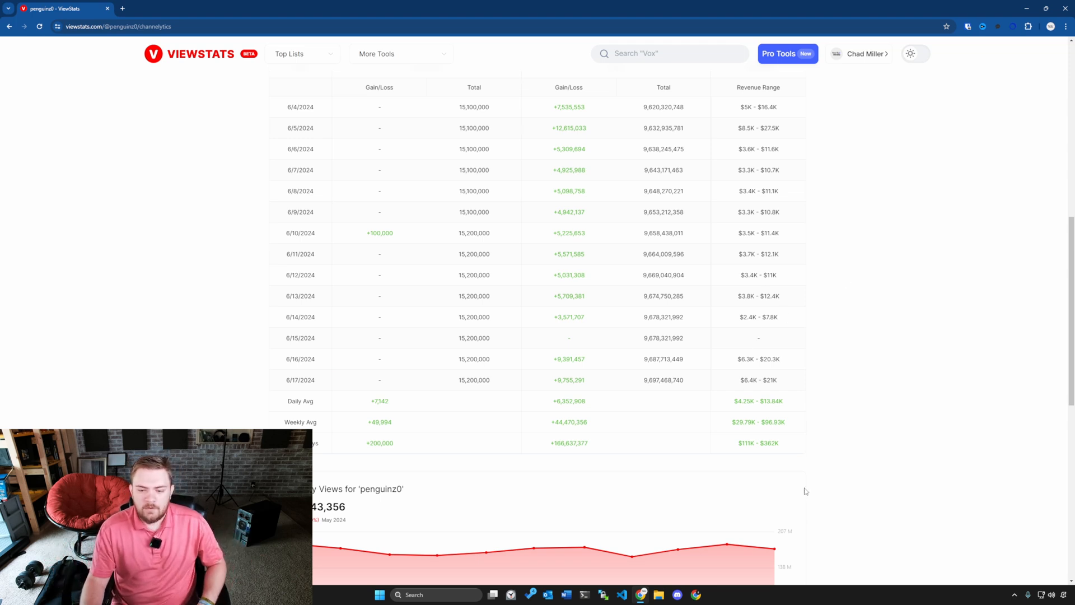
mouse_move(756, 361)
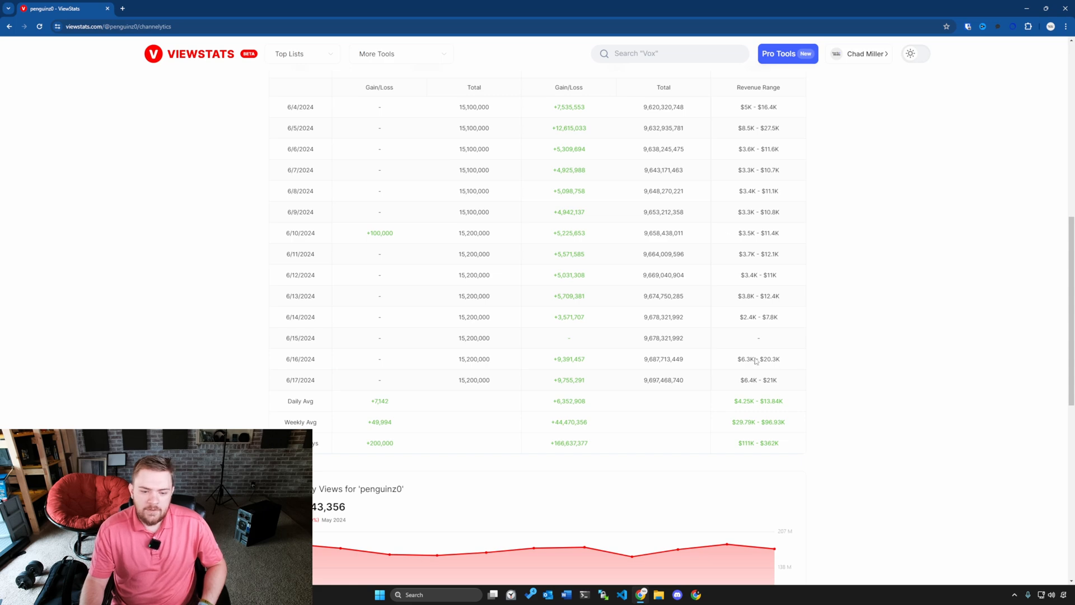
scroll("down", 3)
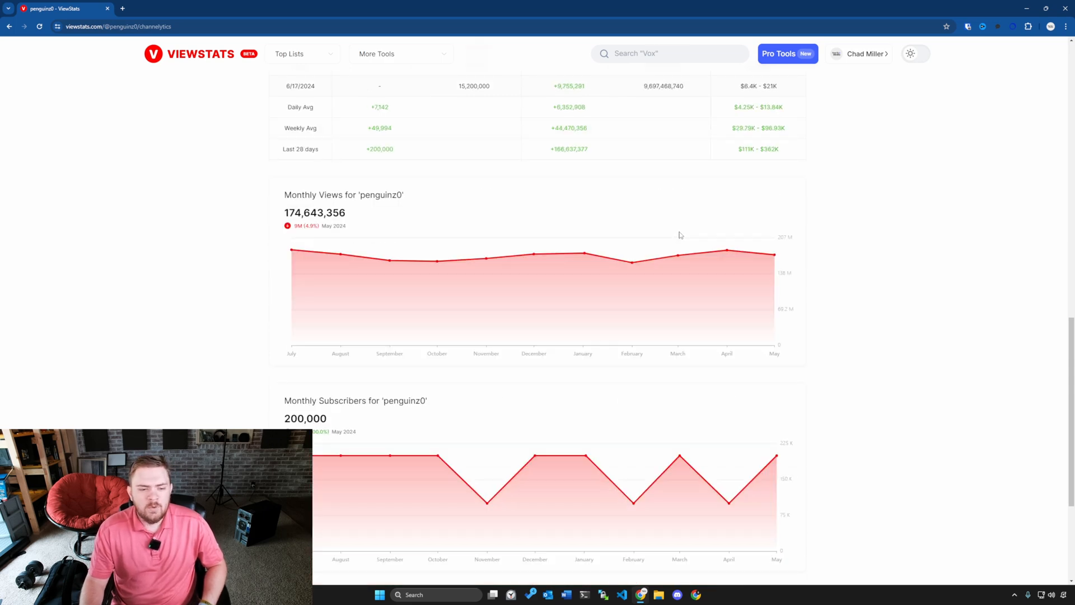
scroll("up", 3)
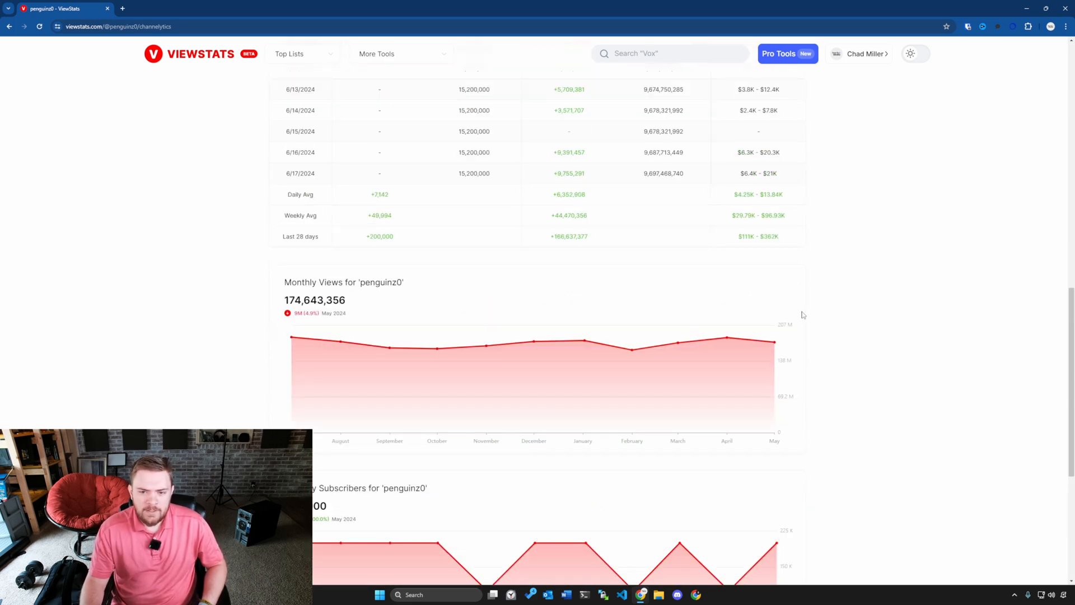
scroll("up", 3)
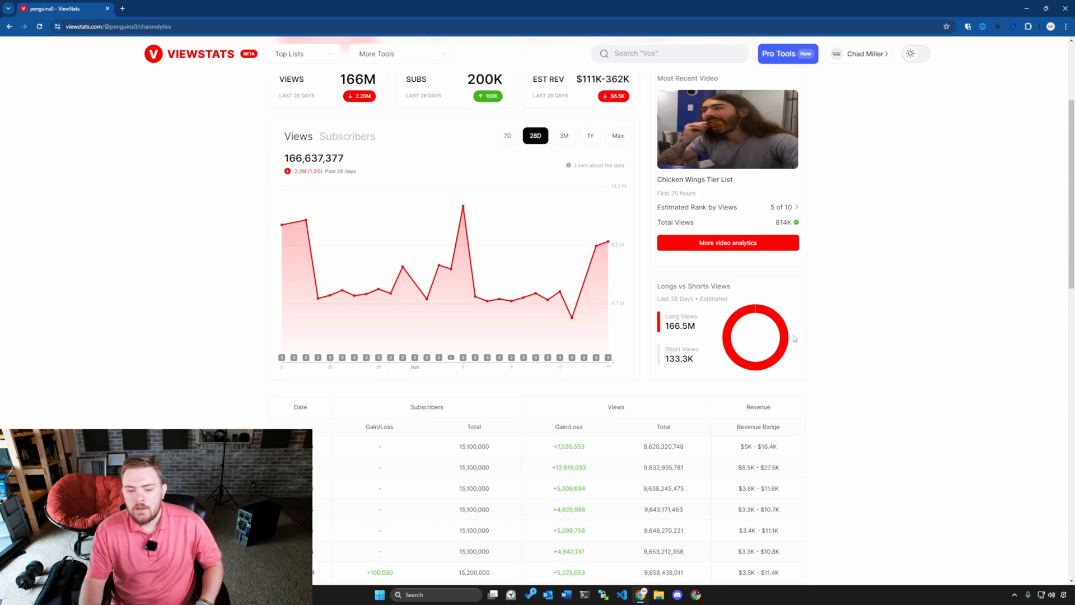
scroll("up", 3)
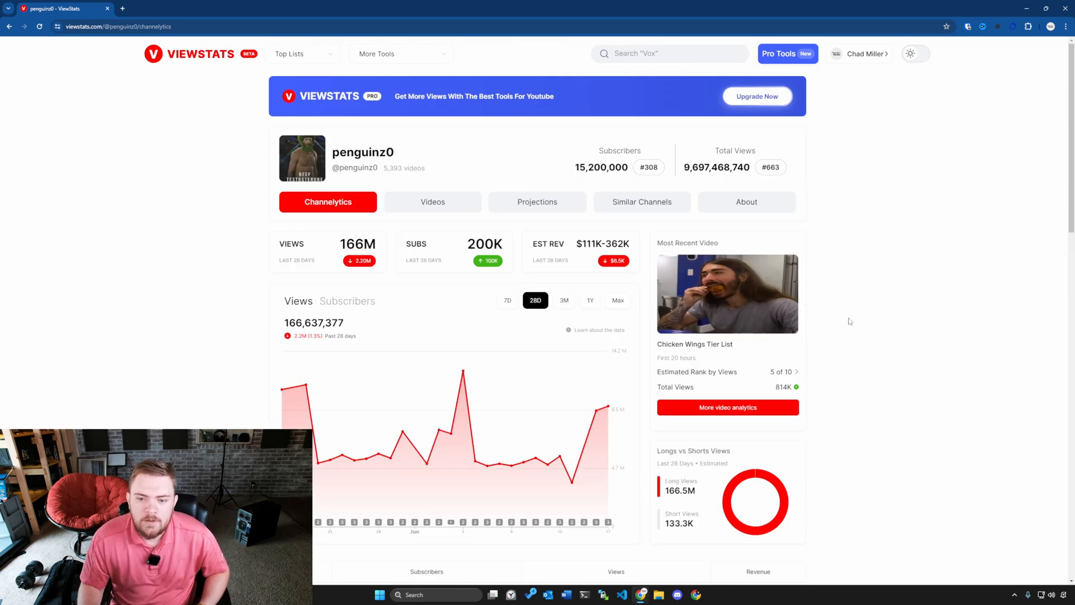
Open Chicken Wings Tier List from penguinz0's Videos and expand Est. Rank by Views and Title Changes.
left_click(432, 202)
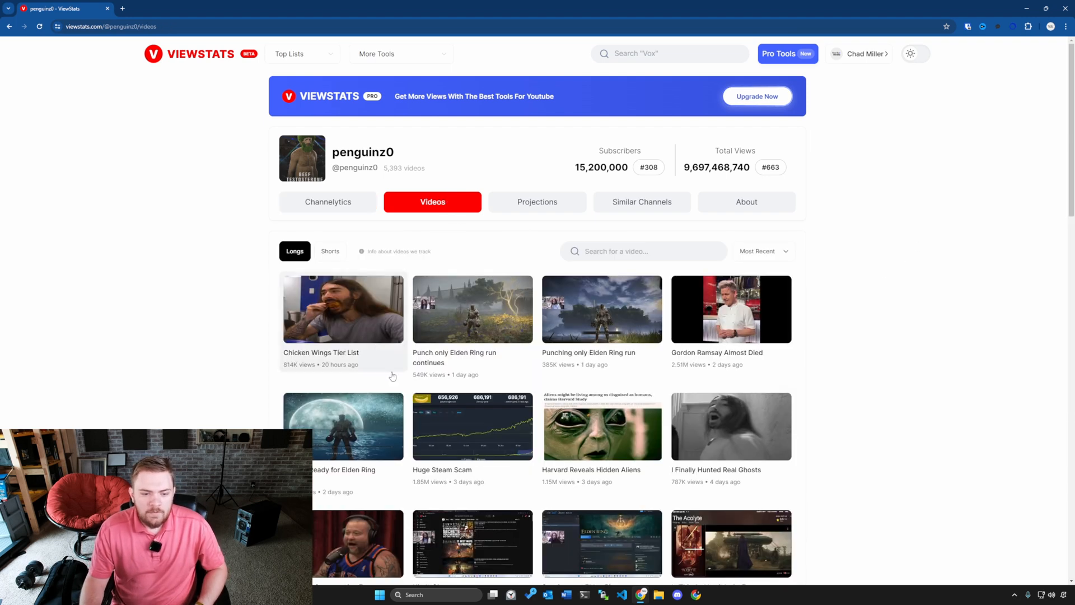
left_click(343, 308)
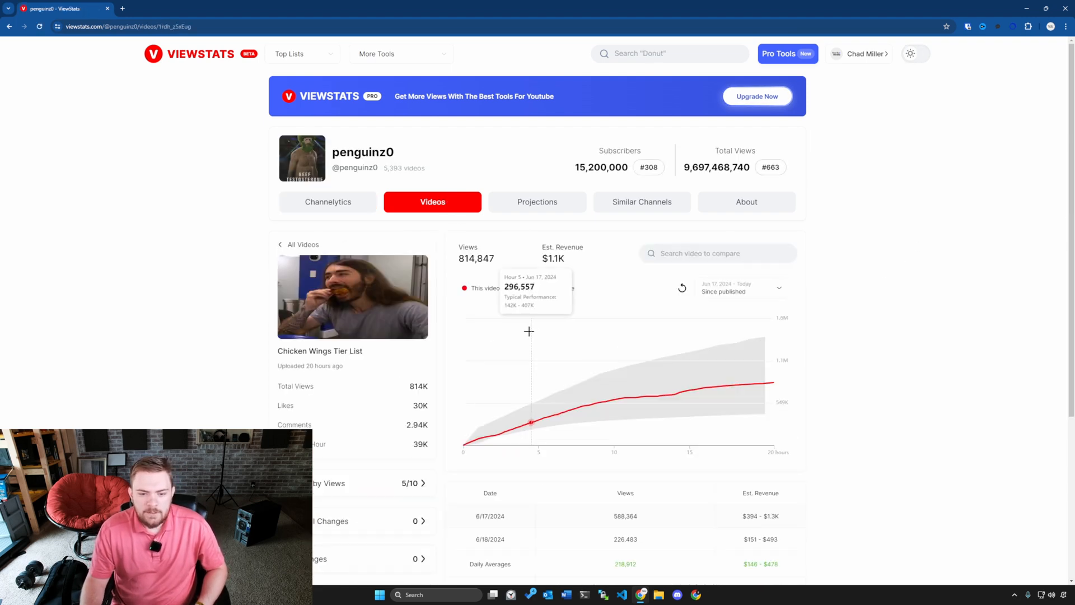
scroll("down", 3)
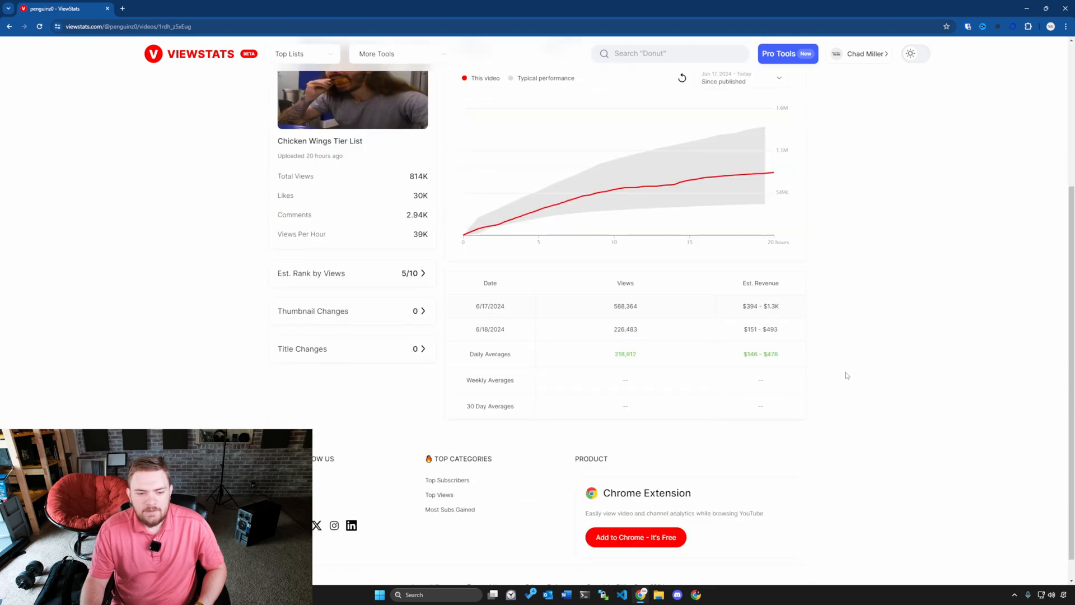
left_click(413, 273)
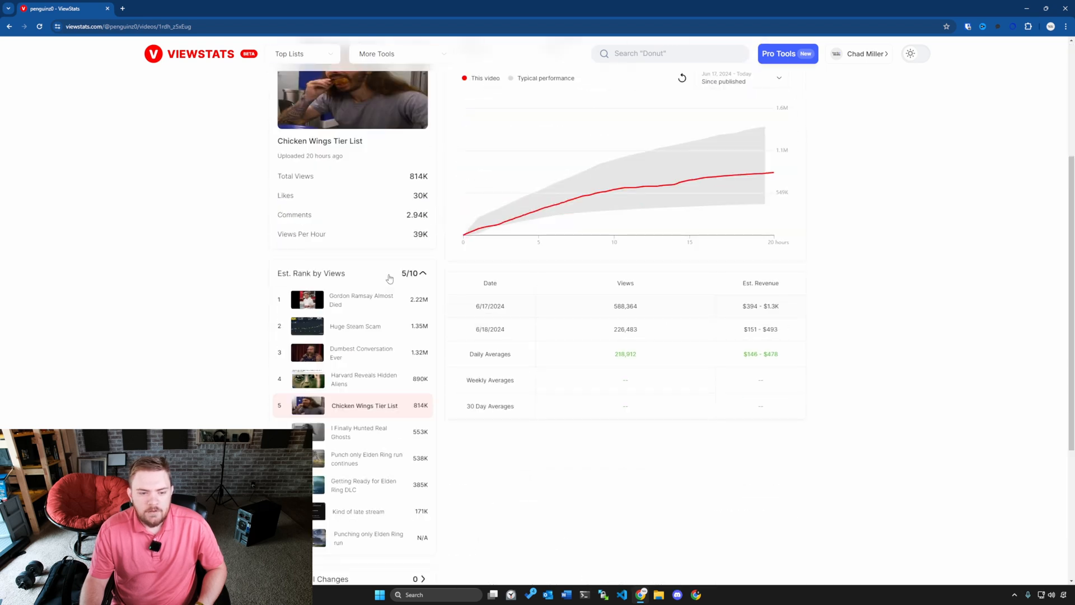
left_click(422, 273)
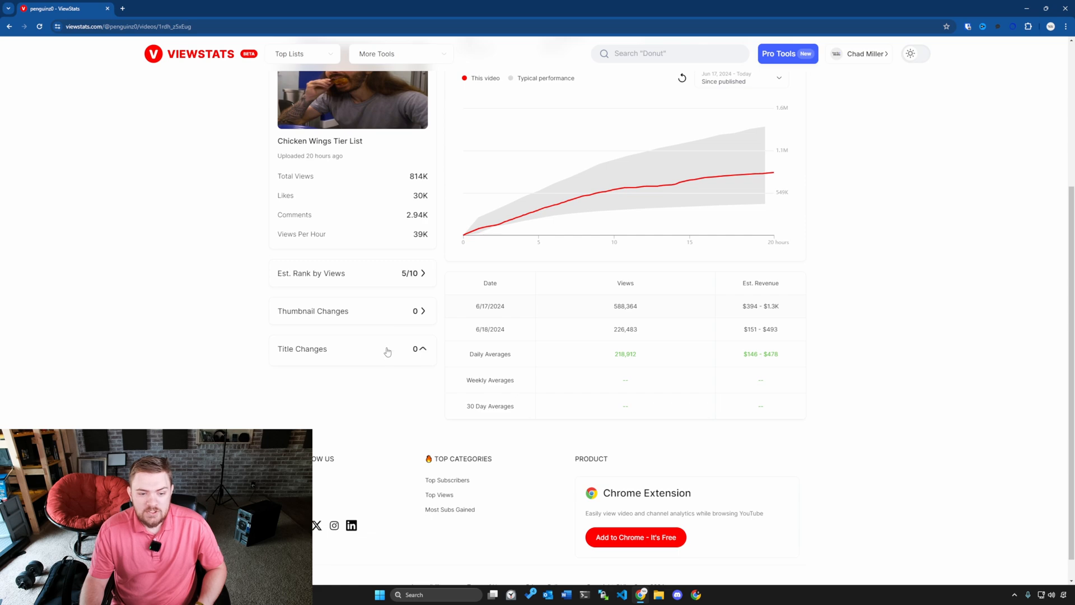
scroll("up", 3)
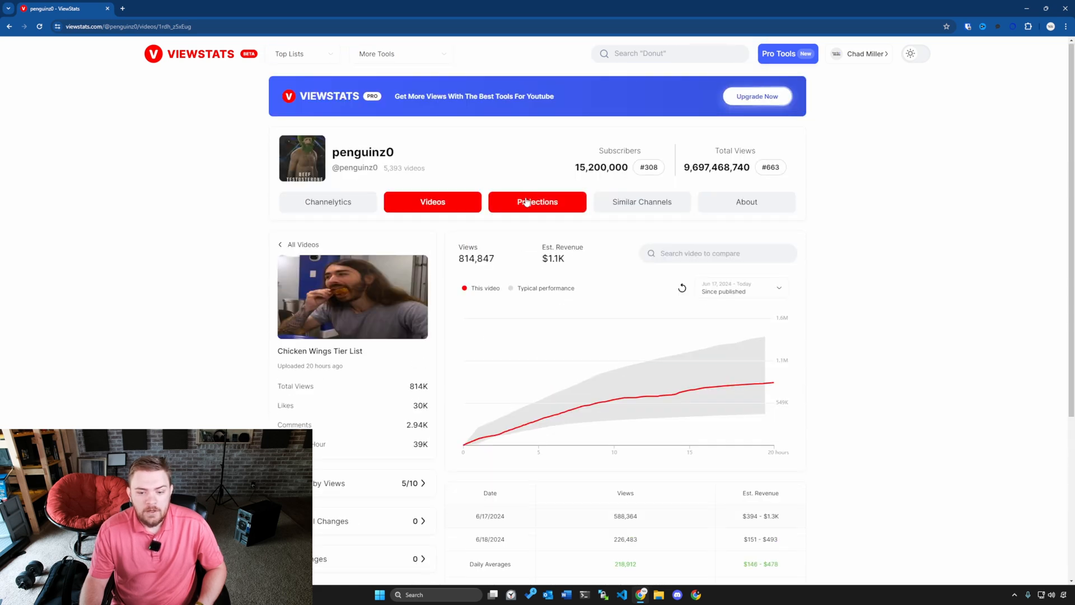
View penguinz0's Projections, Similar Channels and About pages, then go back to Projections.
left_click(537, 201)
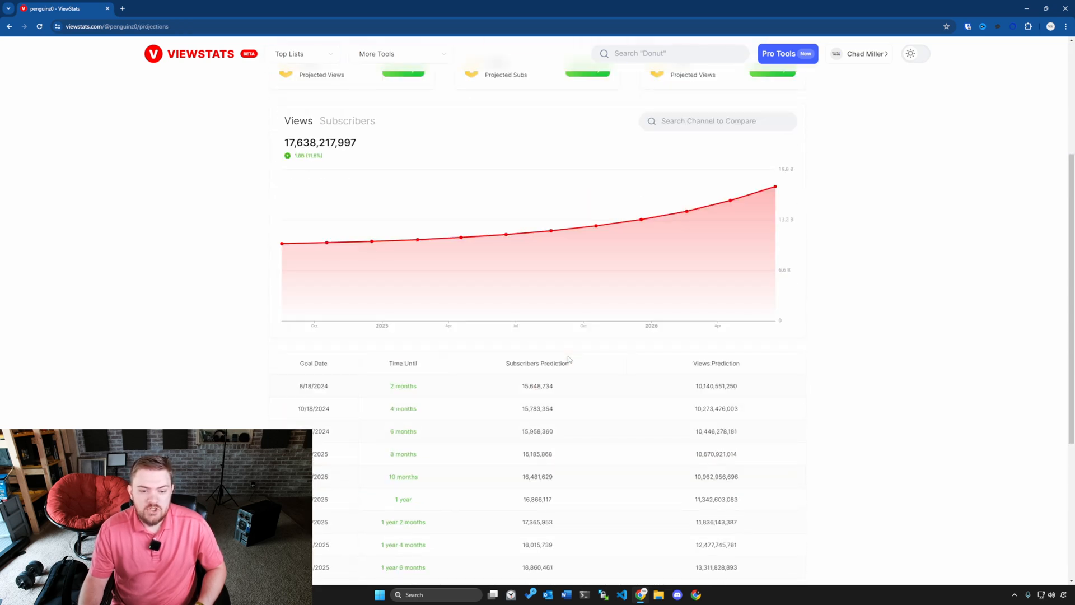
scroll("up", 3)
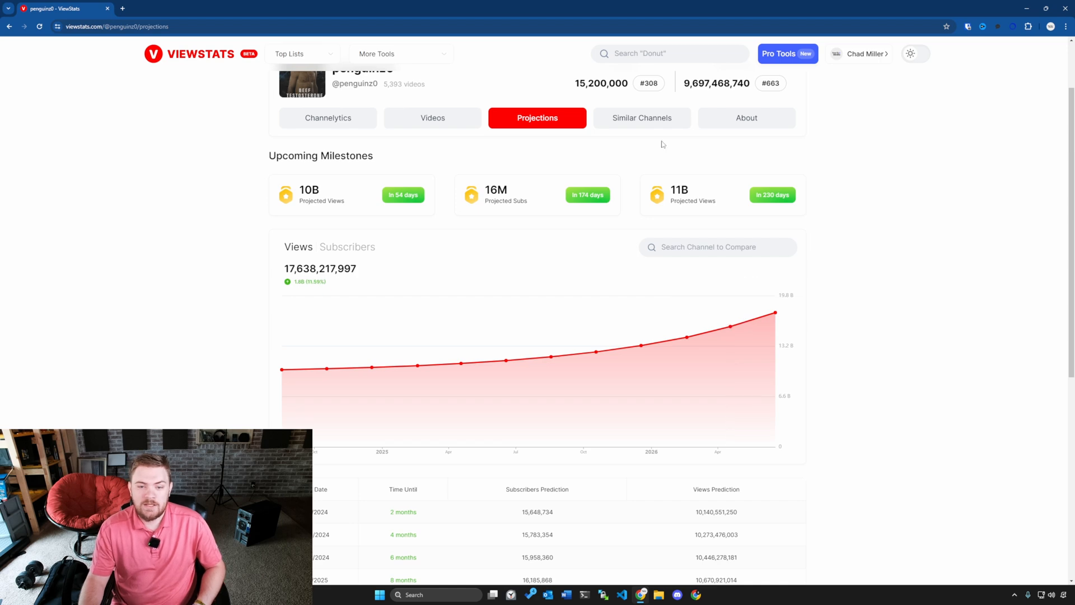
left_click(641, 117)
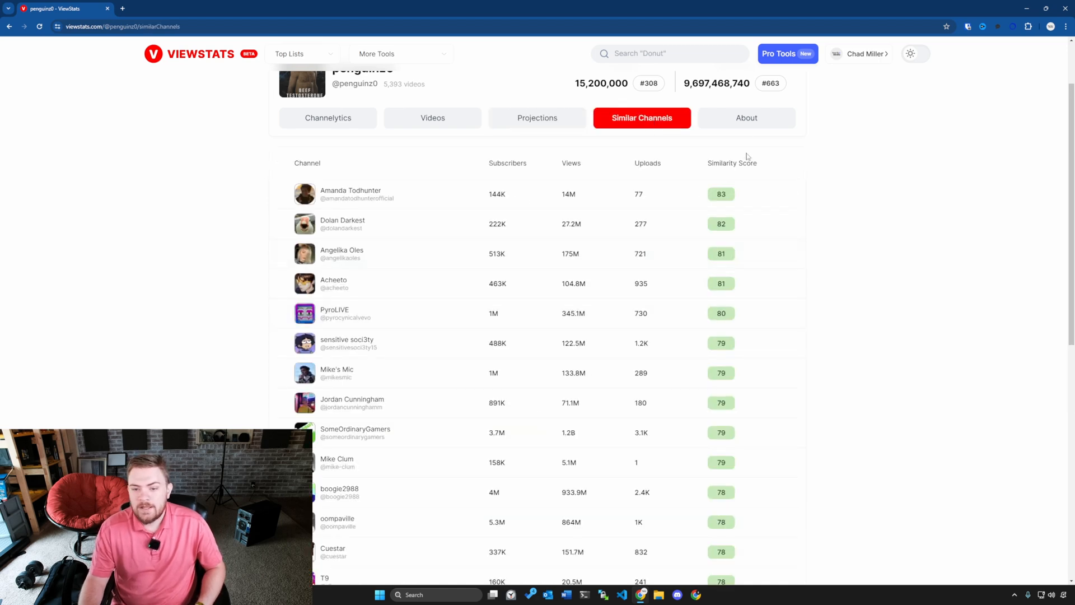
left_click(746, 117)
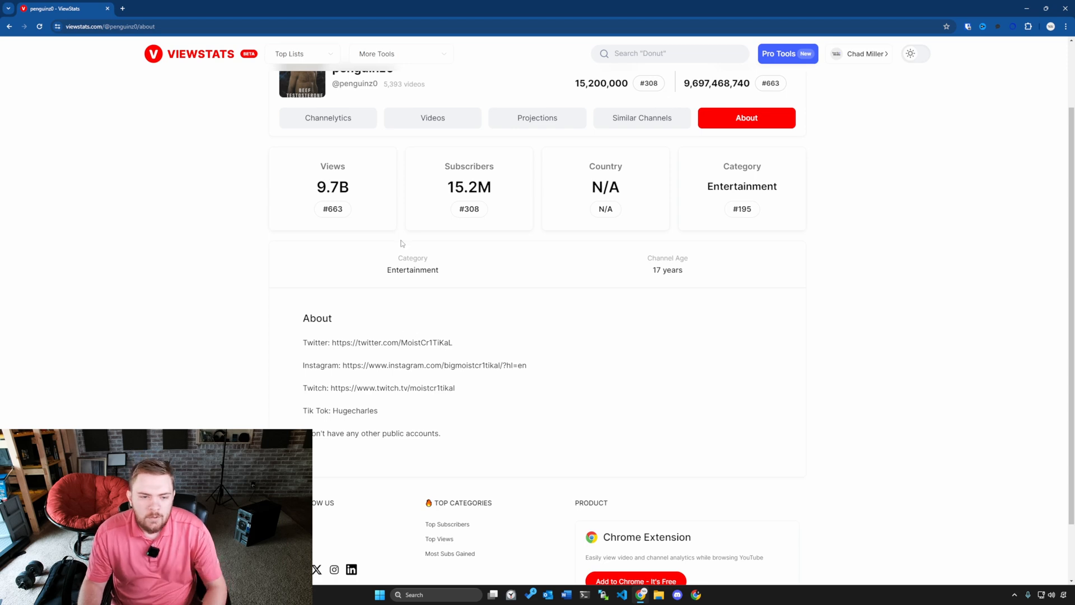
scroll("up", 3)
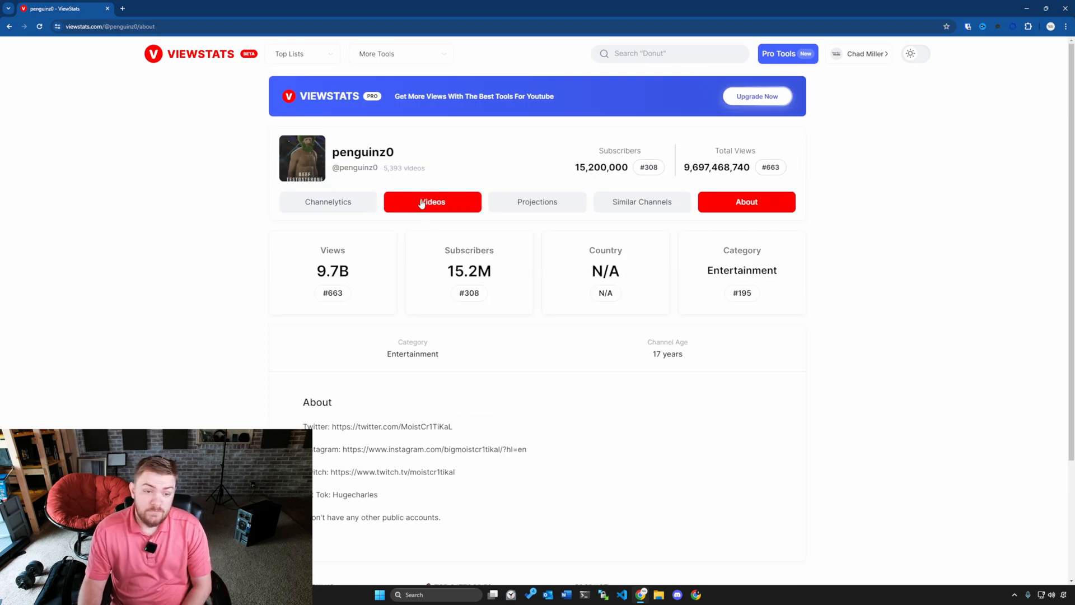
left_click(641, 201)
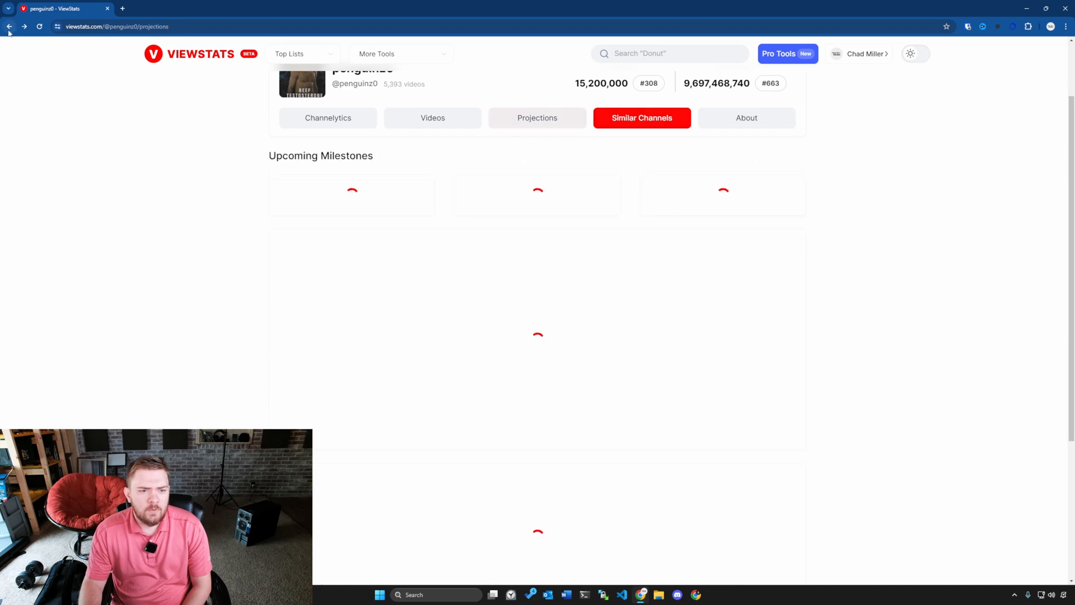
From the home page, open MrBeast's Videos and the World's Deadliest Obstacle Course! video stats.
left_click(10, 26)
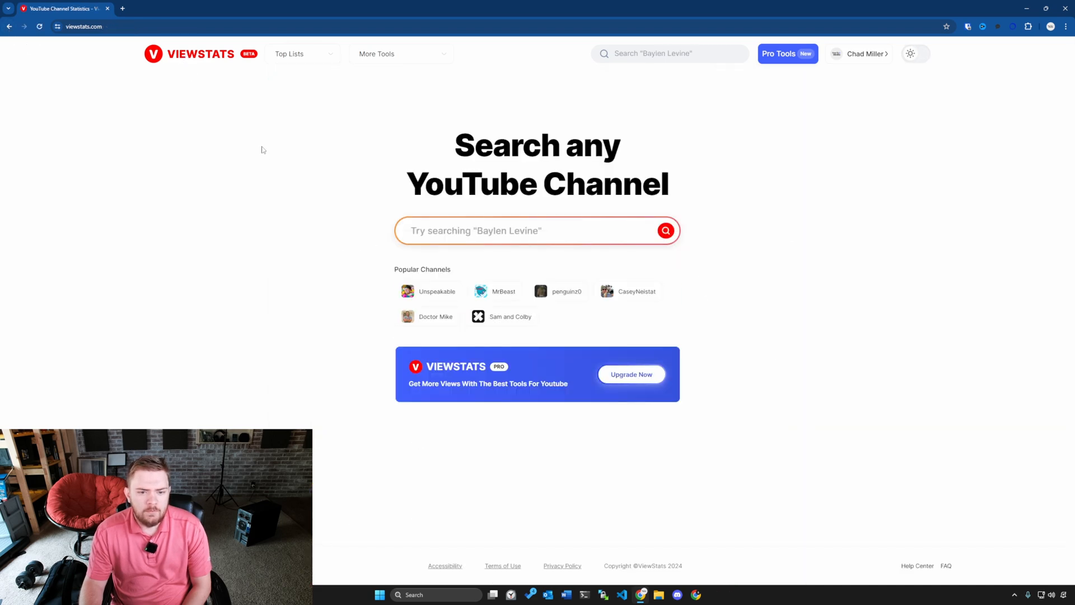
left_click(504, 290)
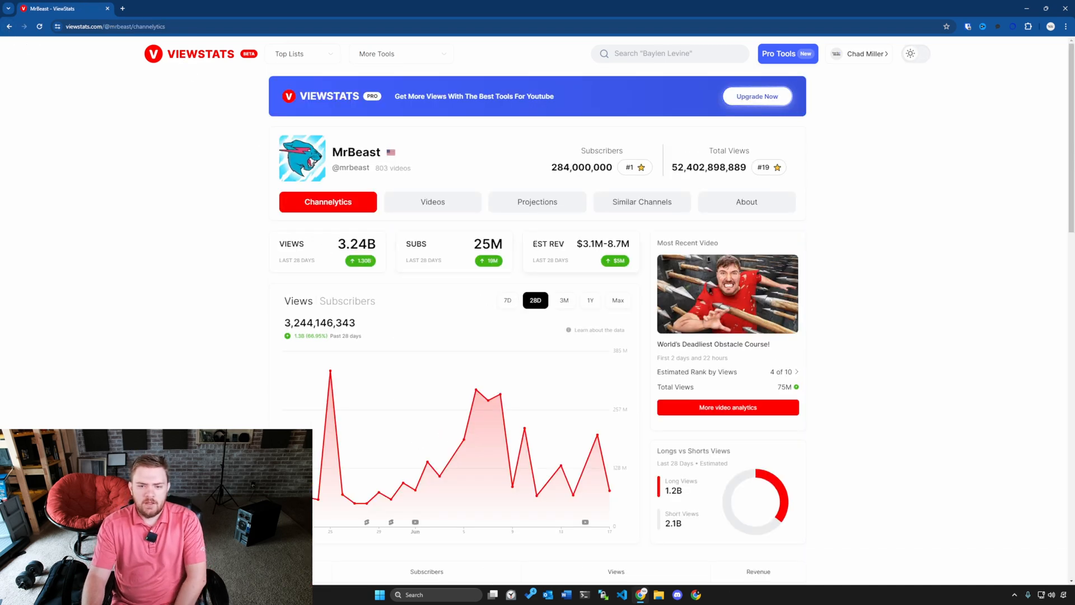
left_click(433, 201)
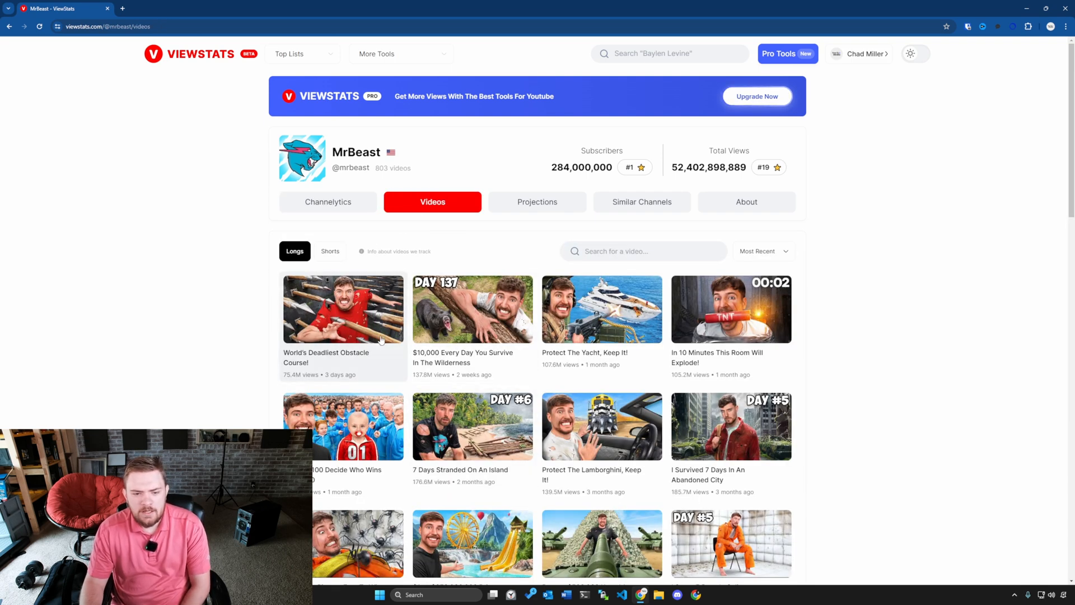
left_click(342, 308)
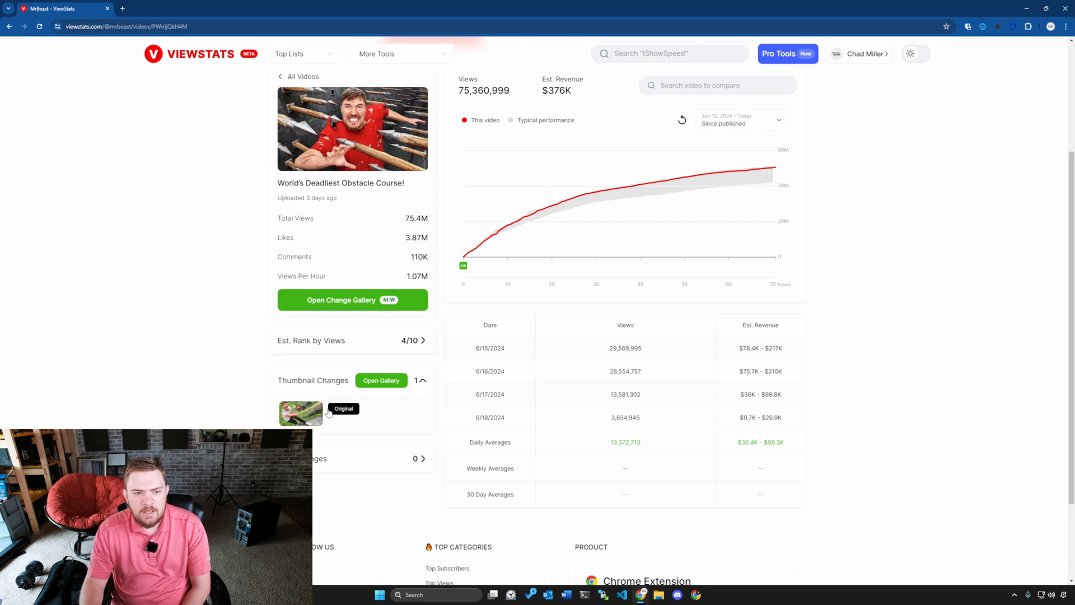
mouse_move(348, 370)
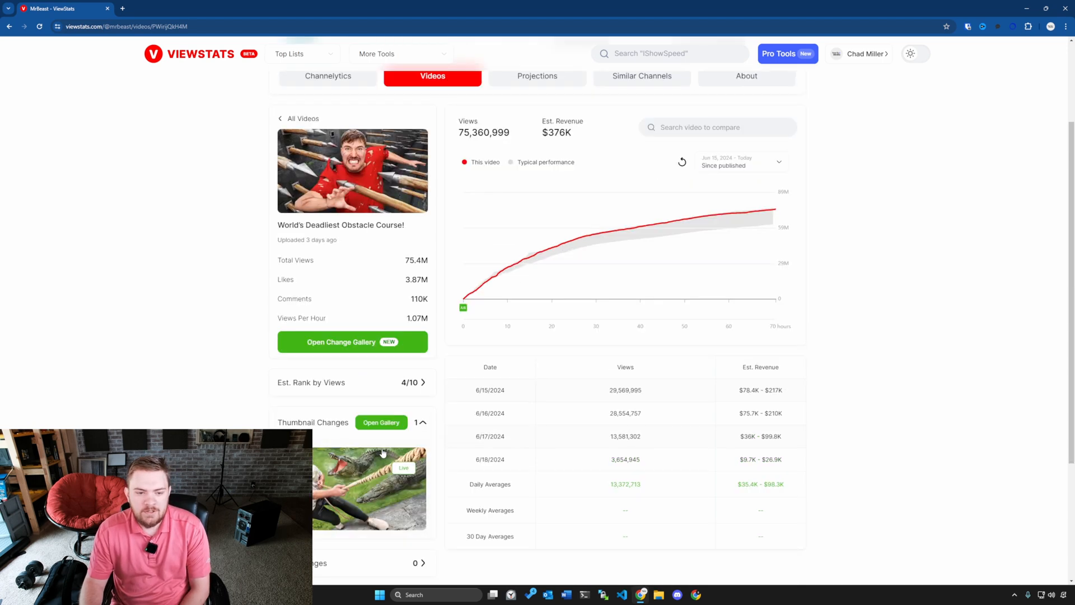
mouse_move(326, 198)
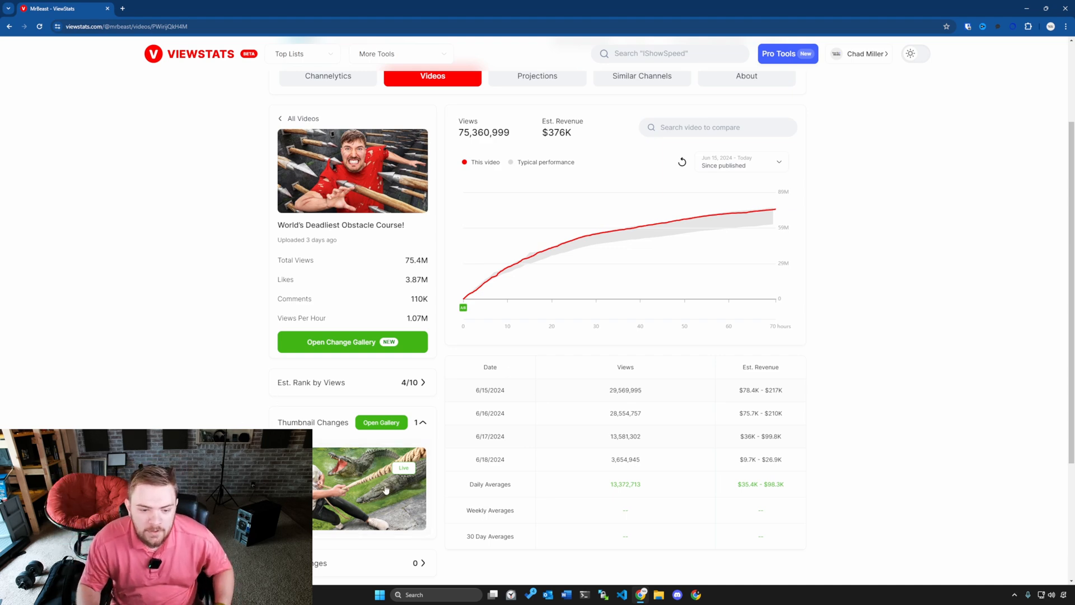
scroll("up", 3)
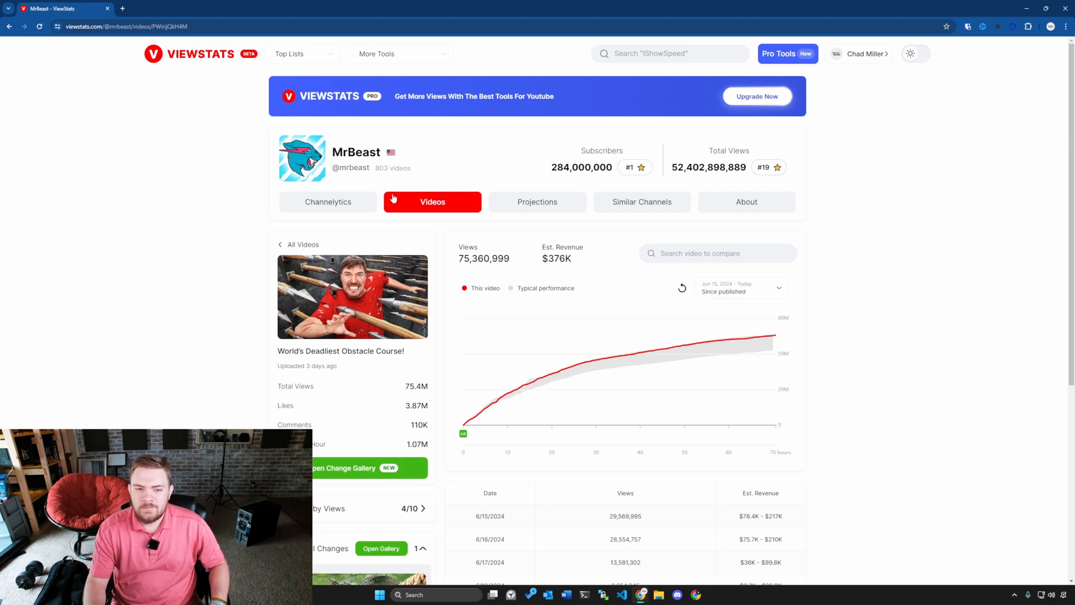
mouse_move(499, 180)
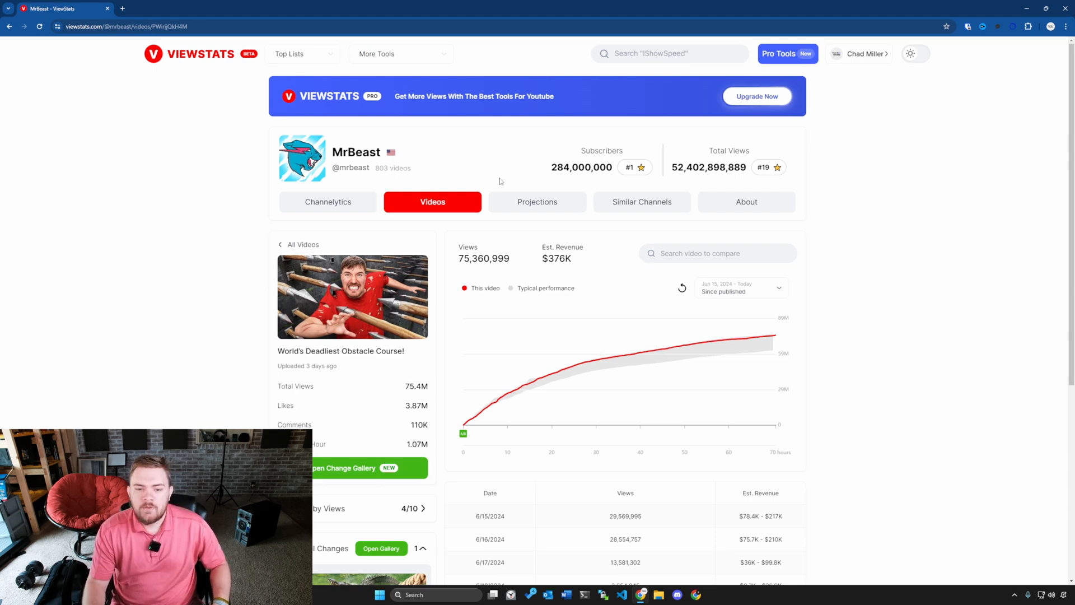
View MrBeast's projected milestones, then the About details (52.4B views, 284M subscribers).
left_click(537, 202)
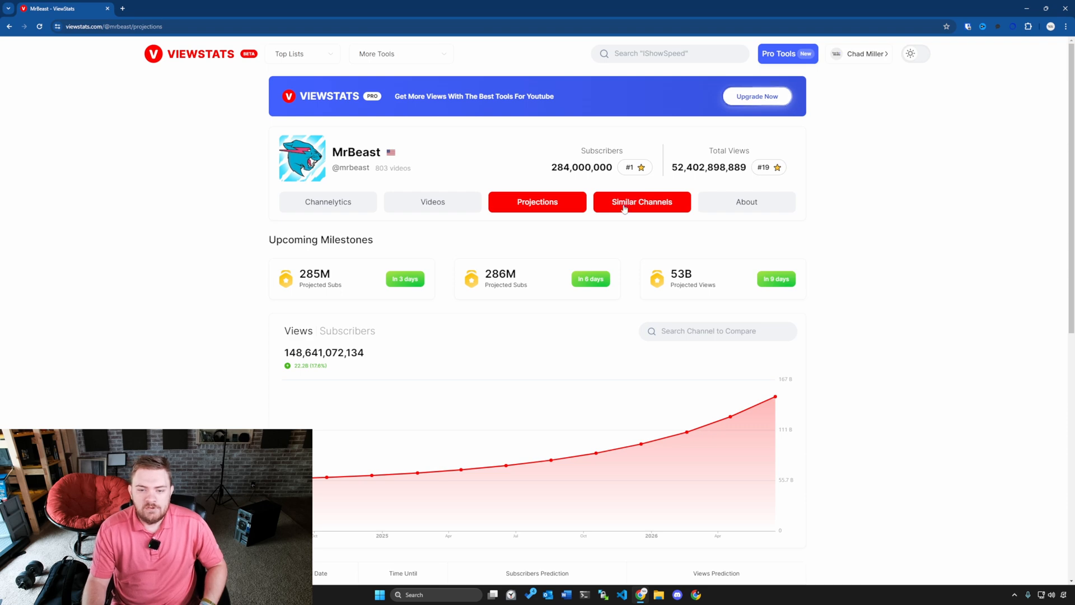
left_click(746, 201)
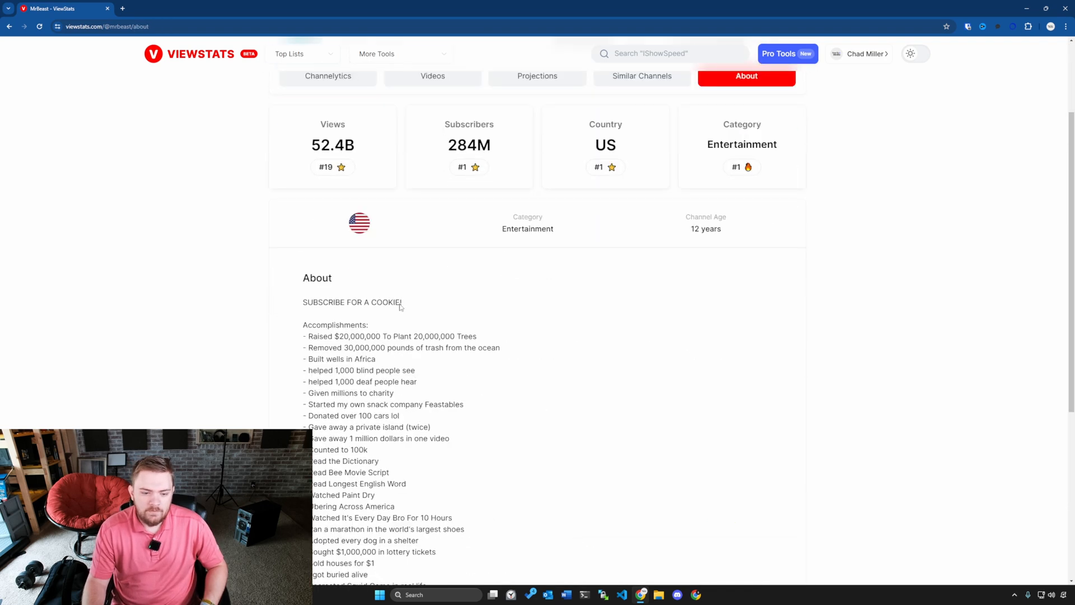
scroll("up", 3)
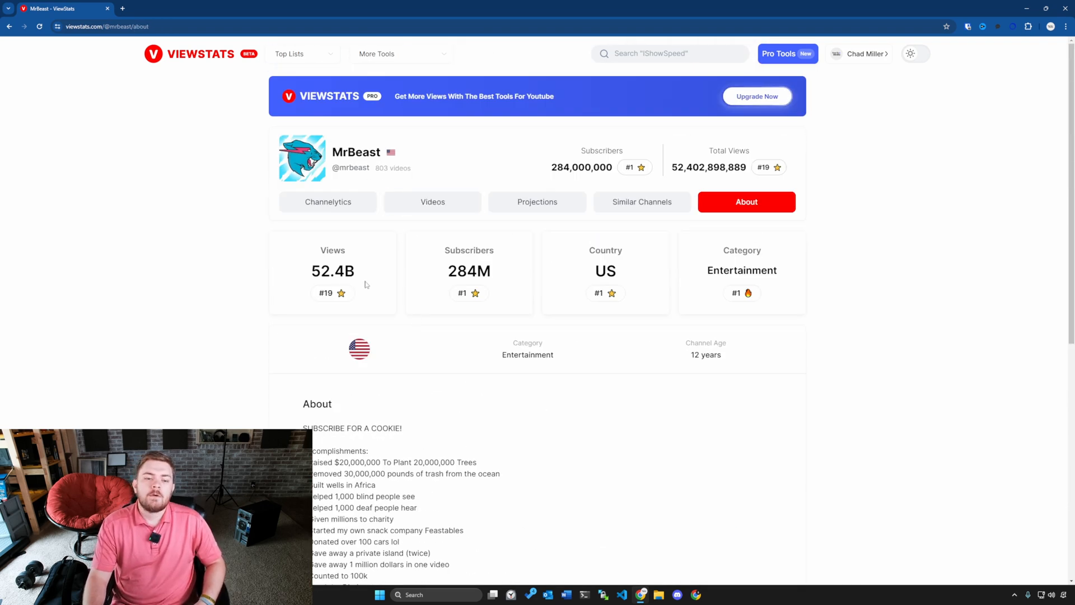
left_click(327, 202)
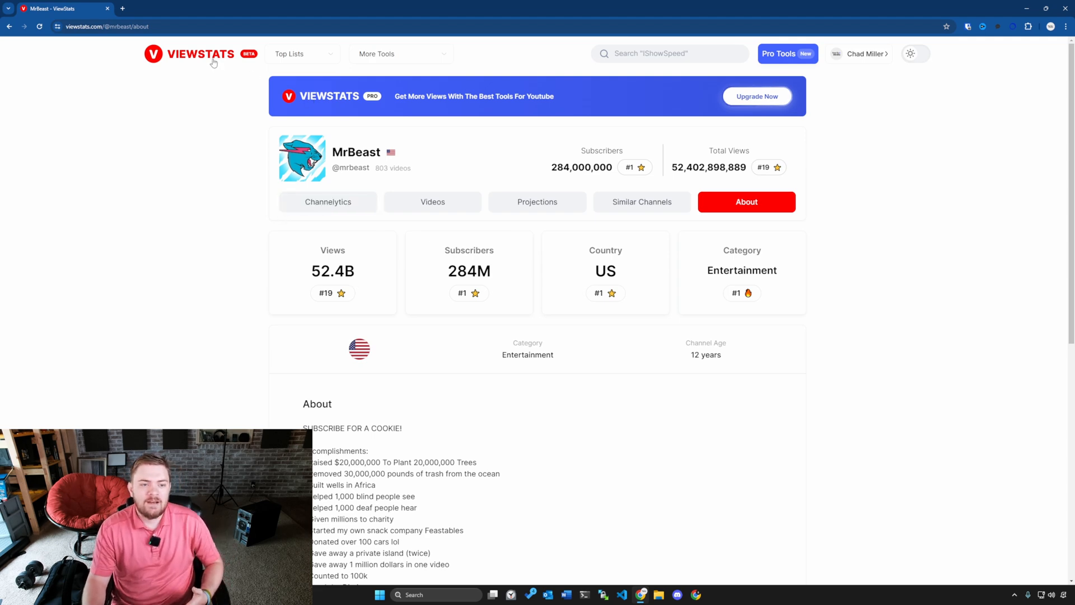
Return home and show the Most Subs Gained (Last 7 Days) top list.
left_click(198, 54)
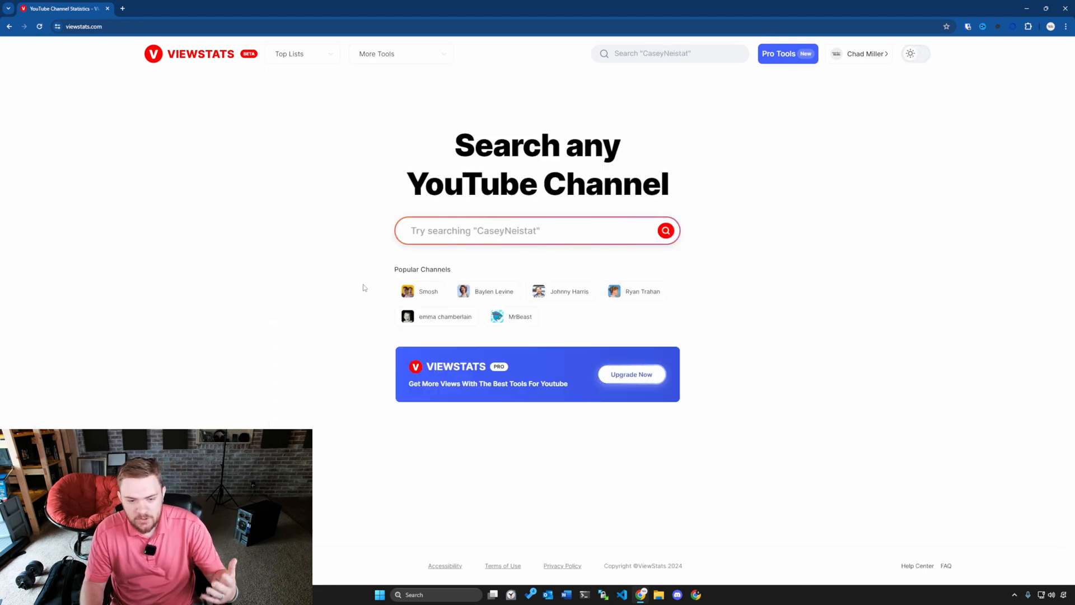
left_click(289, 54)
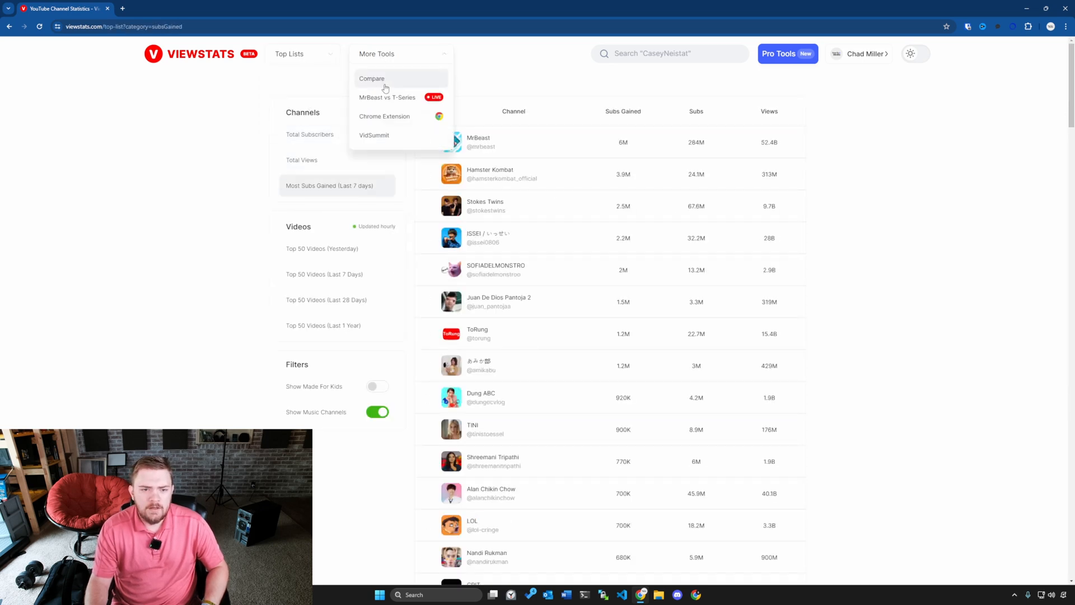
Open More Tools > Compare showing CaseyNeistat against Sam and Colby side by side.
left_click(371, 78)
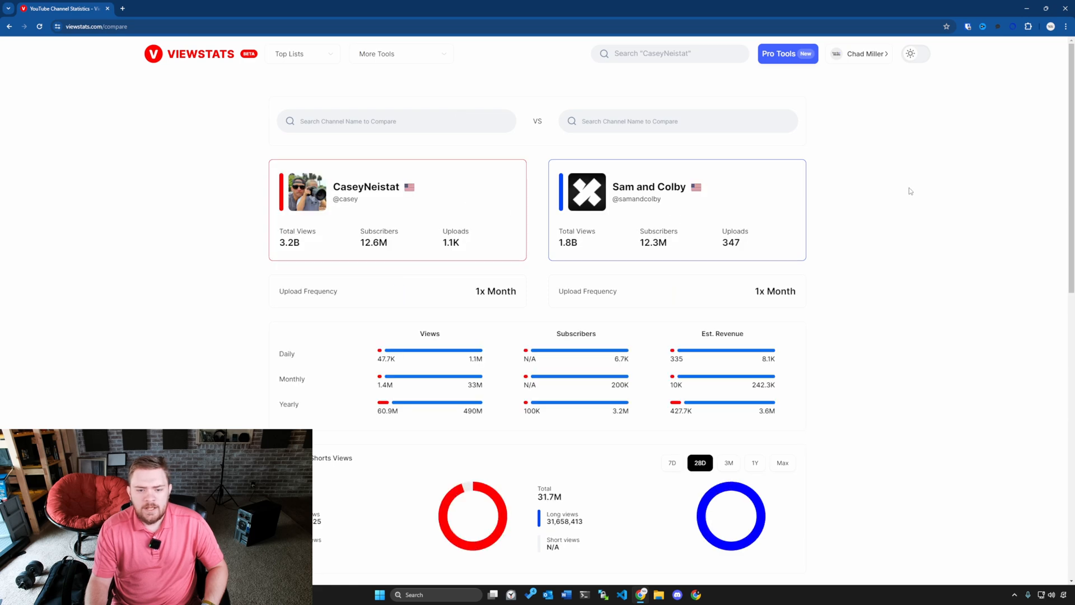
scroll("down", 3)
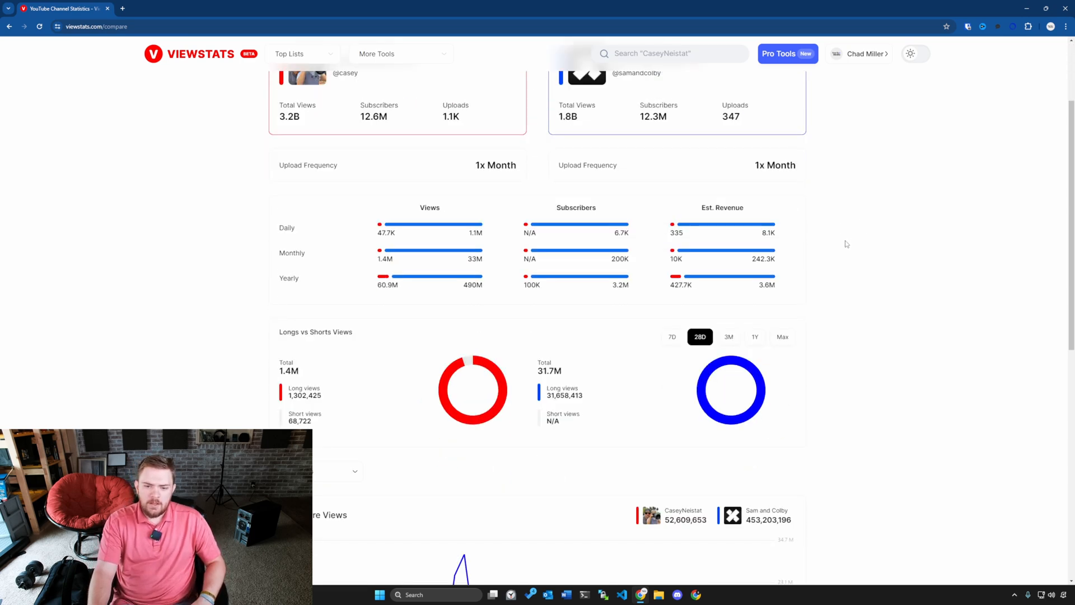
scroll("up", 3)
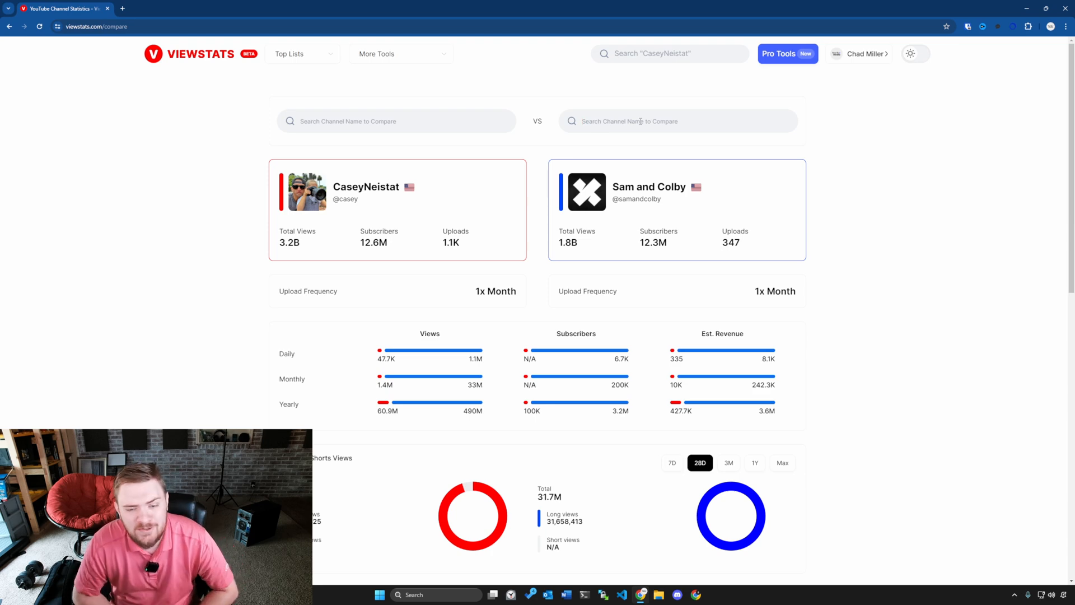
left_click(95, 26)
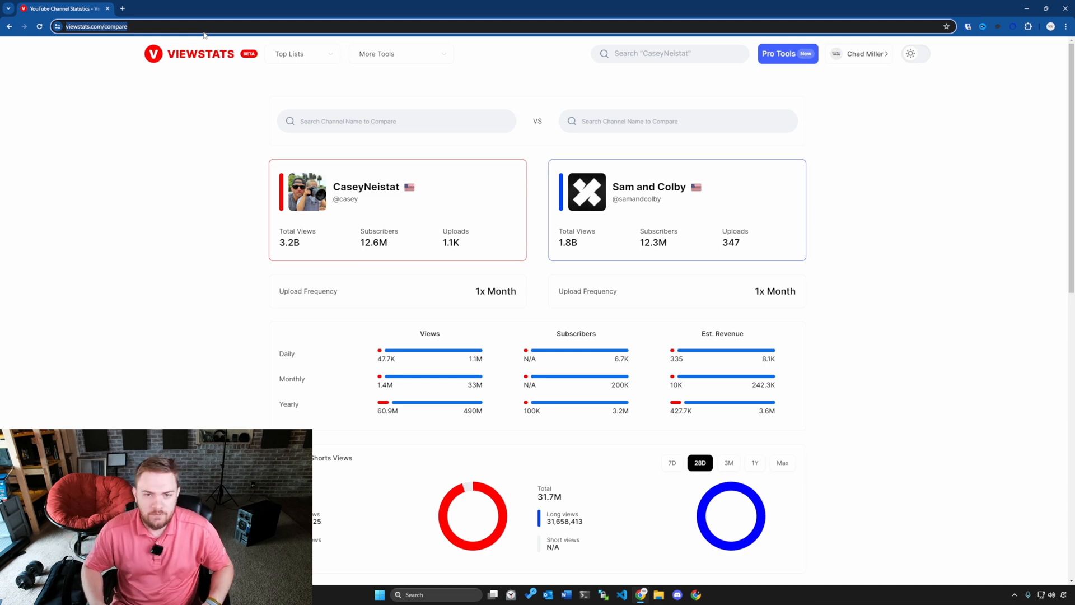
Switch to the Twitch Affiliate Explained 2024 YouTube tab and scroll through the vidIQ sidebar panel.
left_click(264, 9)
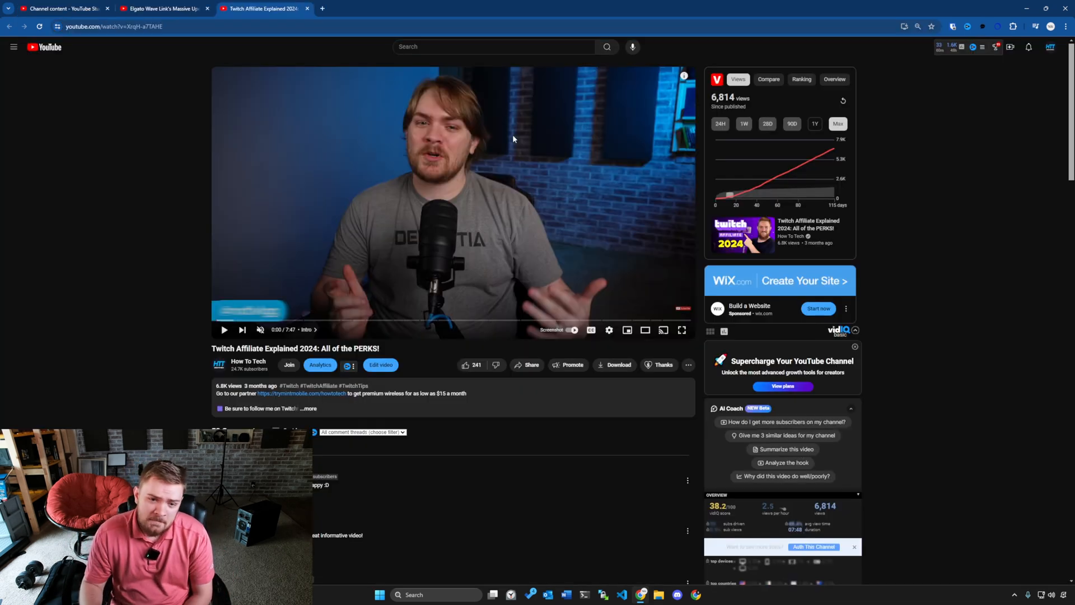
mouse_move(461, 94)
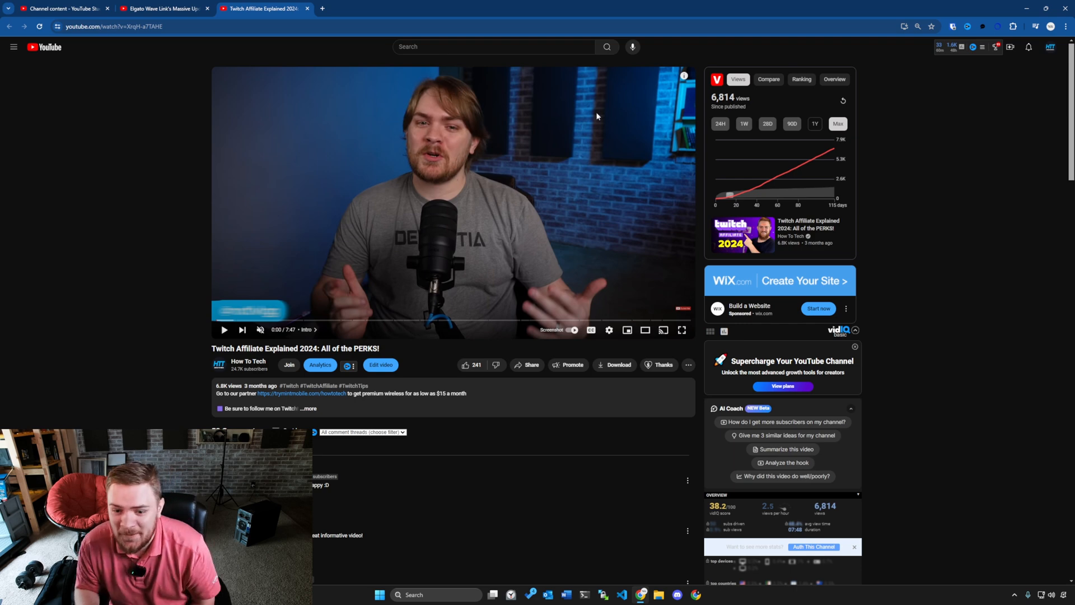
mouse_move(694, 153)
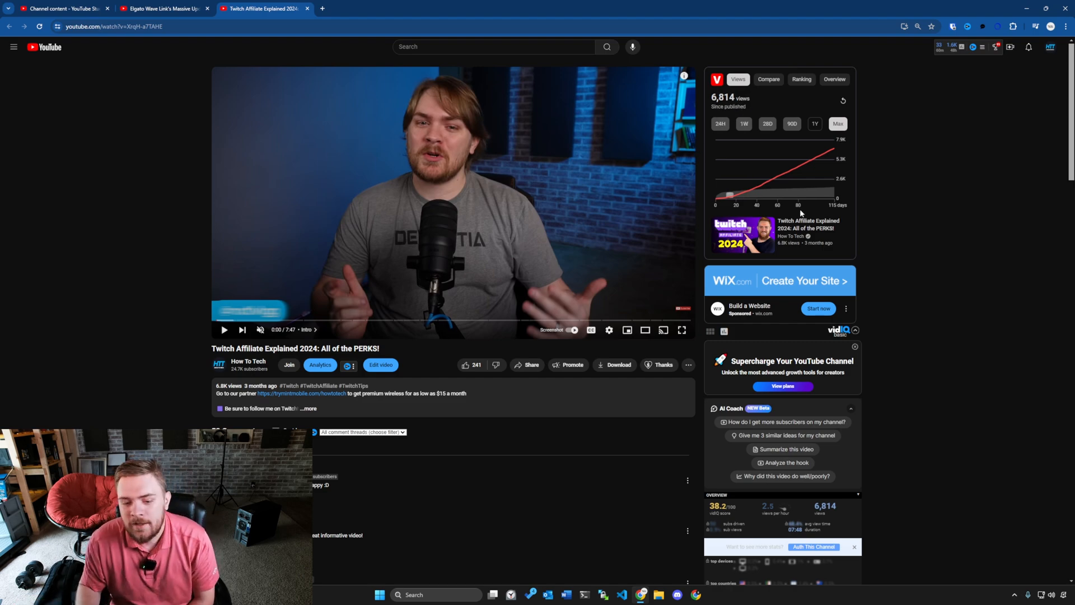
scroll("down", 3)
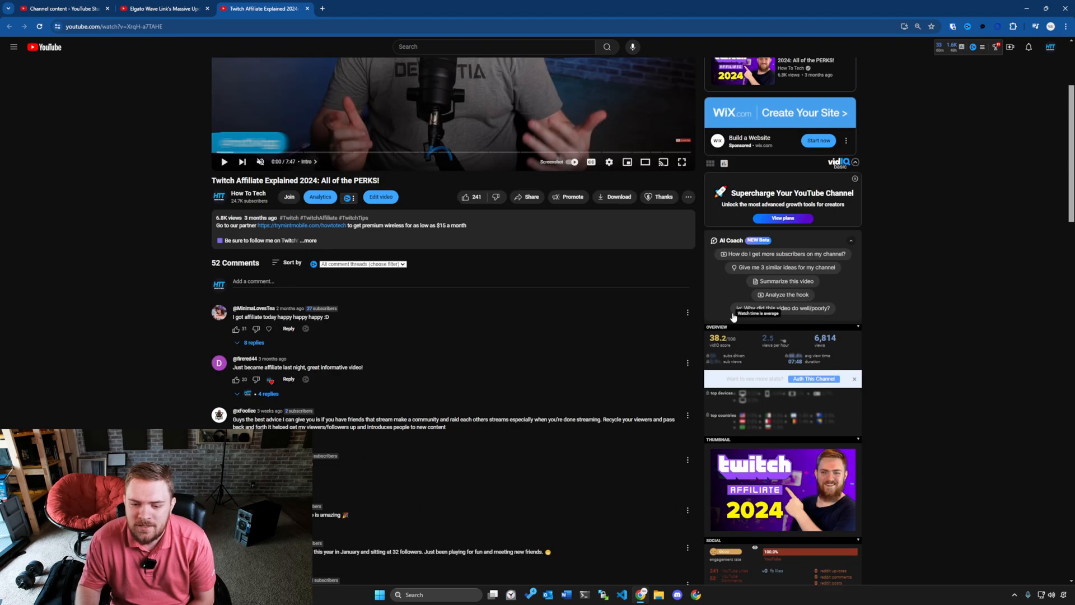
scroll("down", 3)
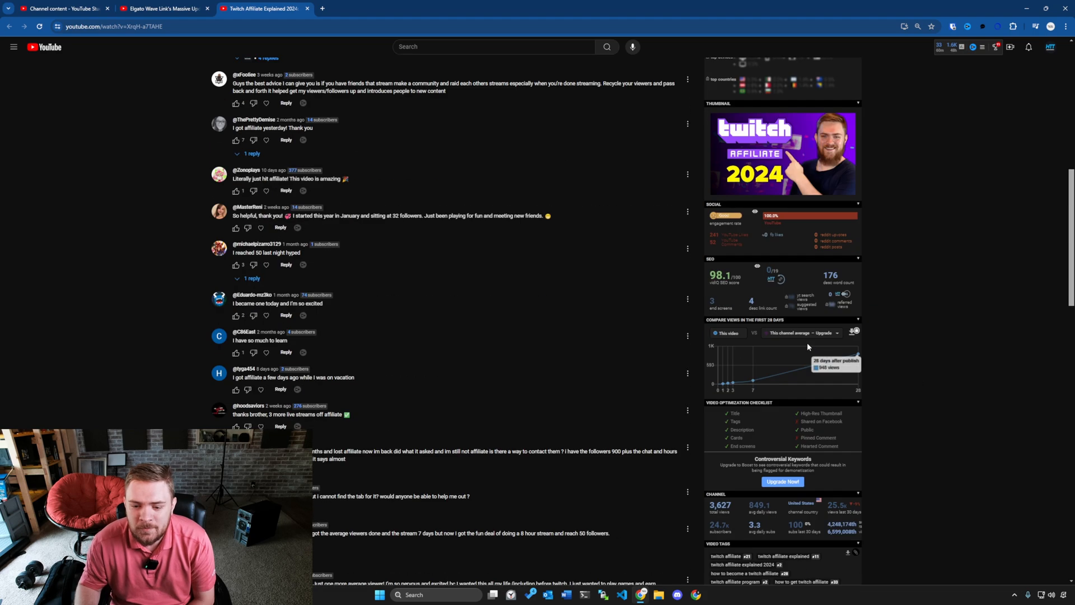
scroll("down", 3)
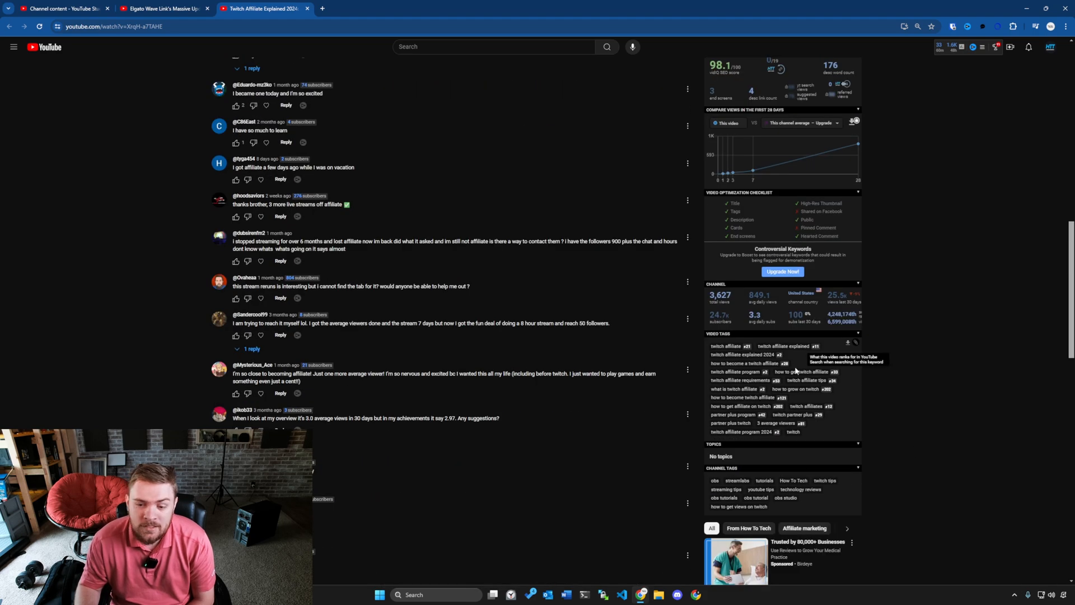
scroll("up", 3)
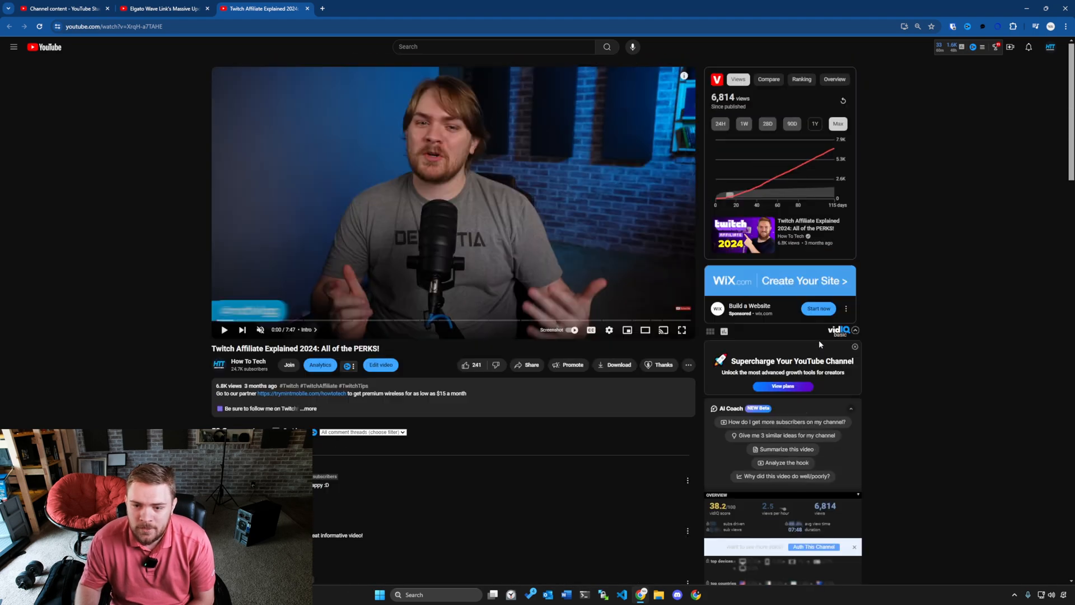
mouse_move(801, 187)
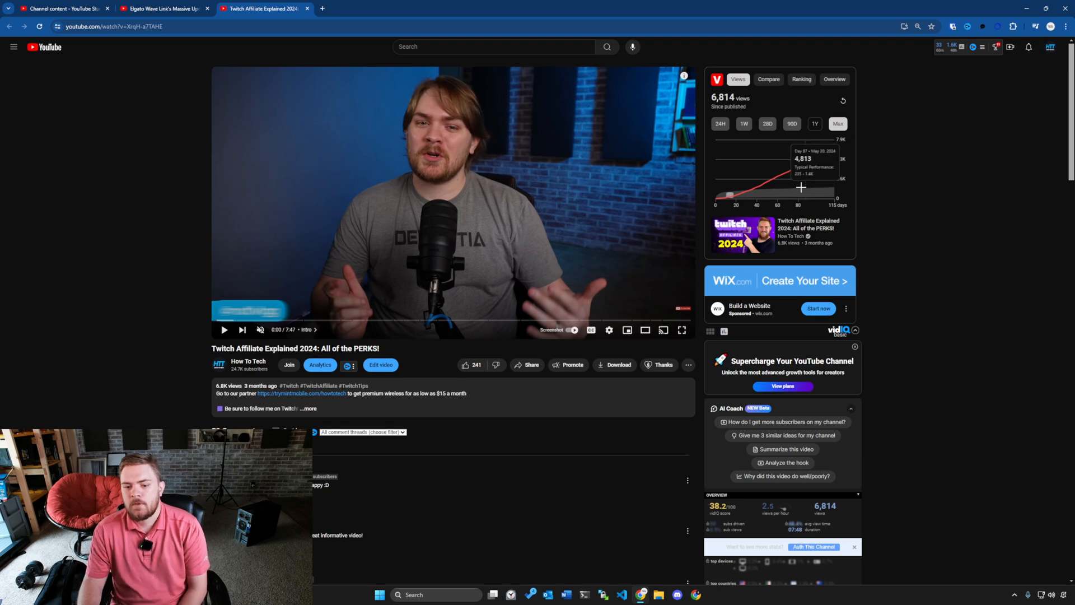
mouse_move(764, 260)
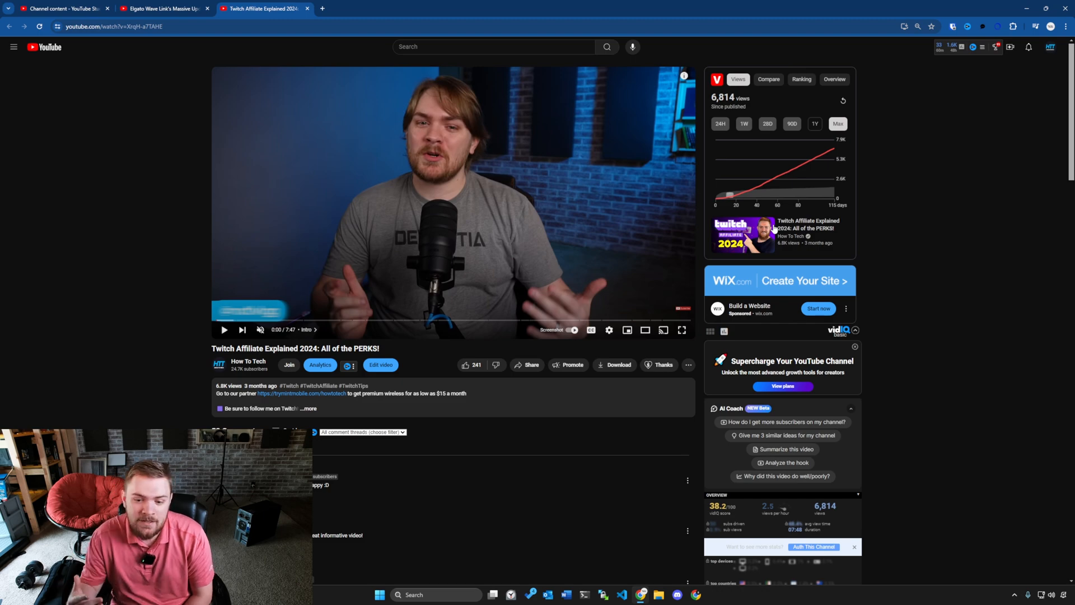
mouse_move(873, 445)
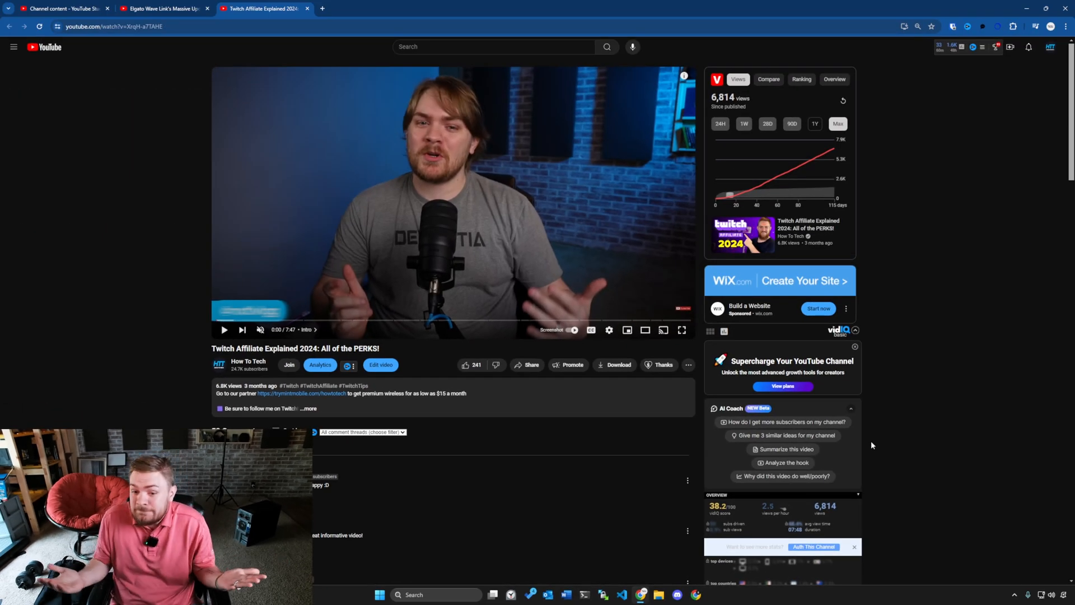
mouse_move(735, 192)
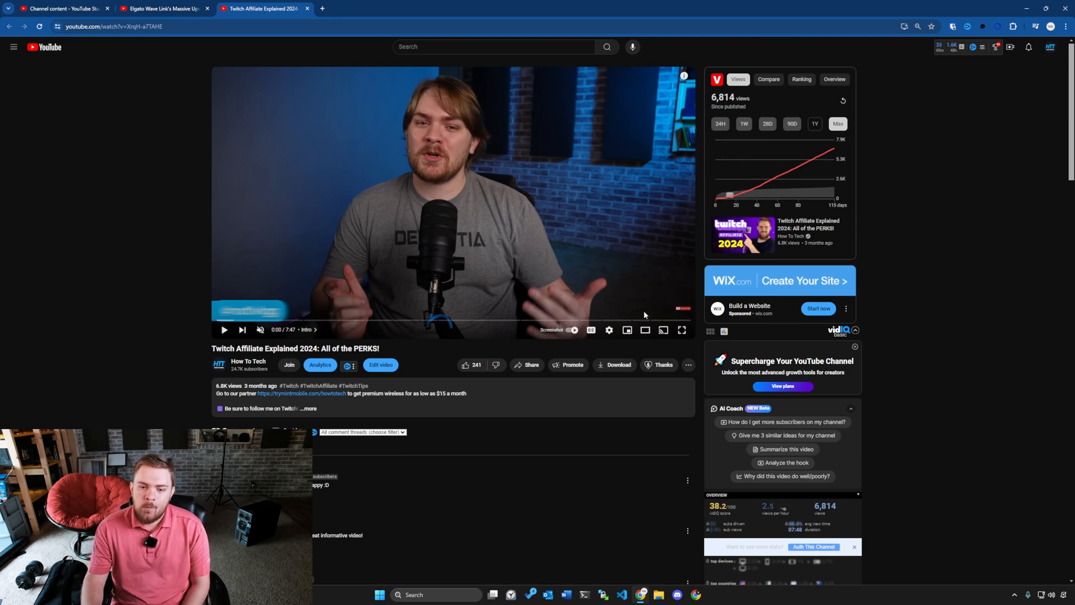
mouse_move(596, 199)
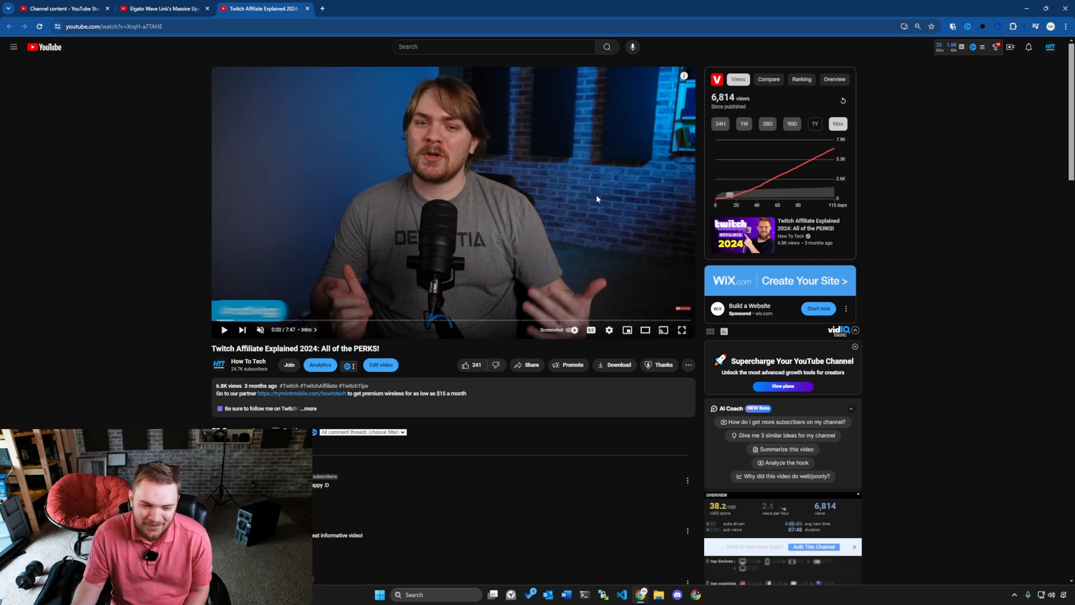
Inspect the ViewStats views chart data points beside the collapsed AI Coach panel.
right_click(595, 198)
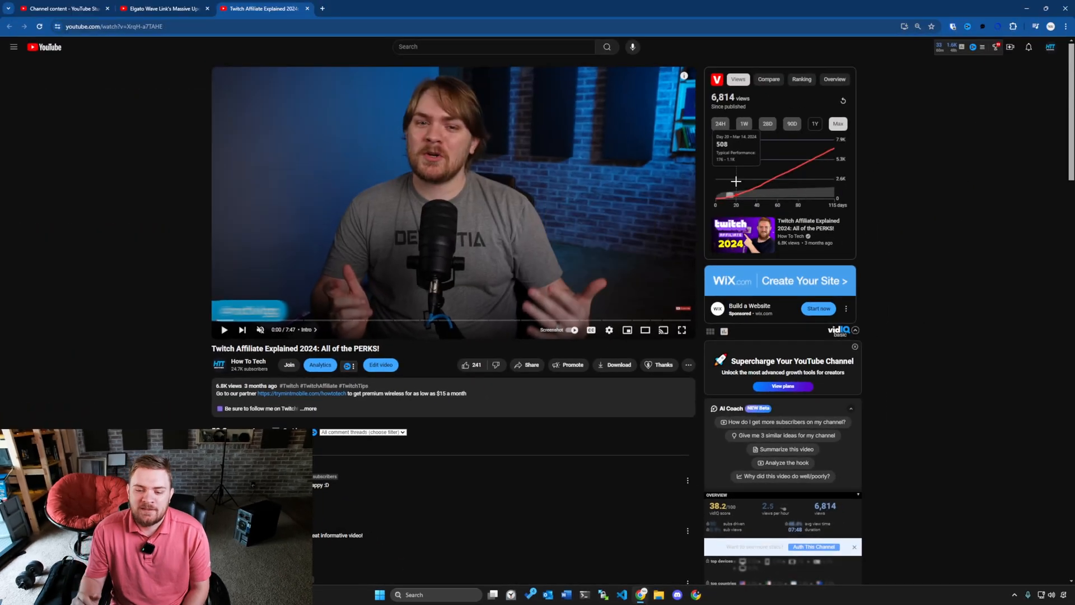
mouse_move(880, 297)
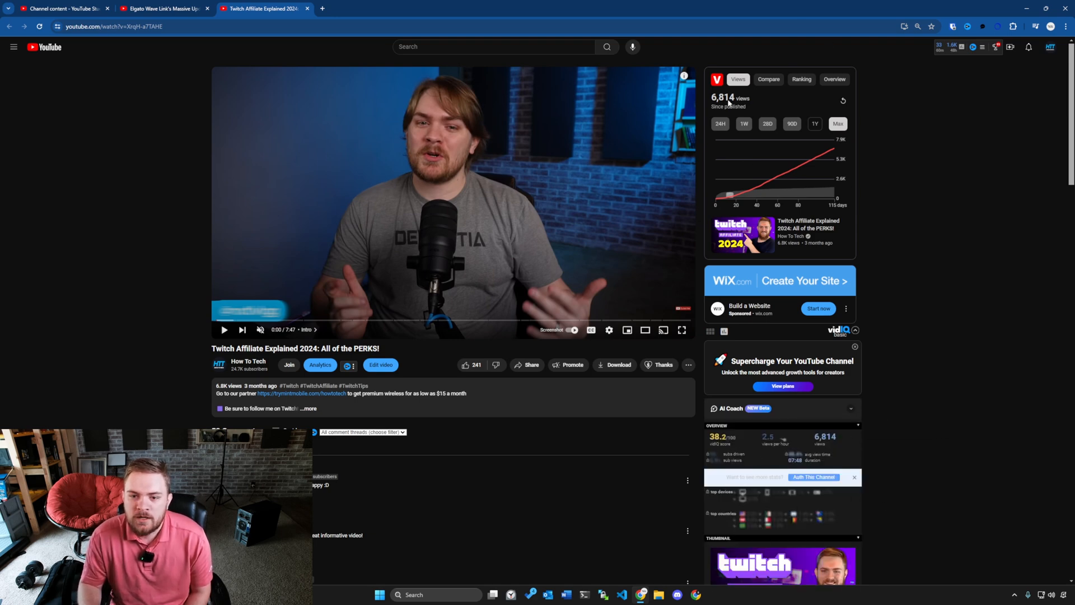
mouse_move(769, 144)
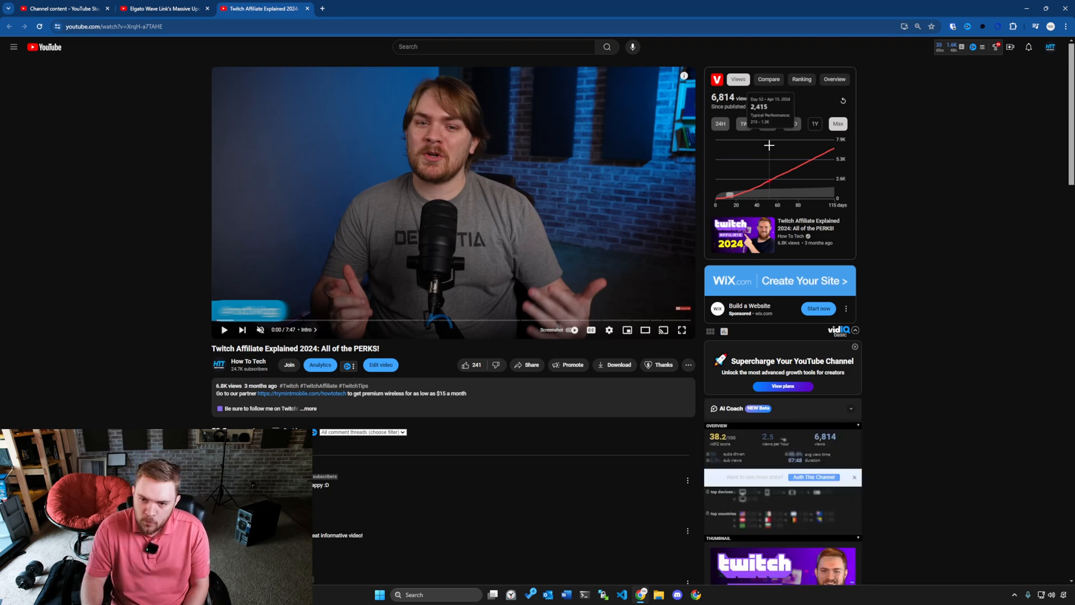
Cycle the ViewStats chart range through 24H, 28D (2,142), 90D (6,158) and back to Max.
left_click(720, 124)
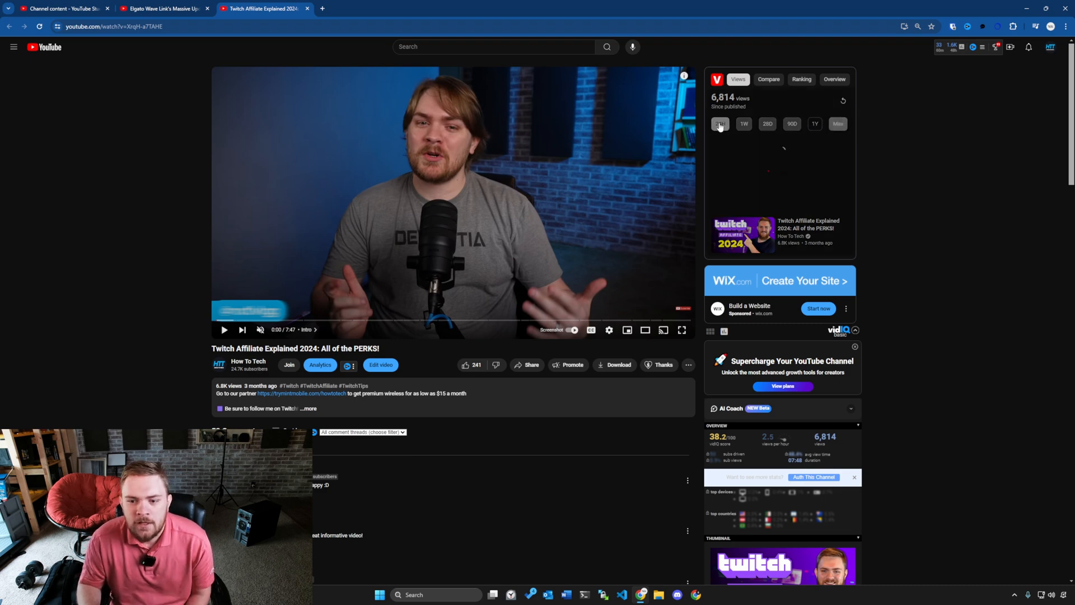
left_click(720, 125)
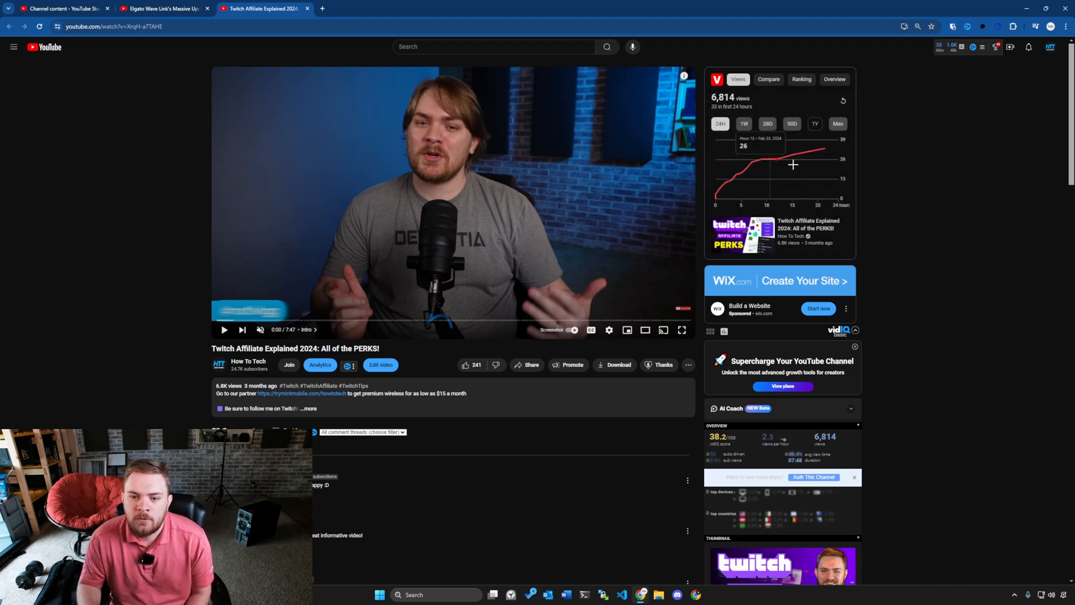
left_click(792, 123)
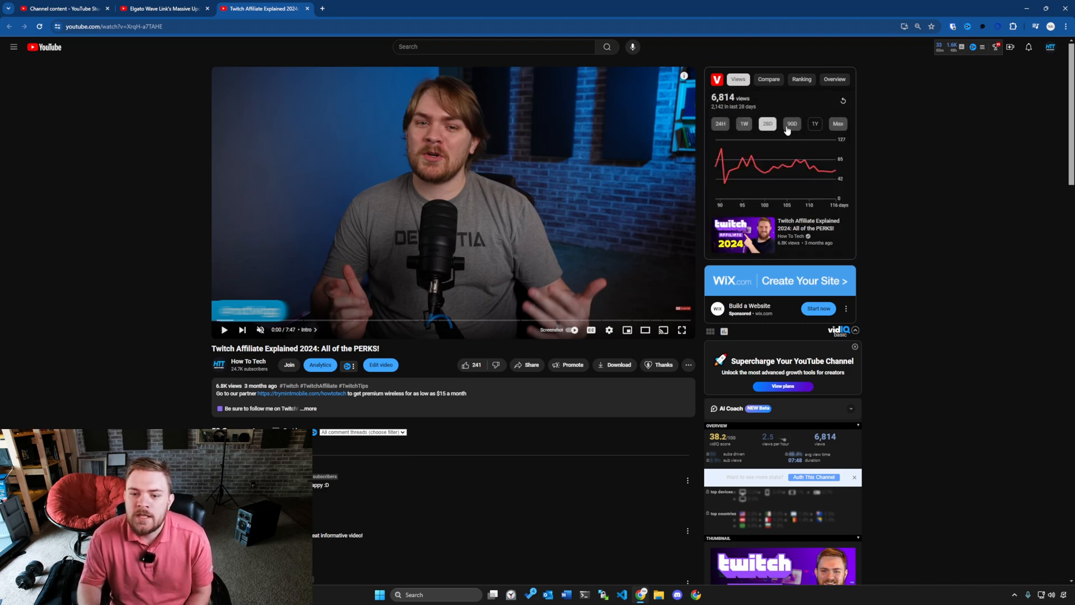
left_click(792, 123)
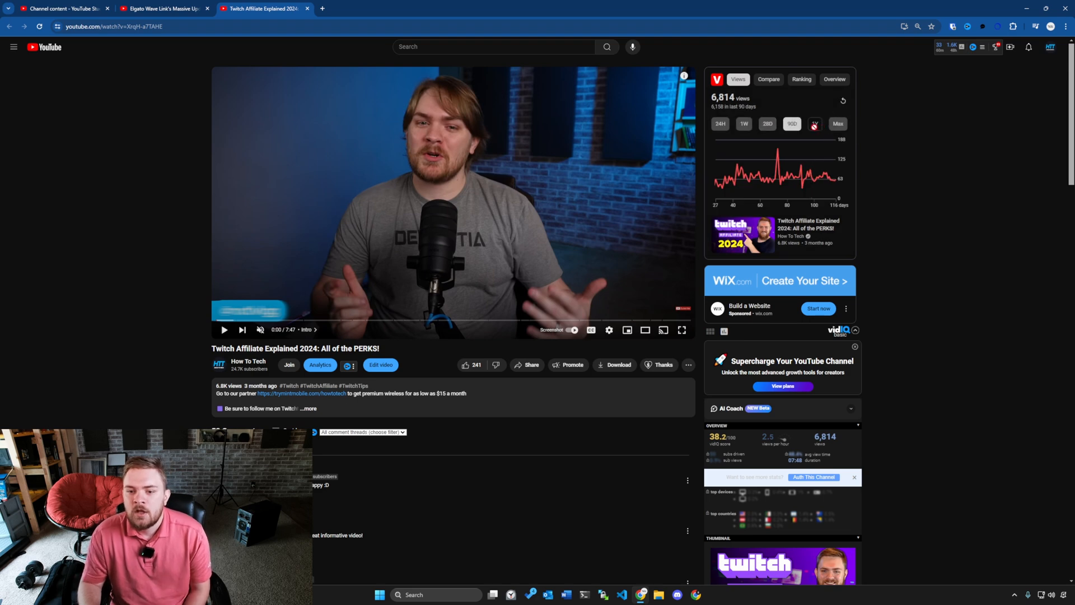
left_click(837, 124)
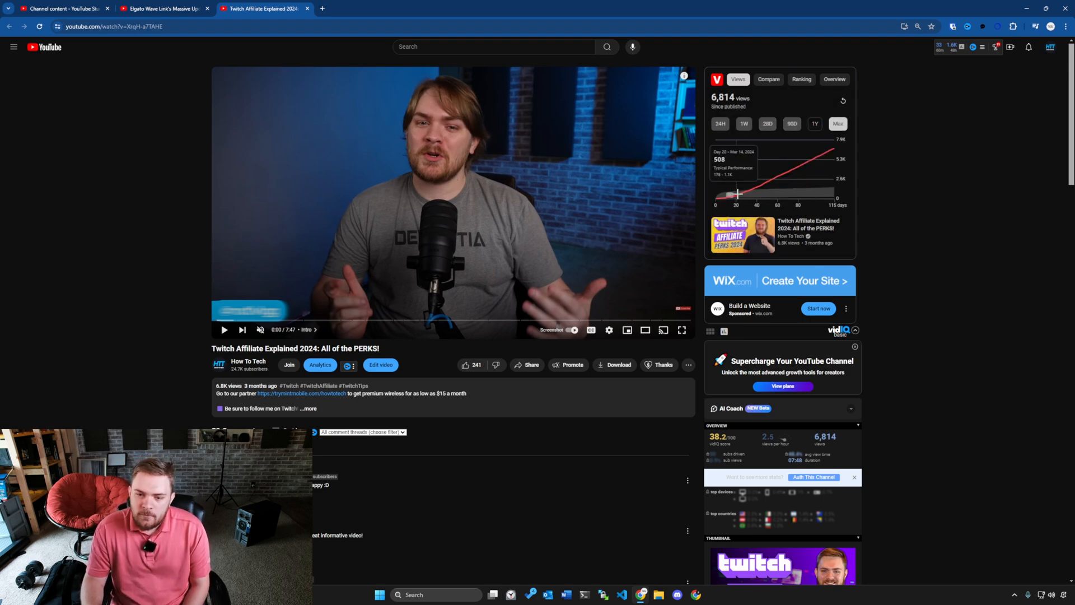
mouse_move(857, 204)
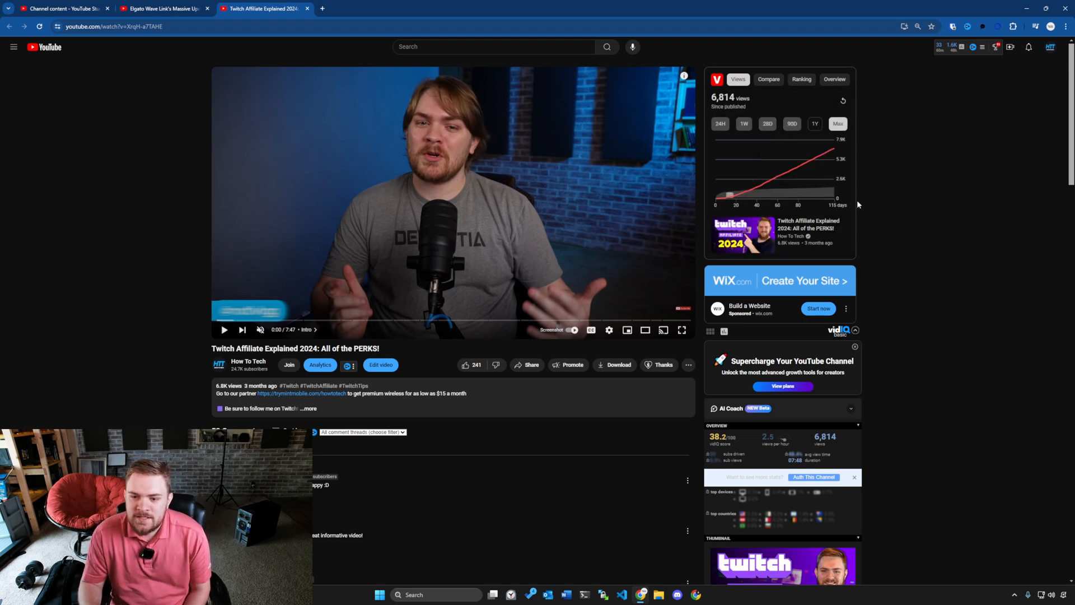
mouse_move(786, 255)
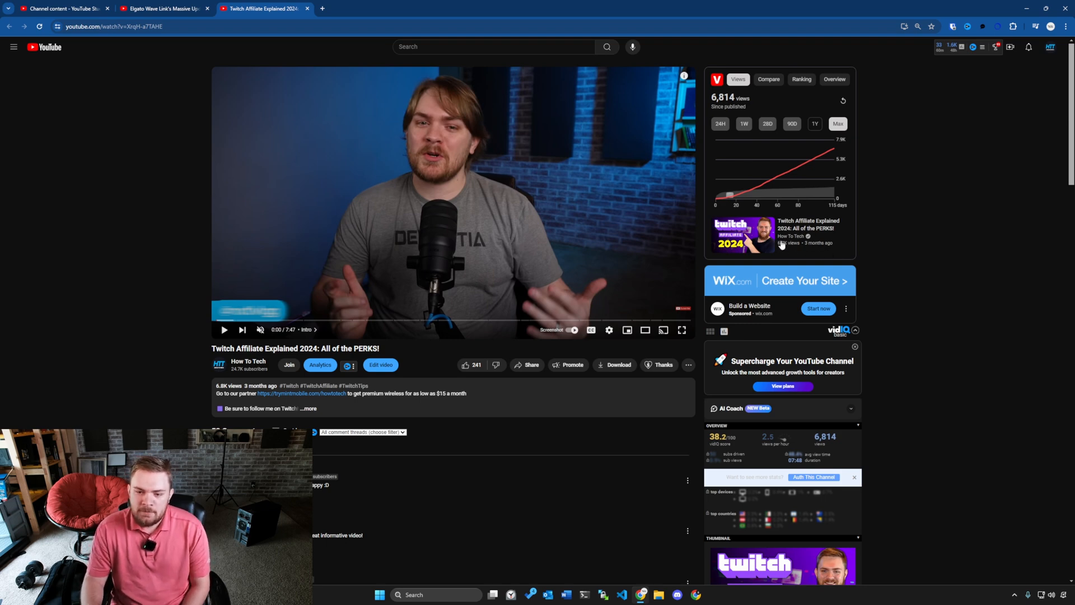
mouse_move(773, 250)
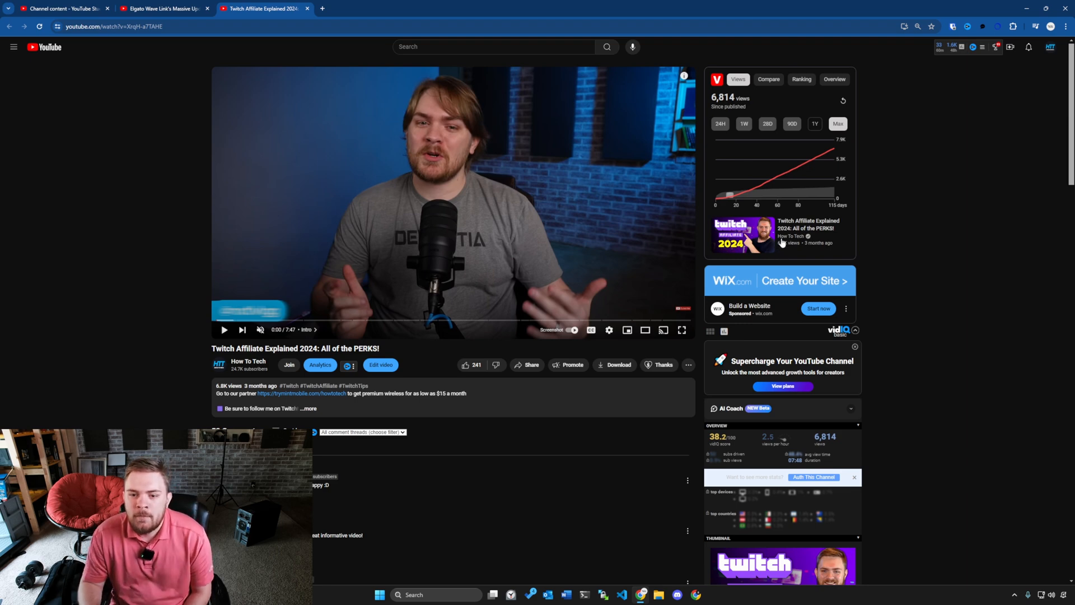
Compare the Twitch Affiliate video's 6,814 views against the latest upload's 101 views.
left_click(767, 79)
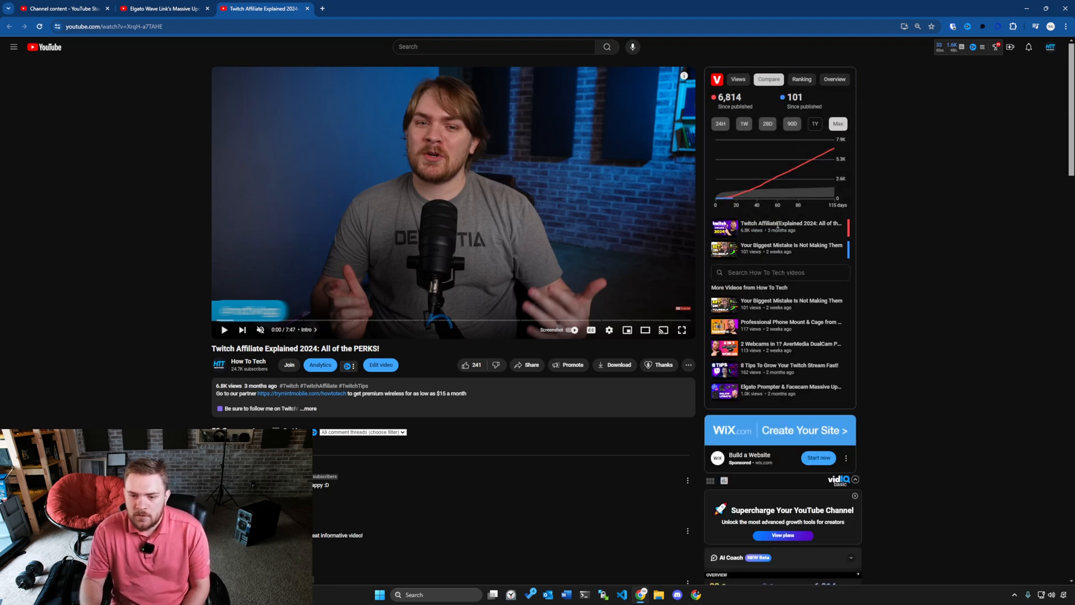
mouse_move(834, 152)
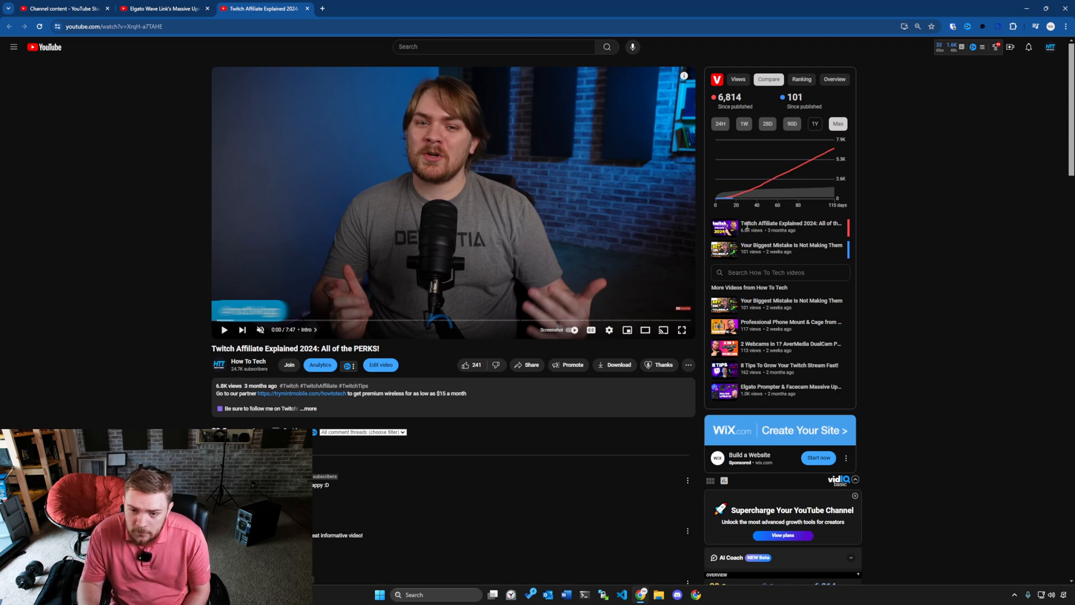
mouse_move(732, 201)
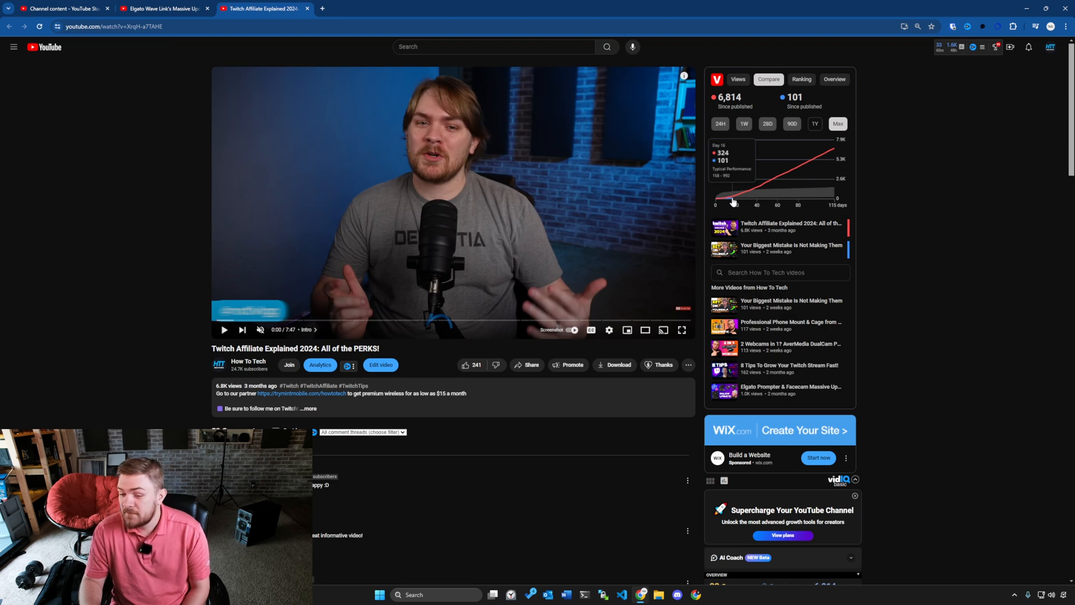
mouse_move(781, 163)
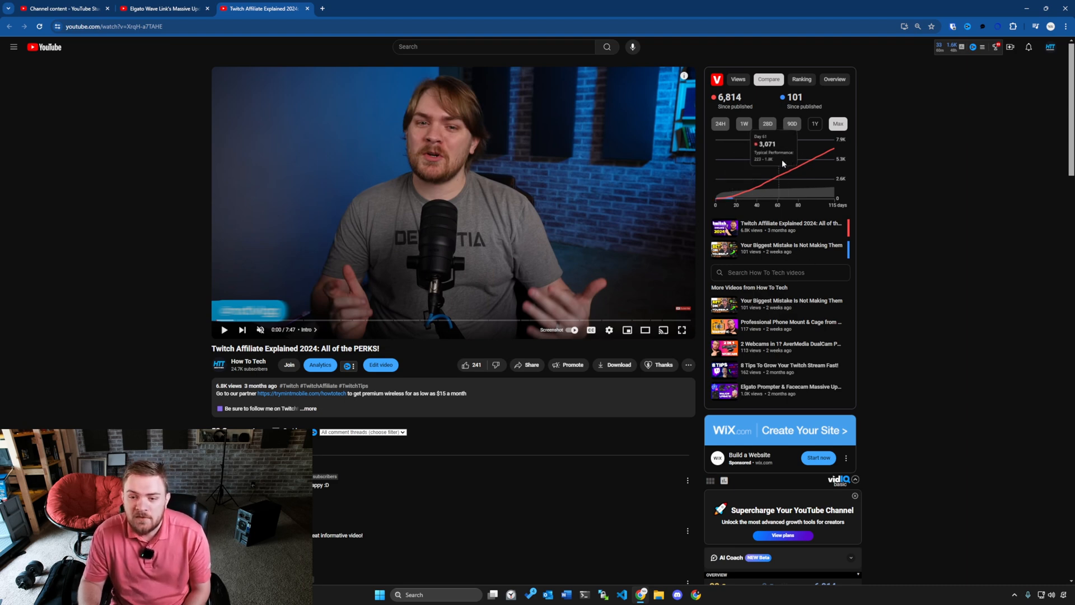
mouse_move(862, 125)
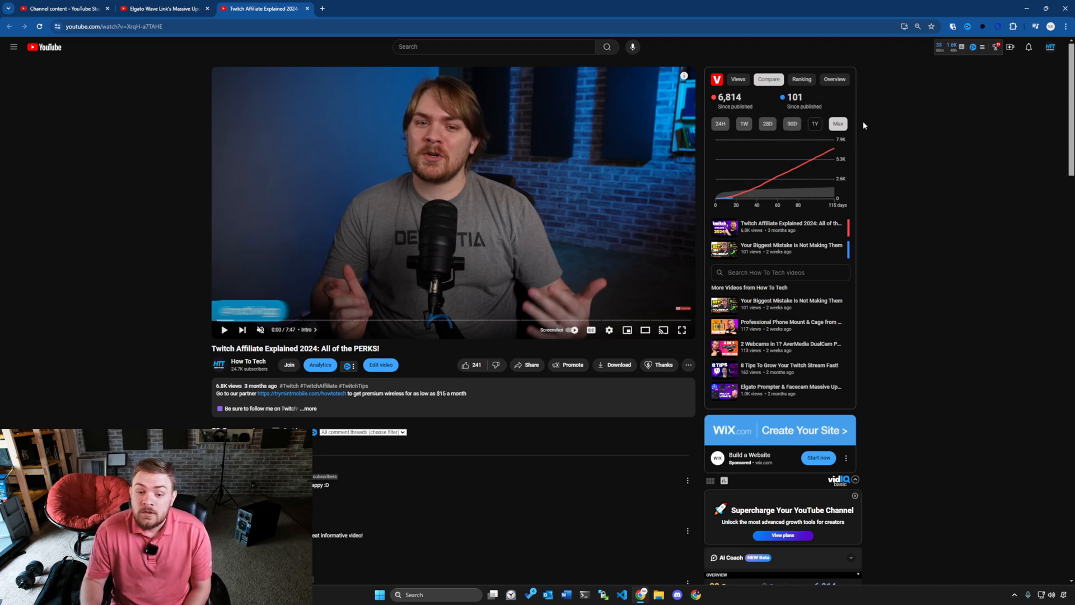
mouse_move(778, 128)
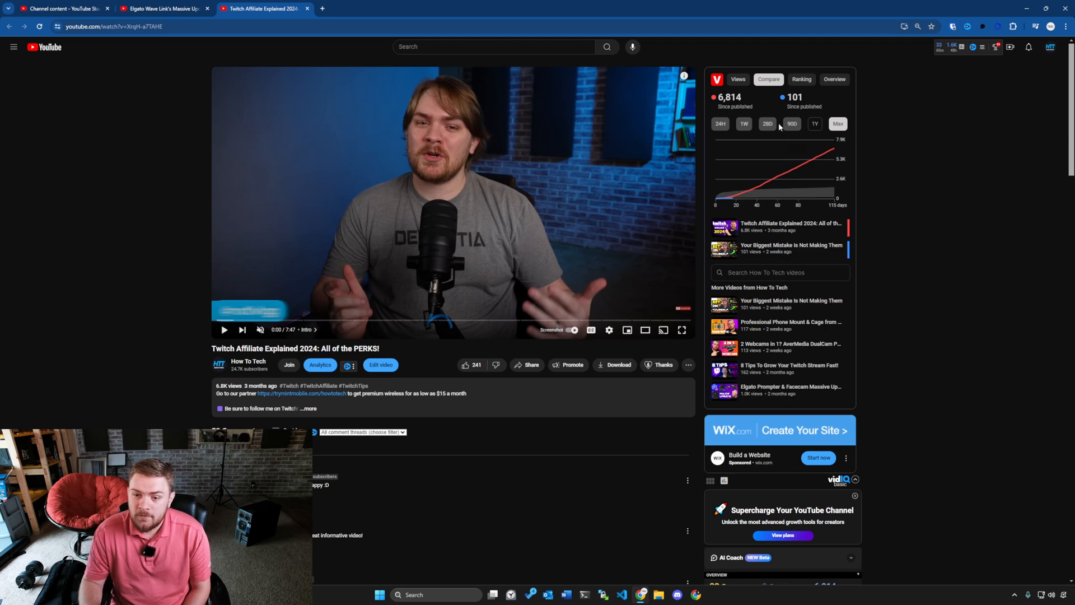
Rank the Twitch Affiliate video among the last 10 uploads, placing it first at 6.8K views.
left_click(802, 79)
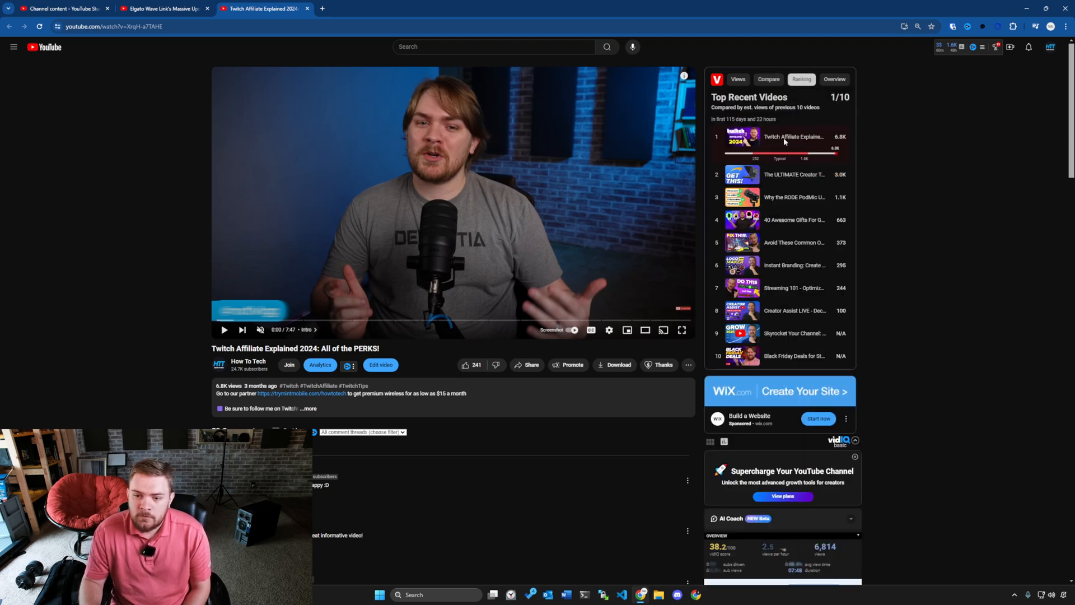
mouse_move(763, 158)
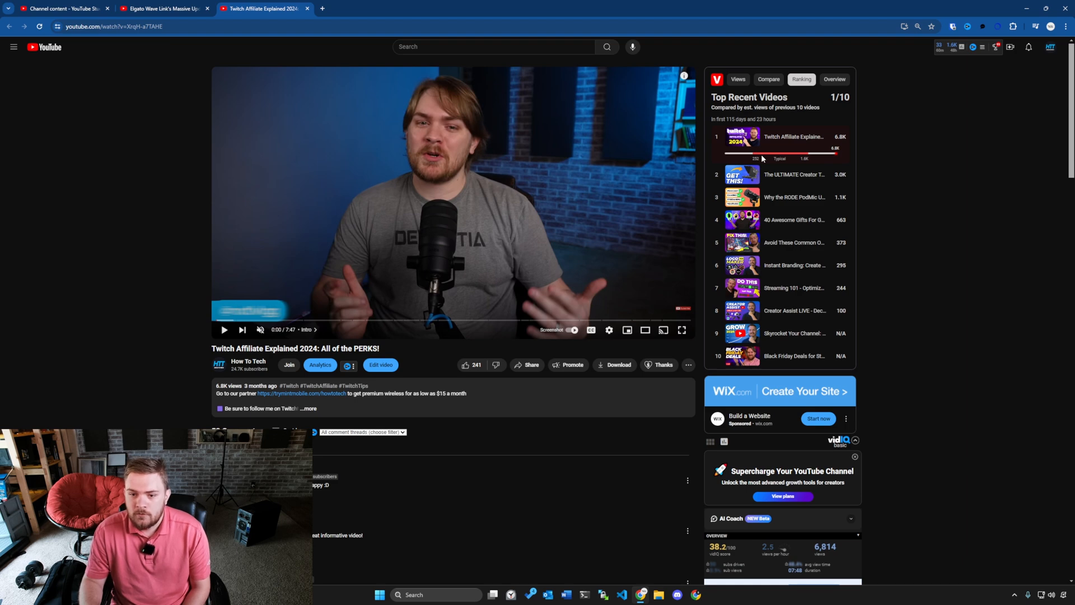
mouse_move(798, 157)
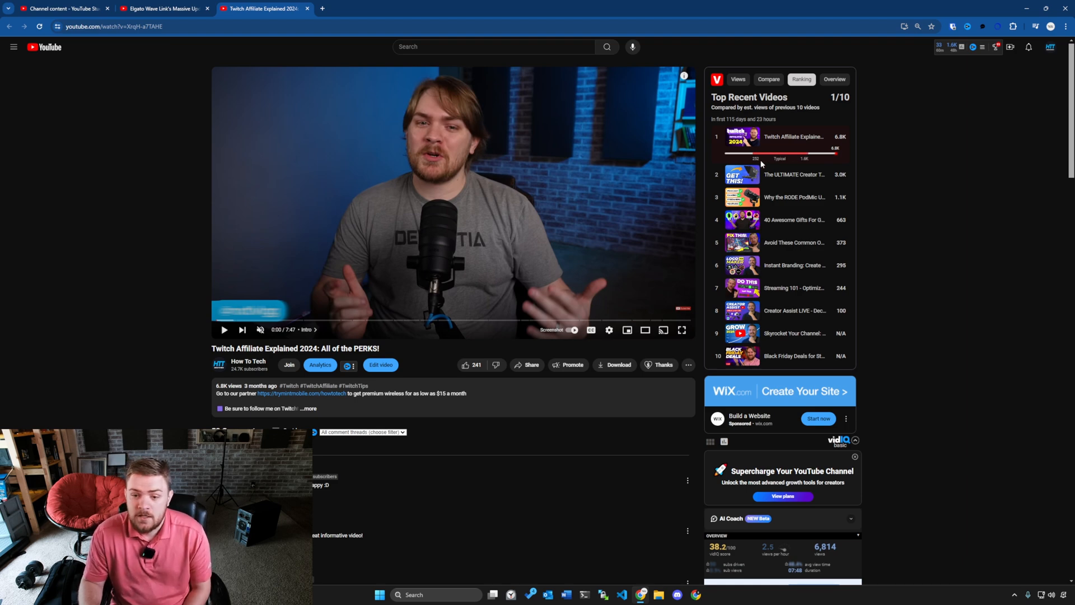
mouse_move(763, 175)
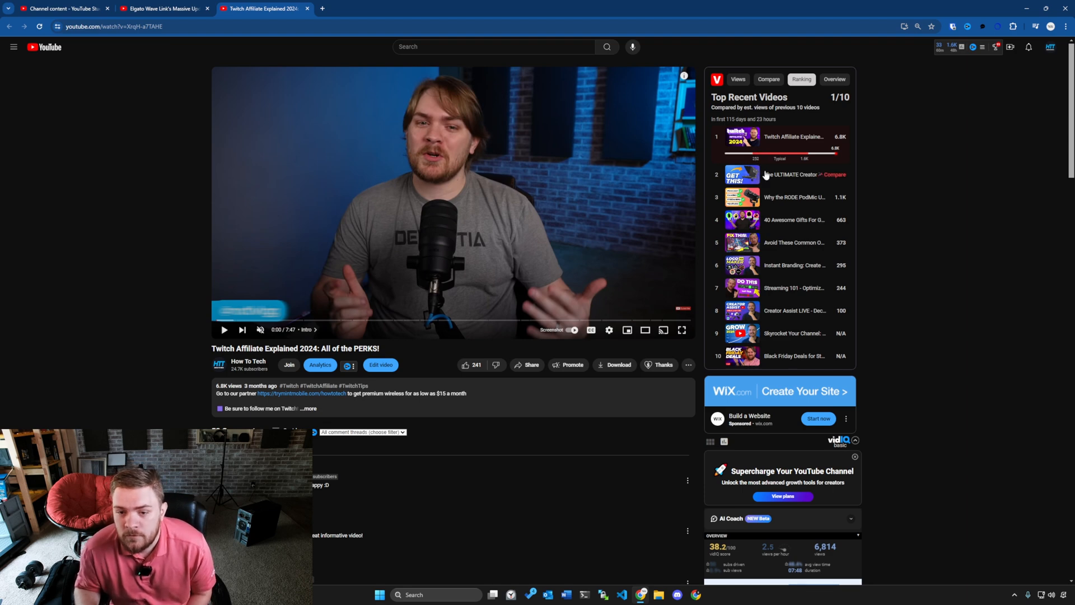
mouse_move(778, 174)
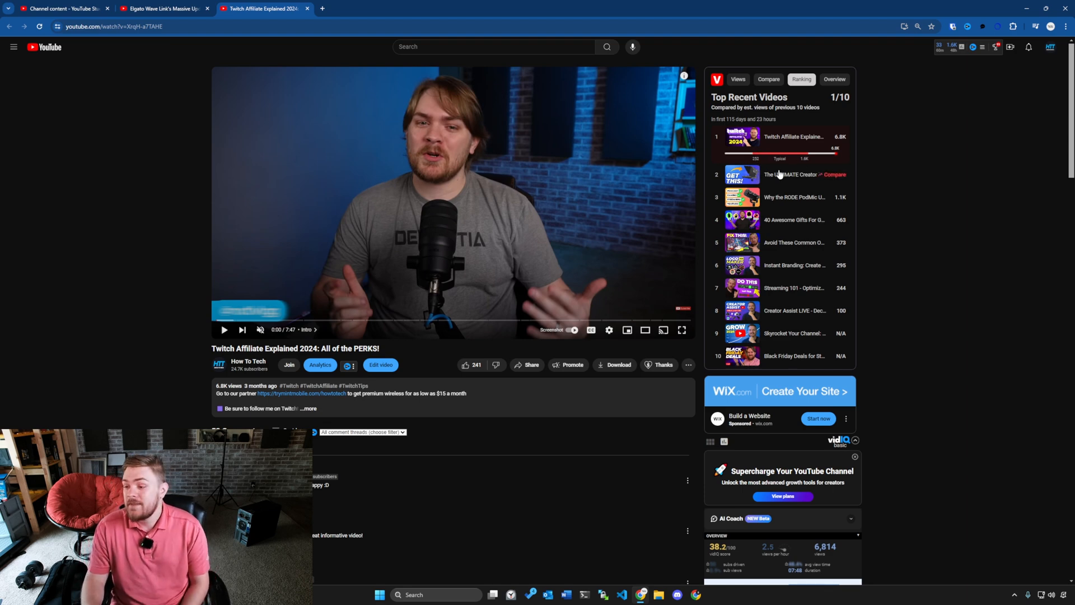
mouse_move(841, 157)
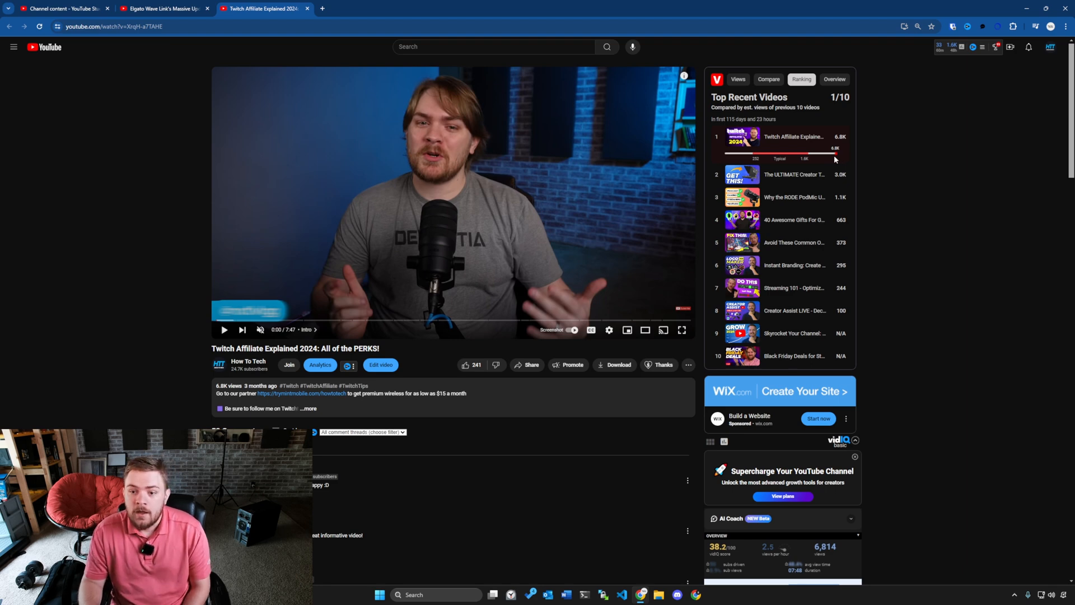
mouse_move(822, 124)
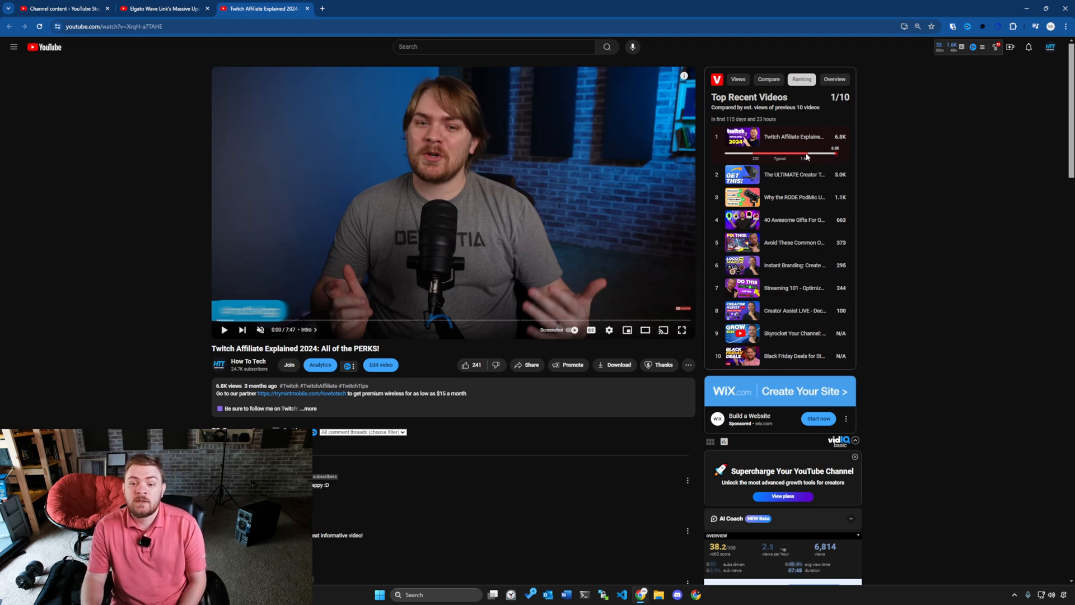
mouse_move(818, 152)
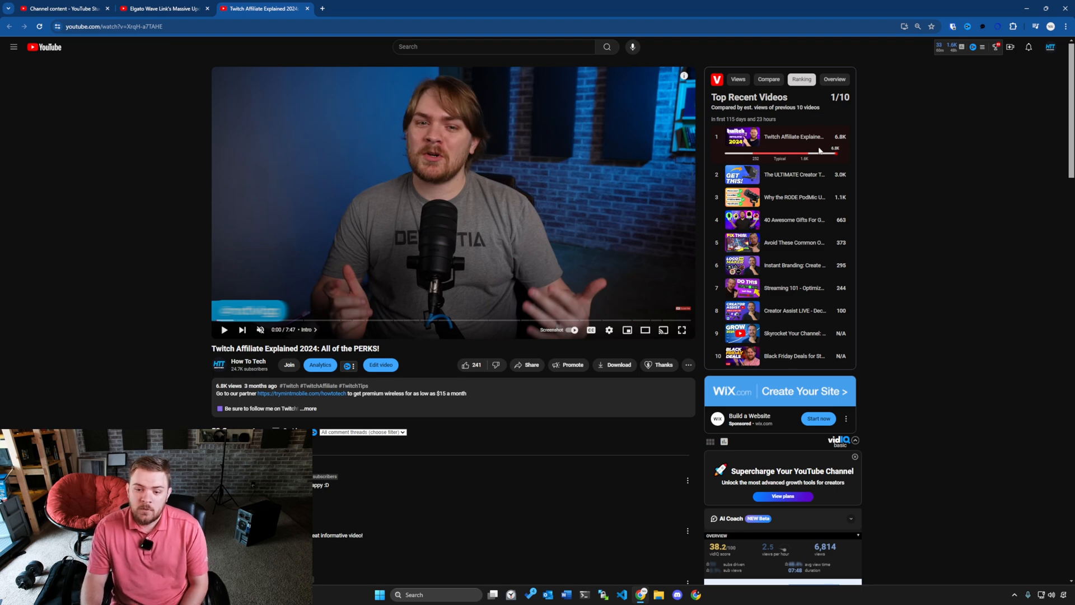
mouse_move(833, 177)
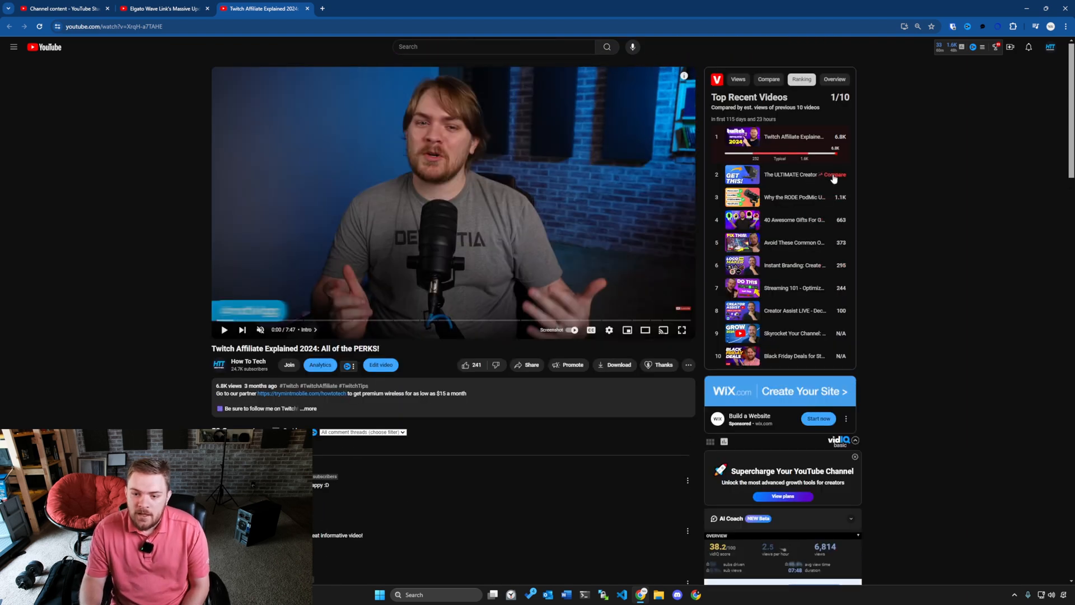
Compare the video's 6,814 views against The ULTIMATE Creator Tool's 3,179 views.
left_click(769, 80)
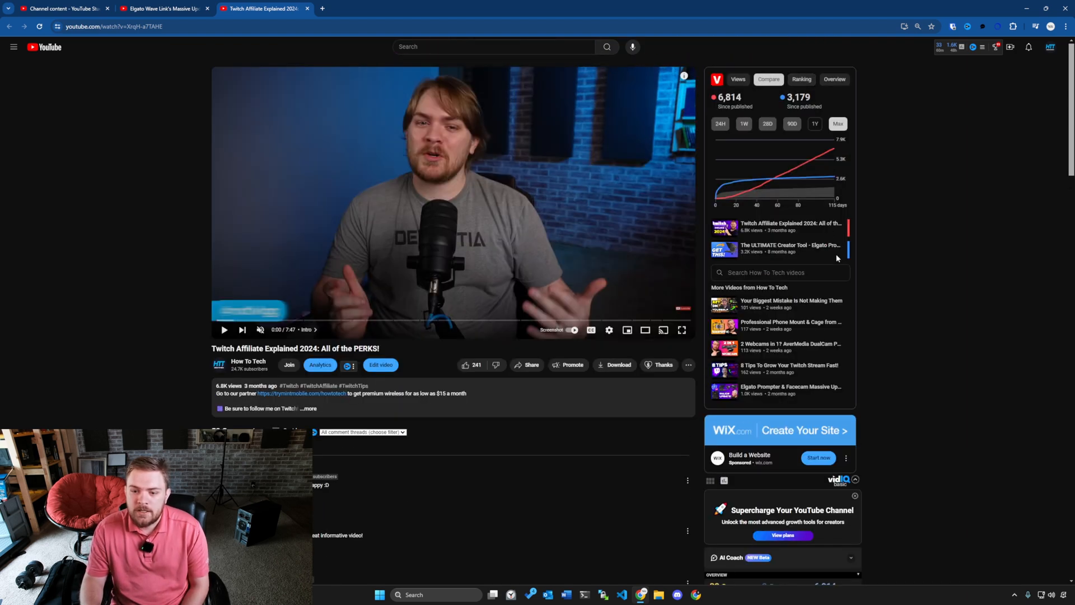
mouse_move(702, 227)
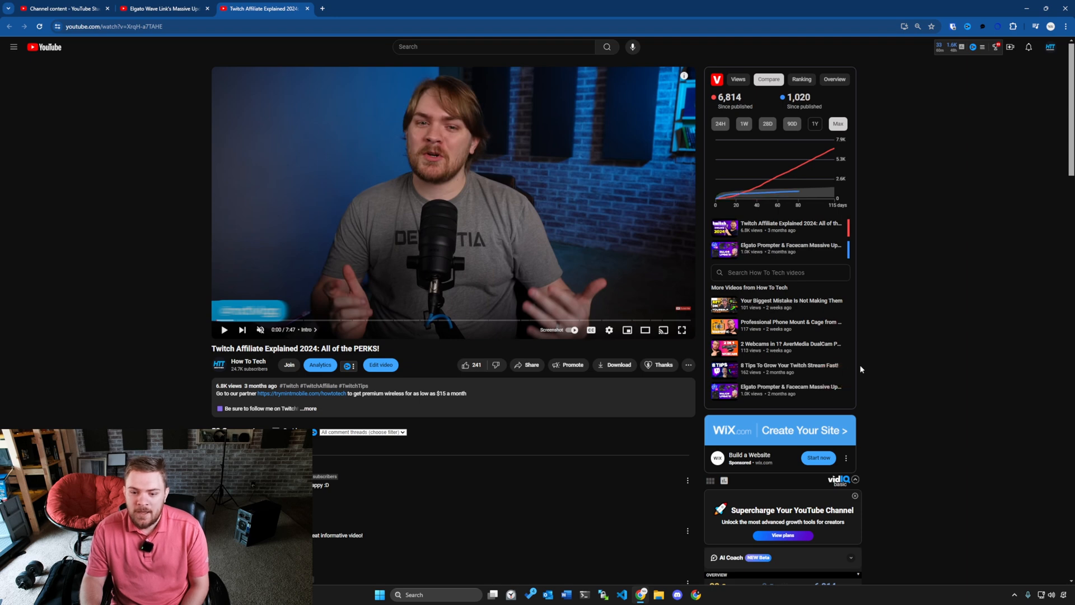
mouse_move(857, 297)
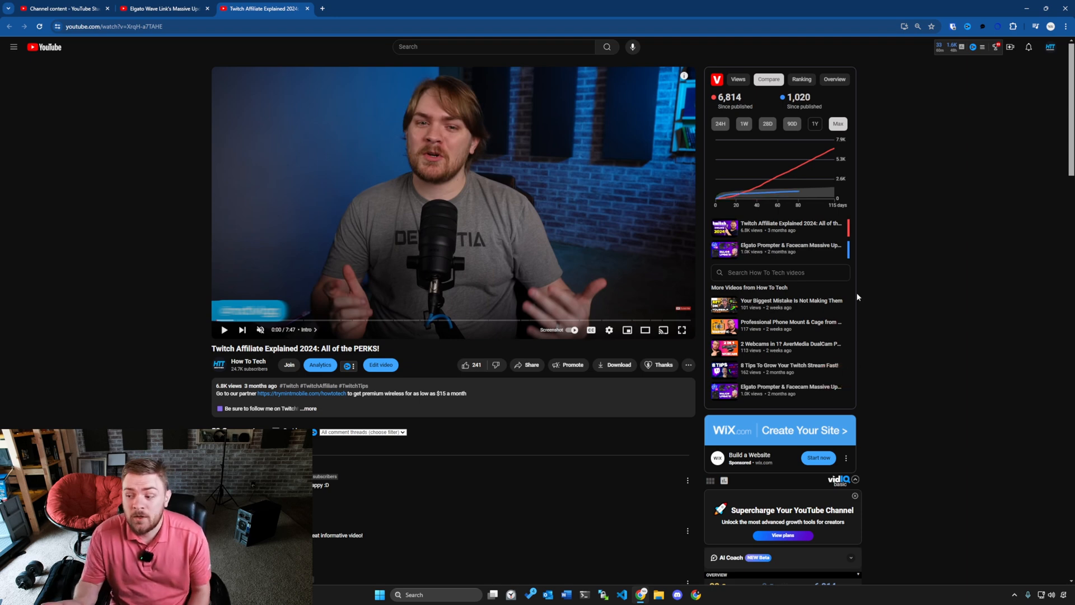
mouse_move(878, 138)
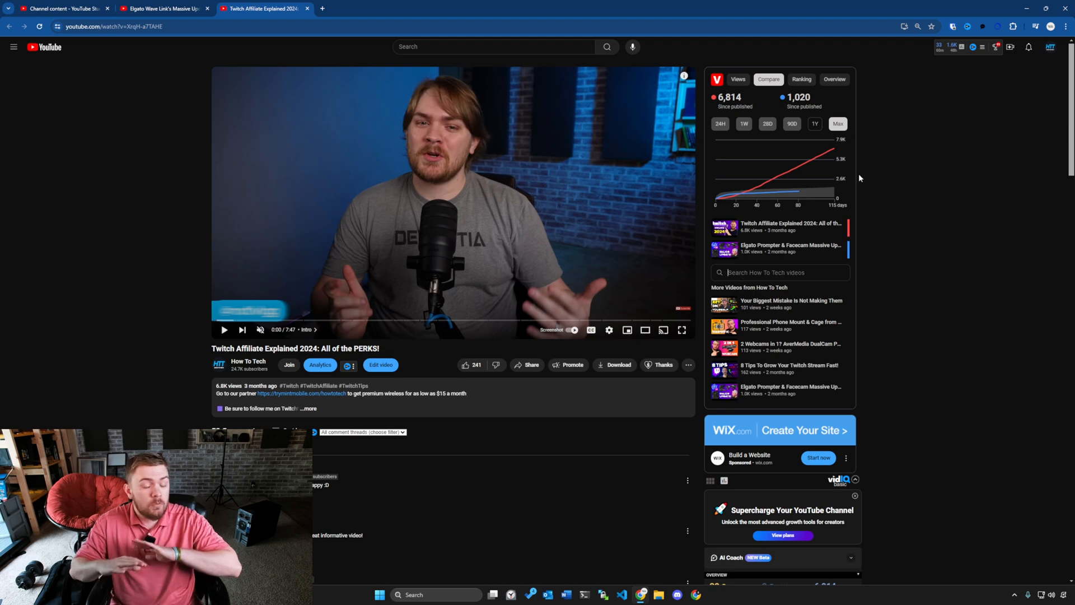
mouse_move(776, 70)
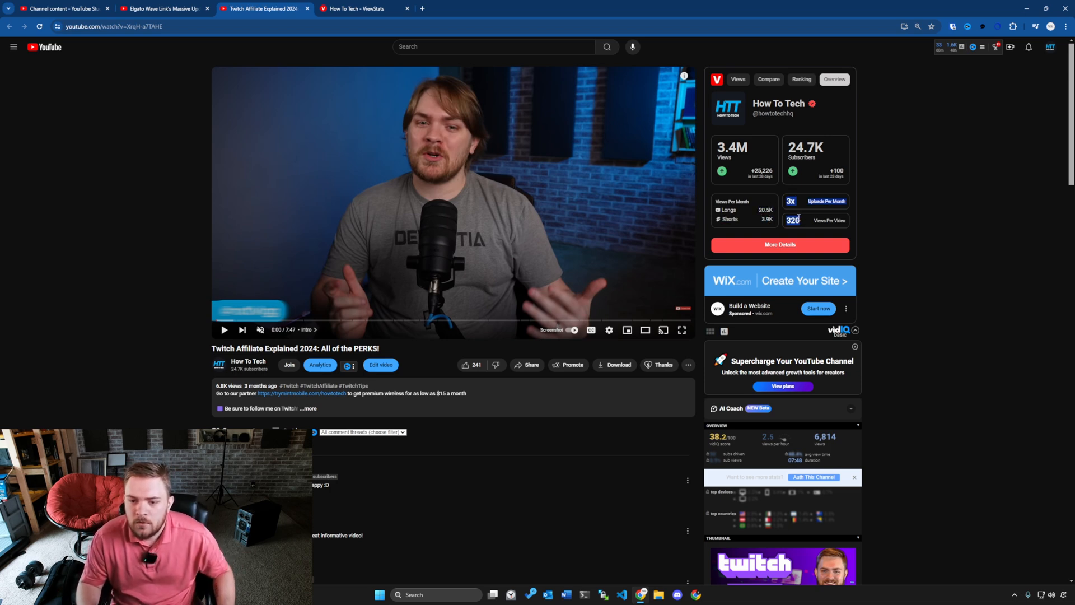
mouse_move(801, 201)
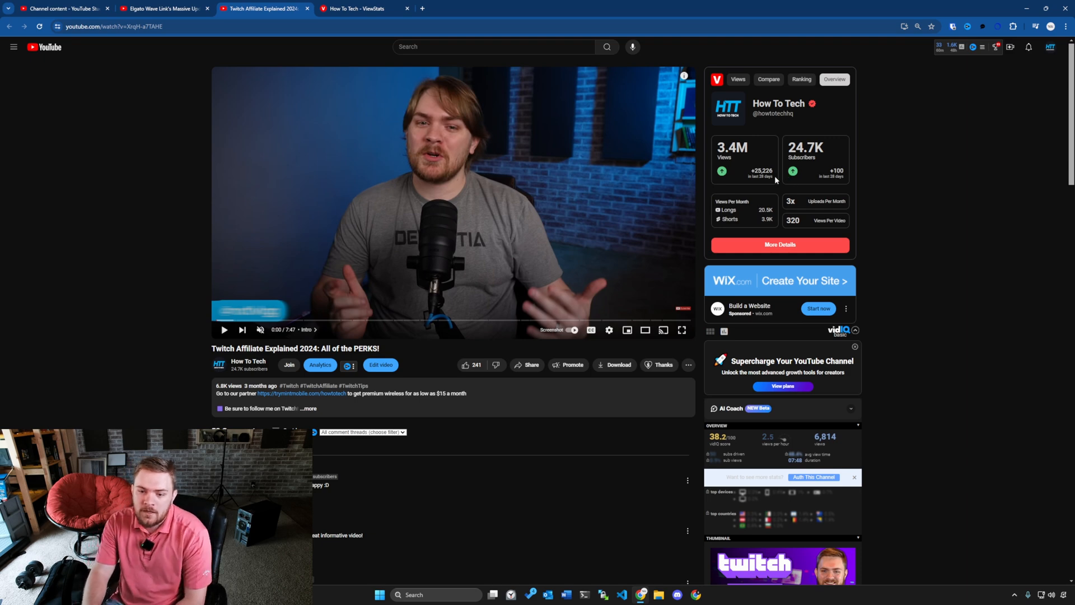
mouse_move(772, 181)
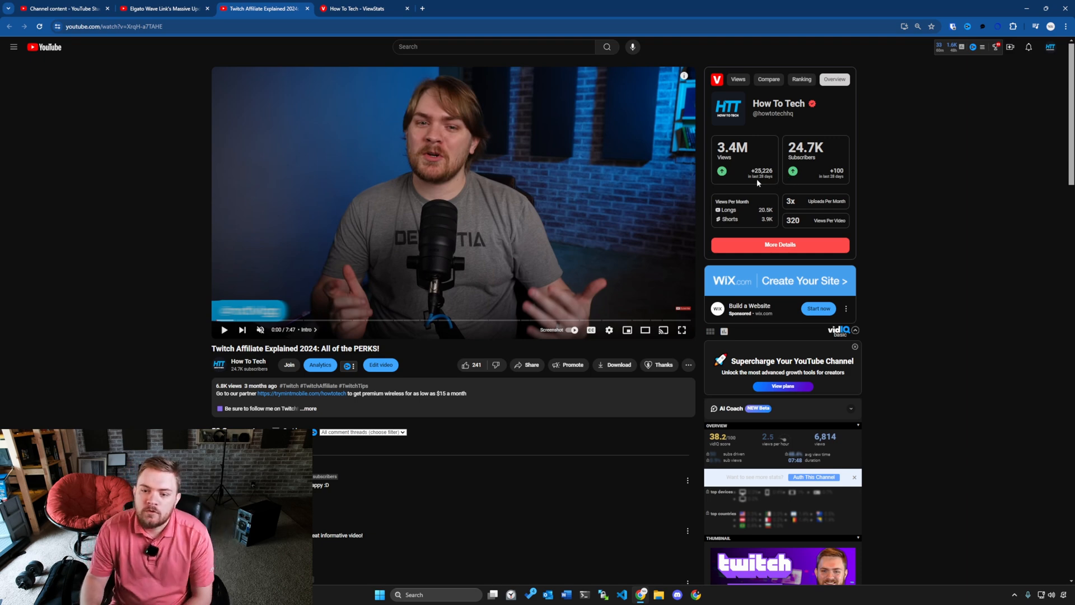
mouse_move(787, 145)
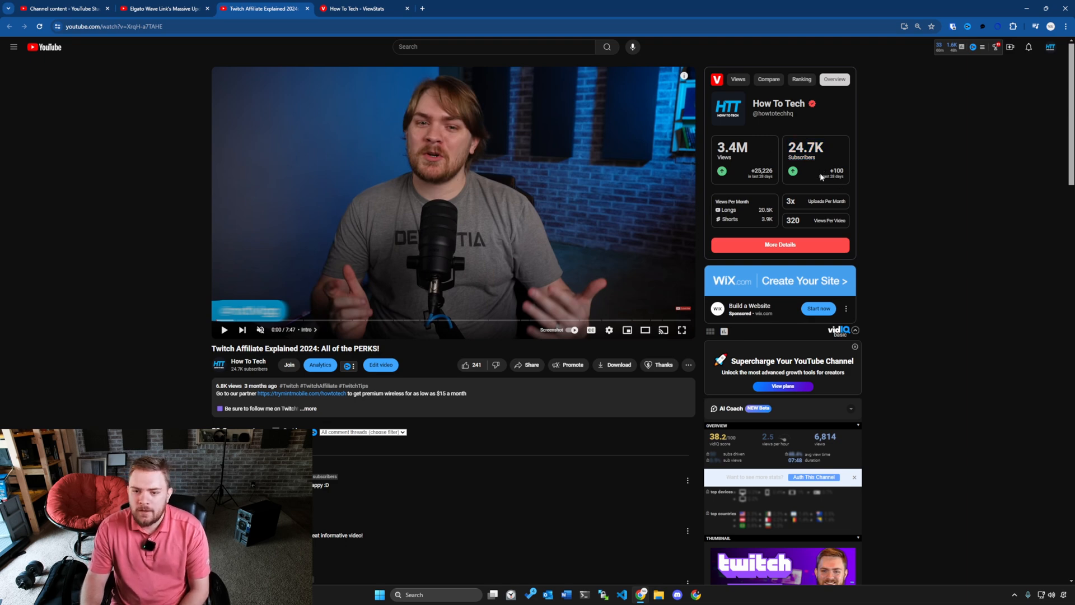
mouse_move(749, 189)
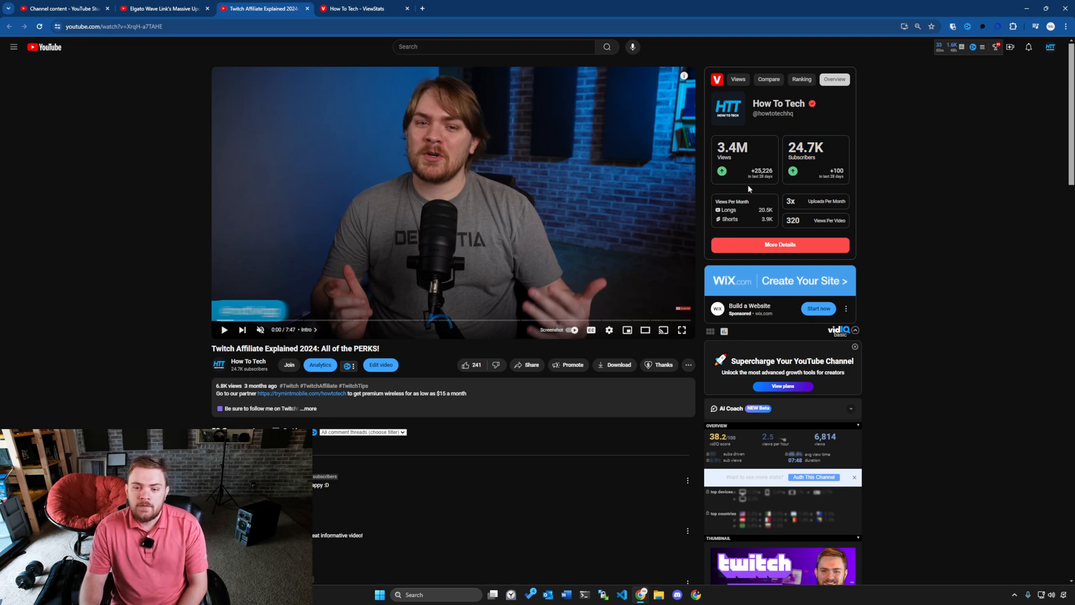
Return from the How To Tech channel overview to the video's 6,814-view curve.
left_click(767, 79)
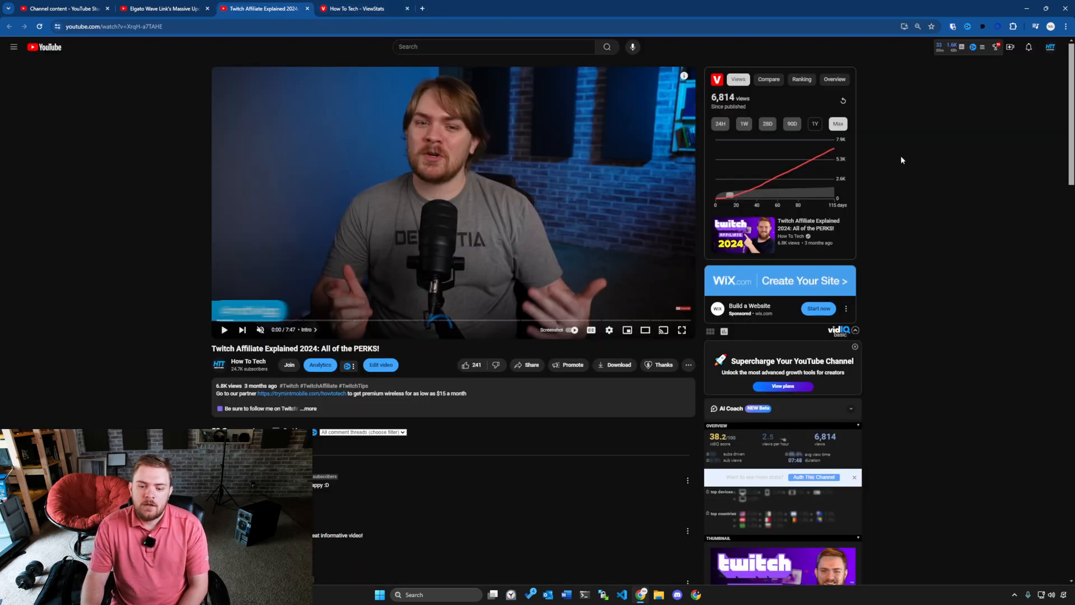
mouse_move(851, 189)
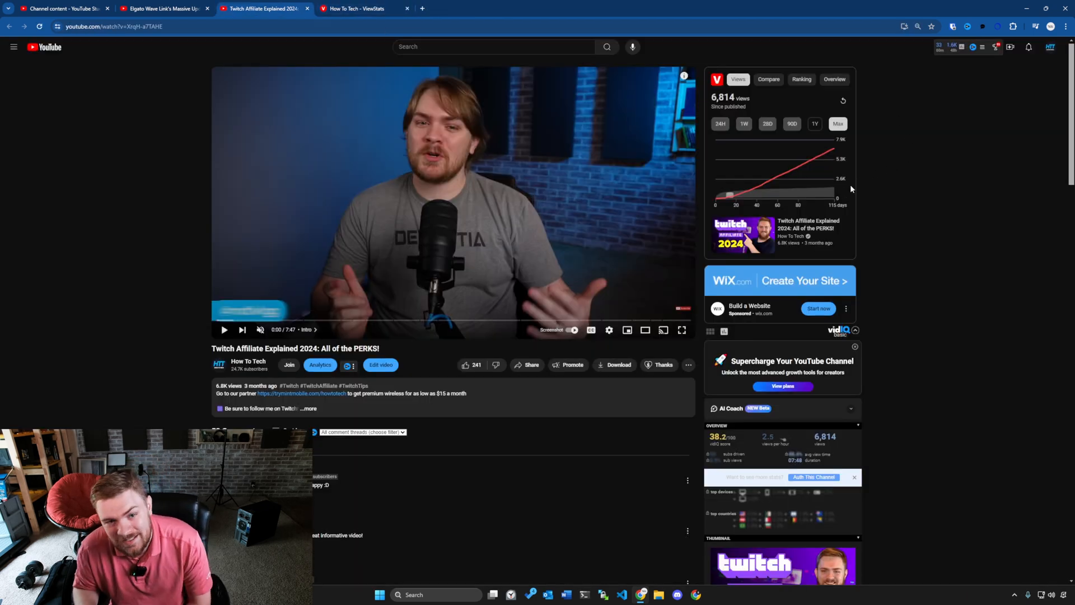
Show the How To Tech Channelytics page with its 28-day views chart, 24.44K views and 100 subscribers.
left_click(357, 9)
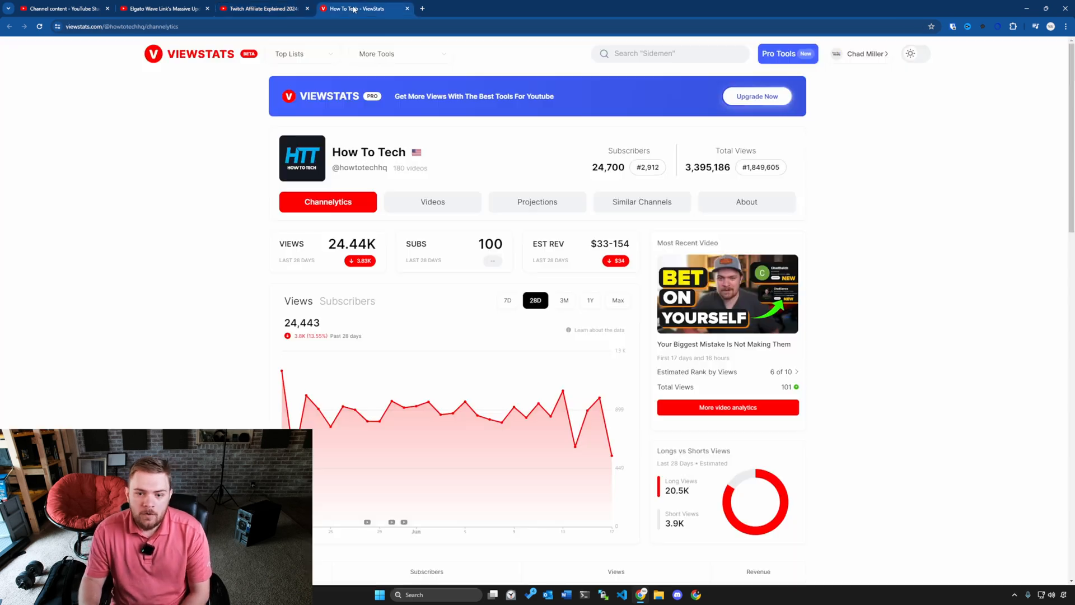
scroll("down", 3)
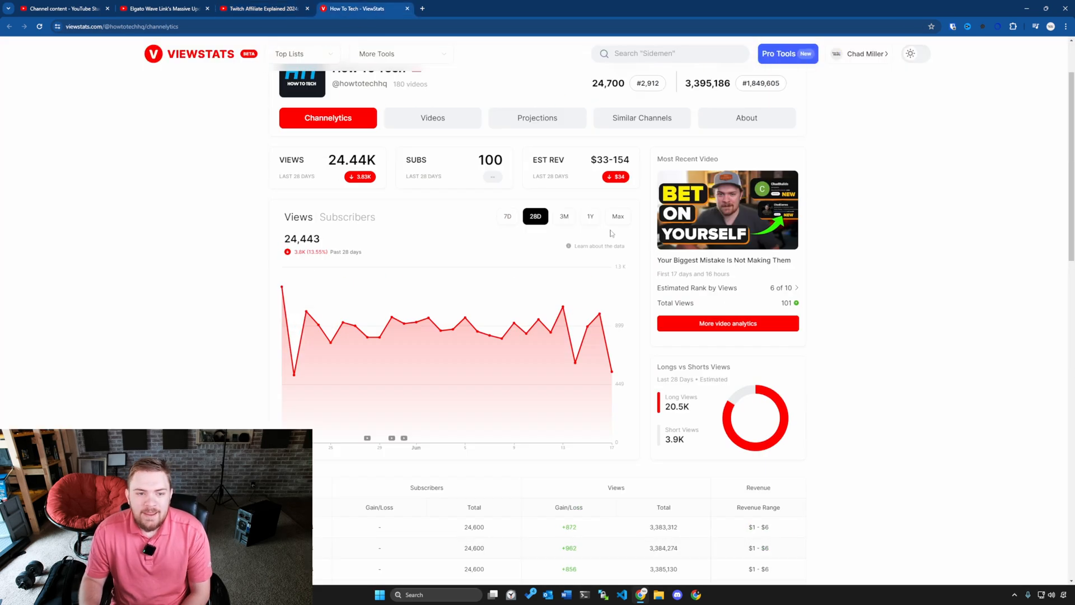
Return to the Twitch Affiliate video and review vidIQ's scorecard: 38.2 overall, 98.1 SEO.
left_click(263, 8)
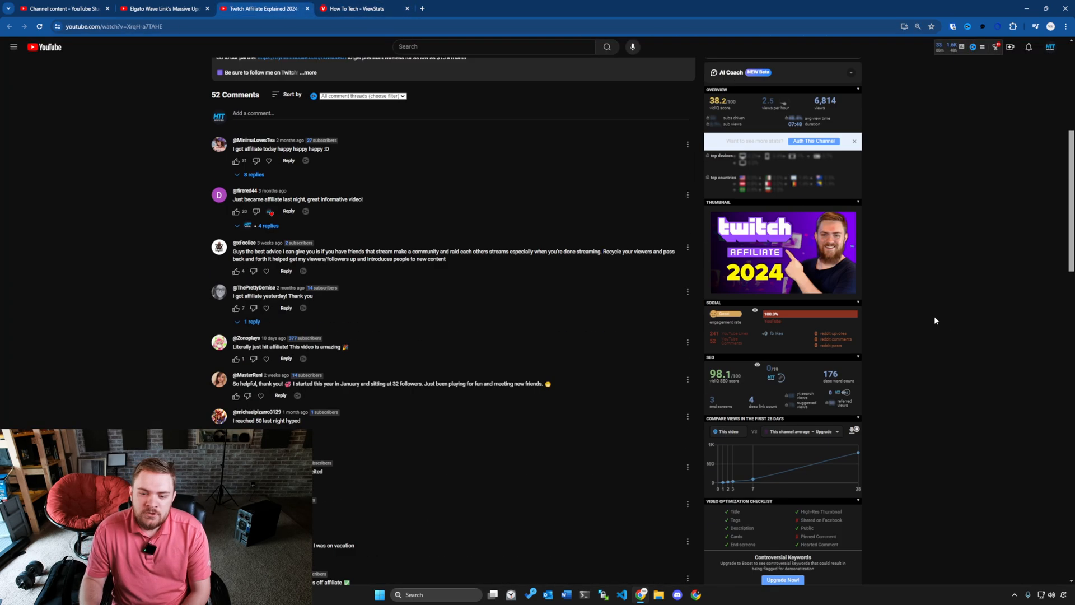
scroll("down", 3)
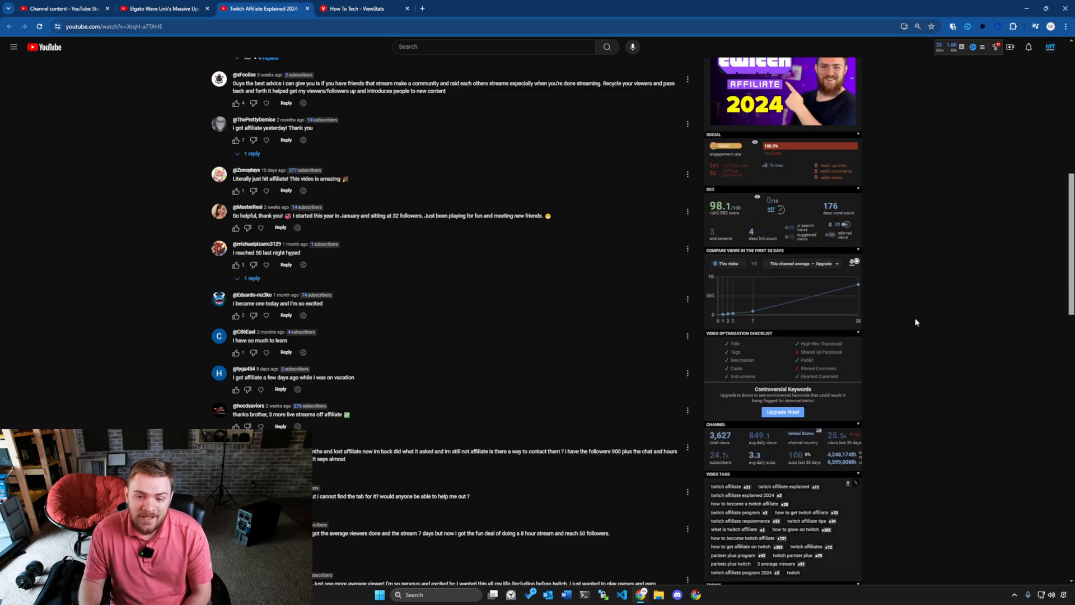
mouse_move(913, 260)
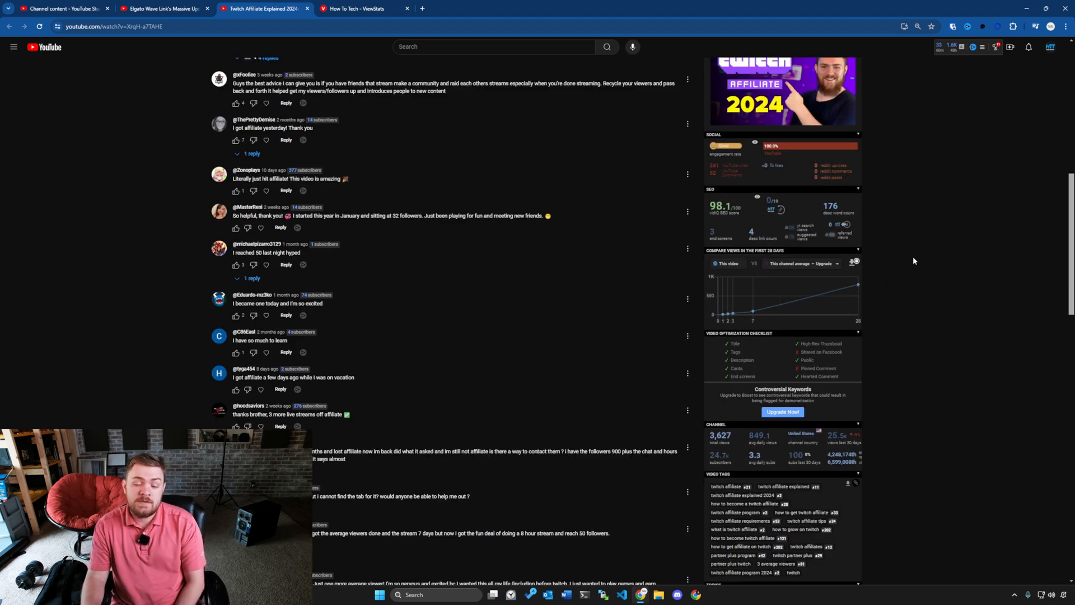
mouse_move(830, 289)
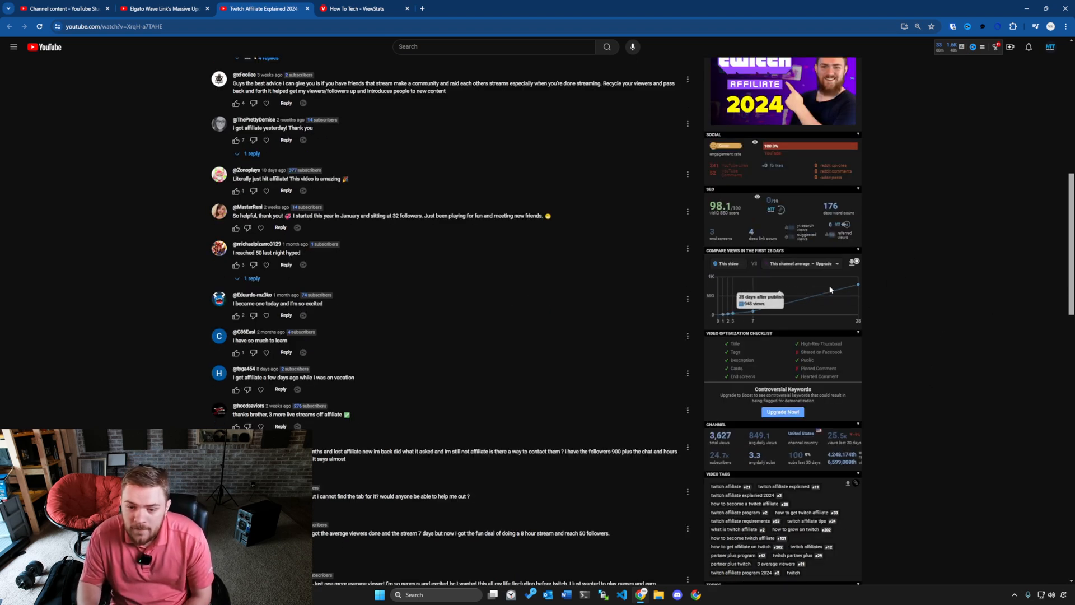
scroll("up", 3)
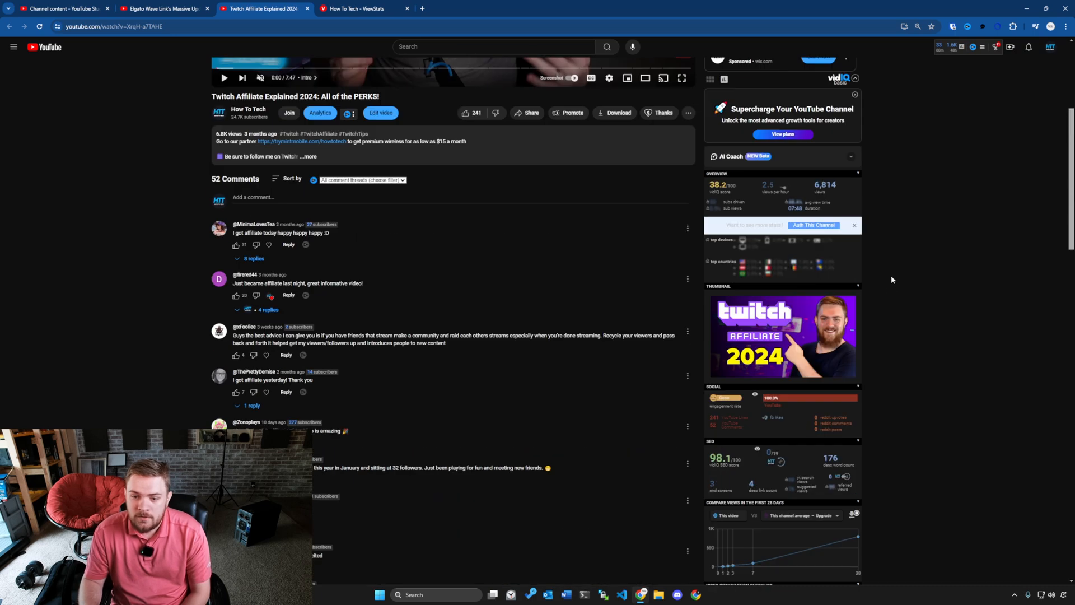
scroll("down", 3)
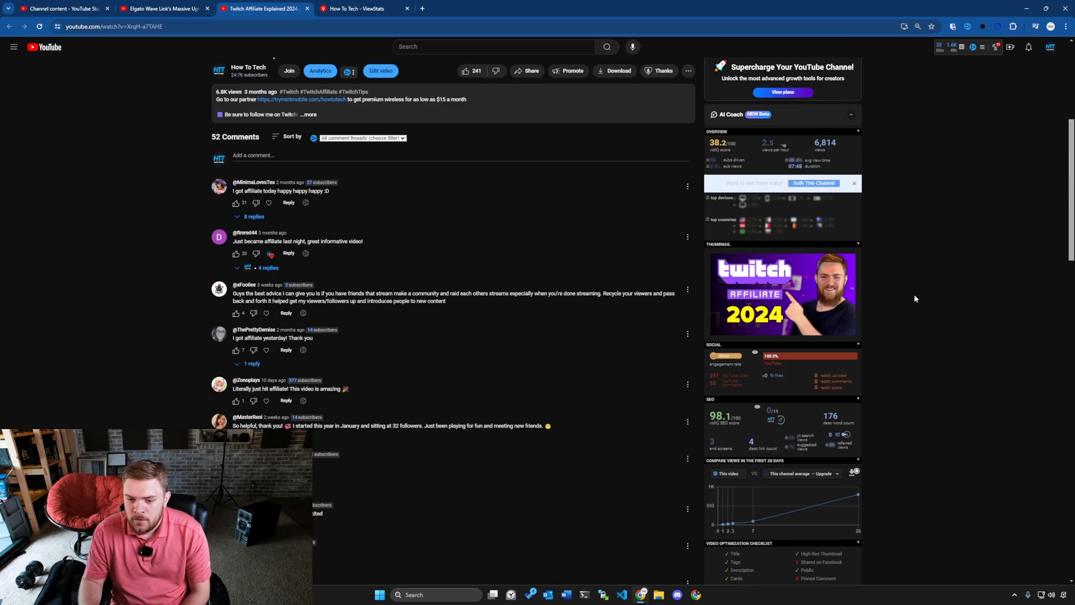
scroll("down", 3)
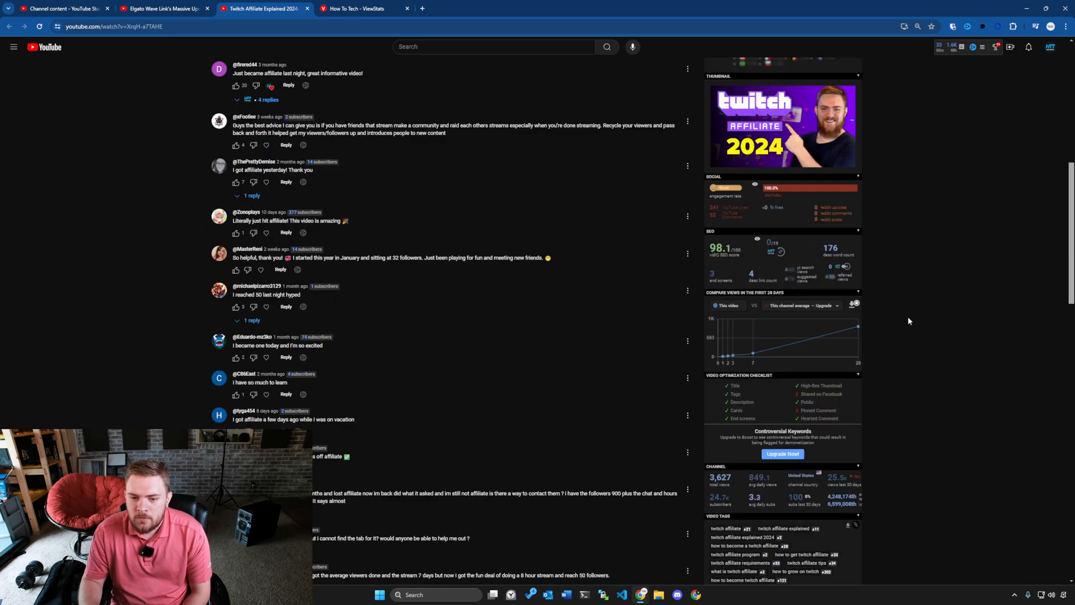
scroll("up", 3)
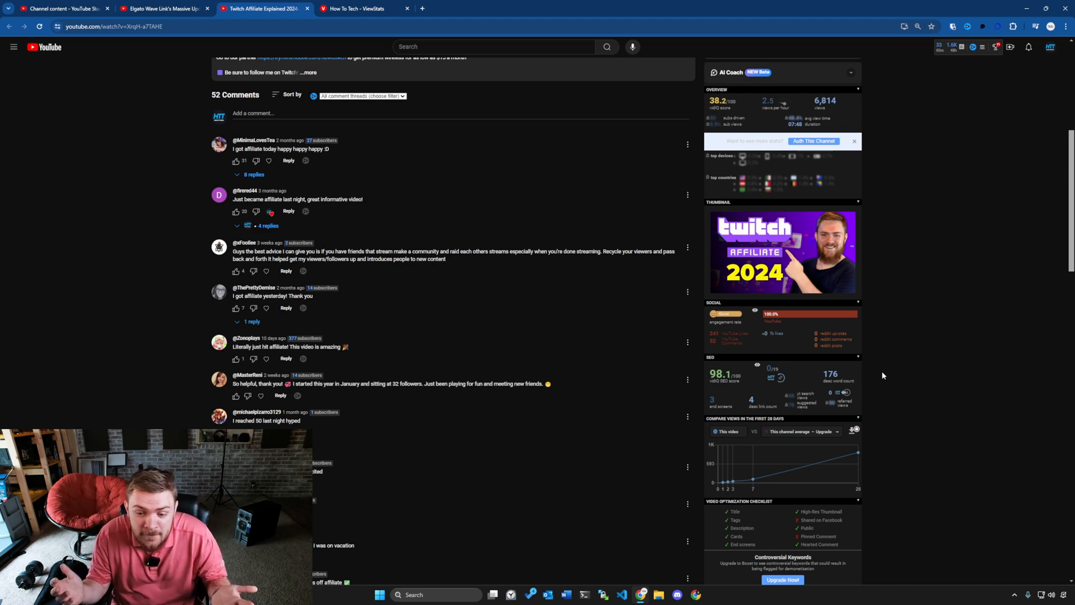
mouse_move(860, 404)
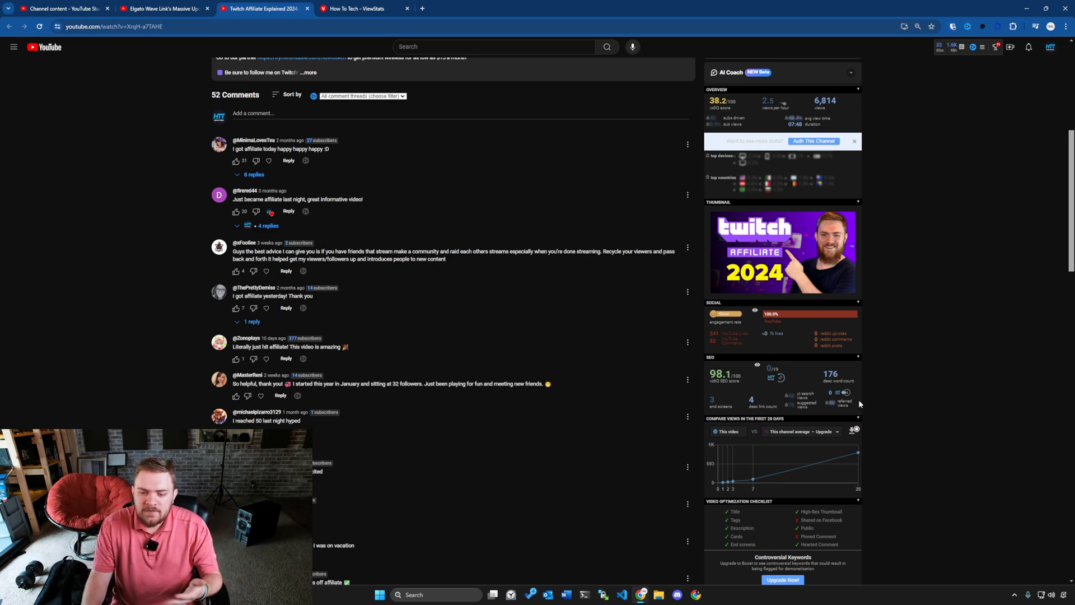
mouse_move(902, 381)
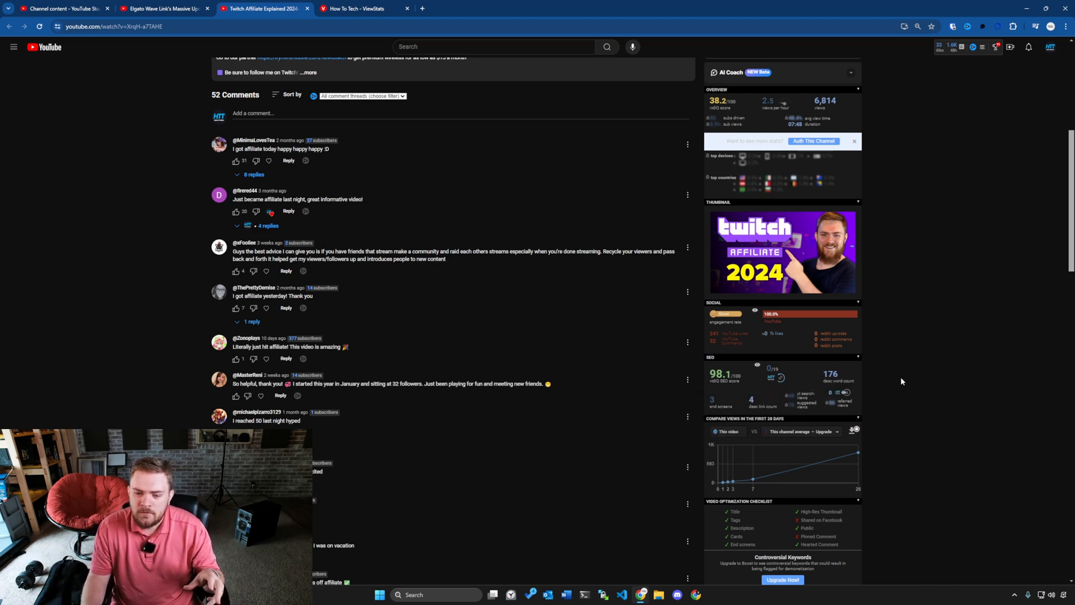
Review vidIQ's optimization checklist and video tags, then return to the top of the panel.
scroll("down", 3)
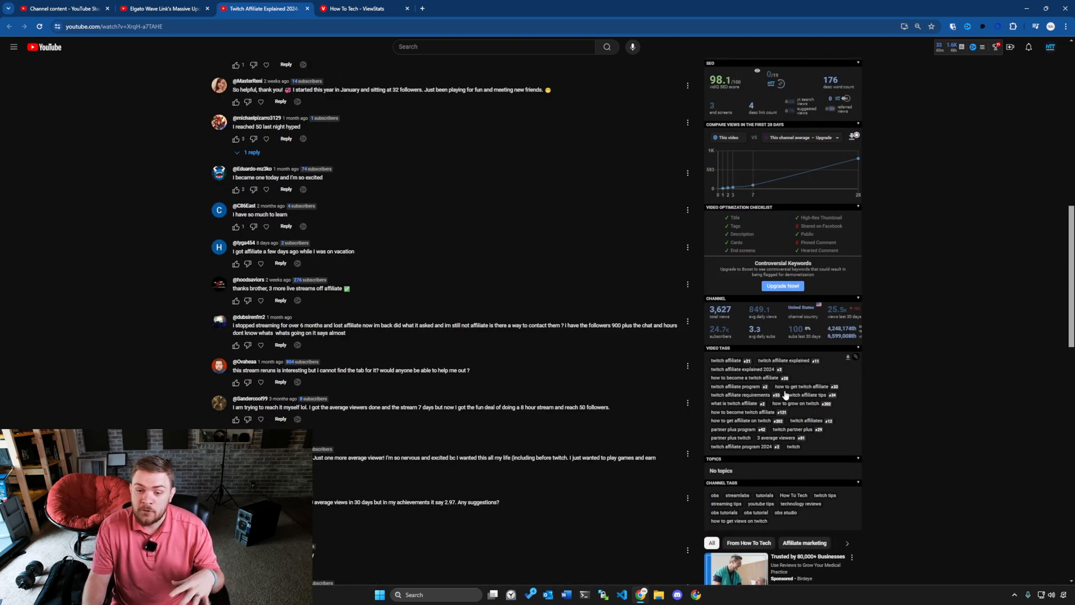
scroll("down", 3)
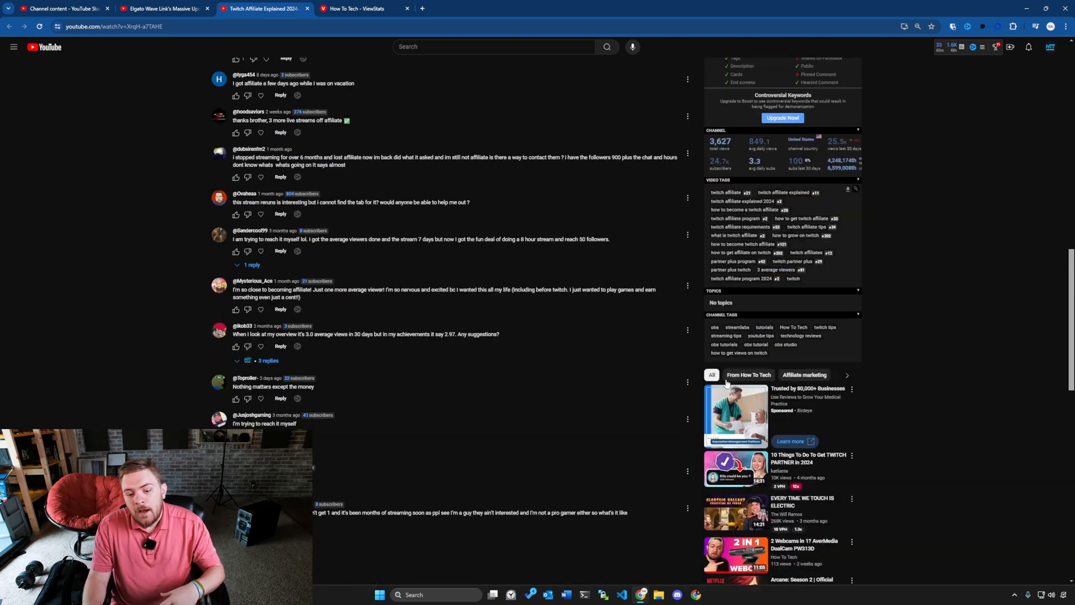
scroll("up", 3)
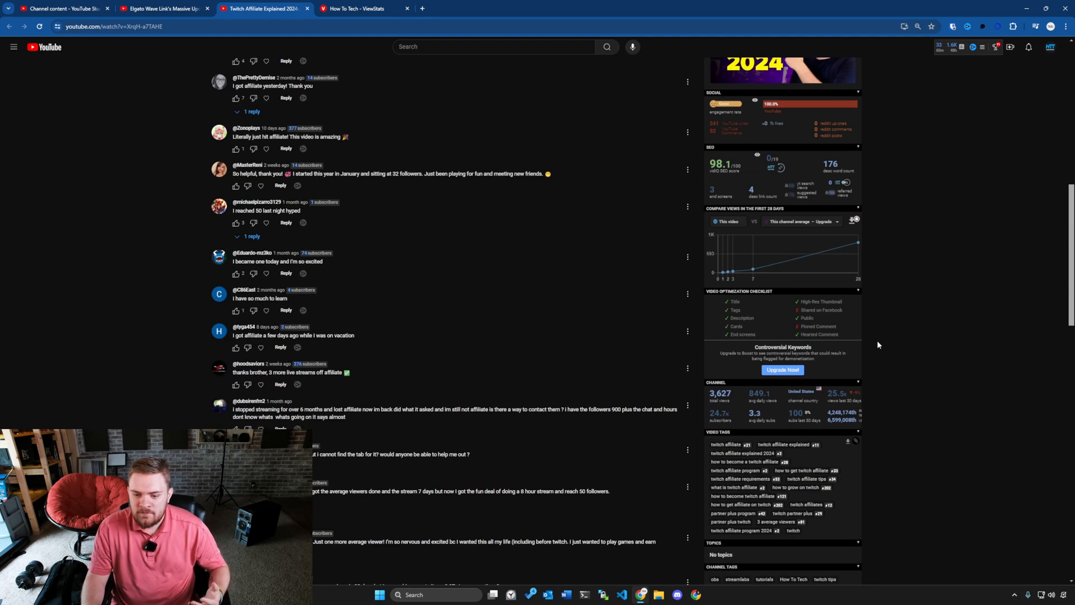
scroll("up", 3)
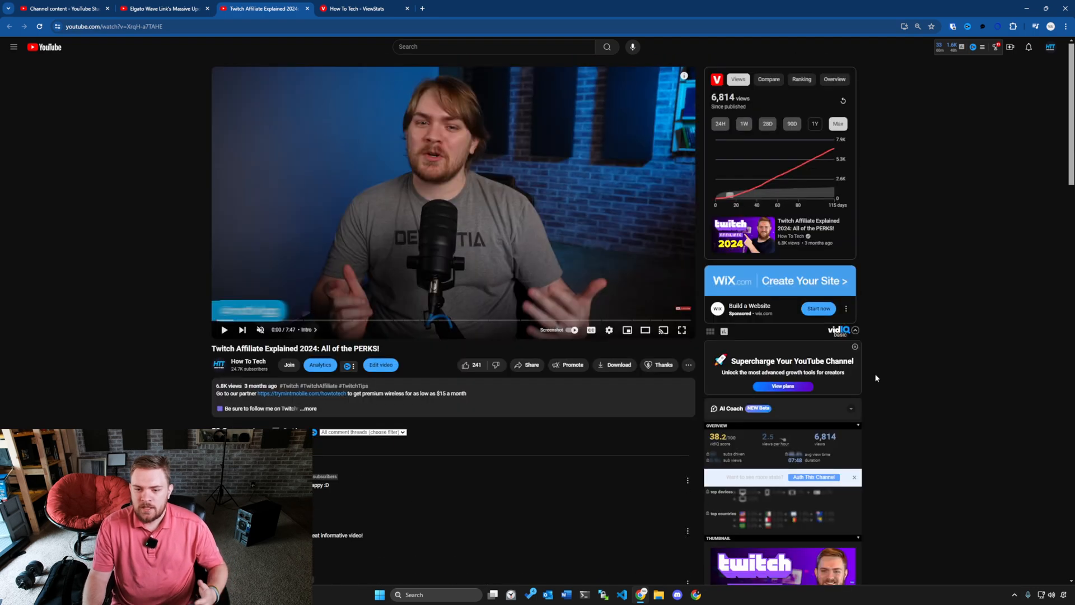
mouse_move(918, 367)
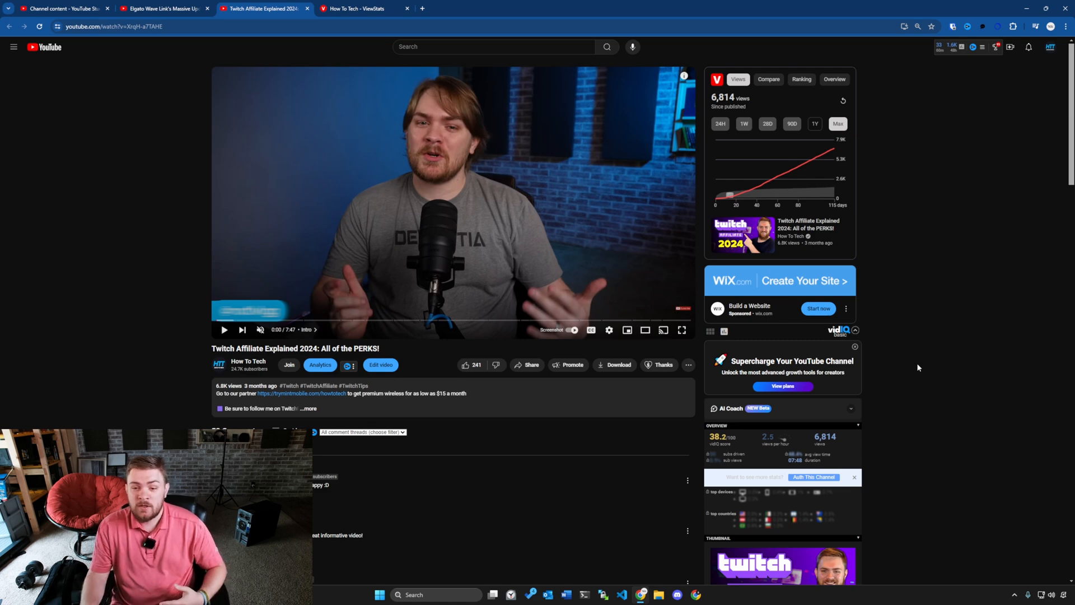
mouse_move(182, 44)
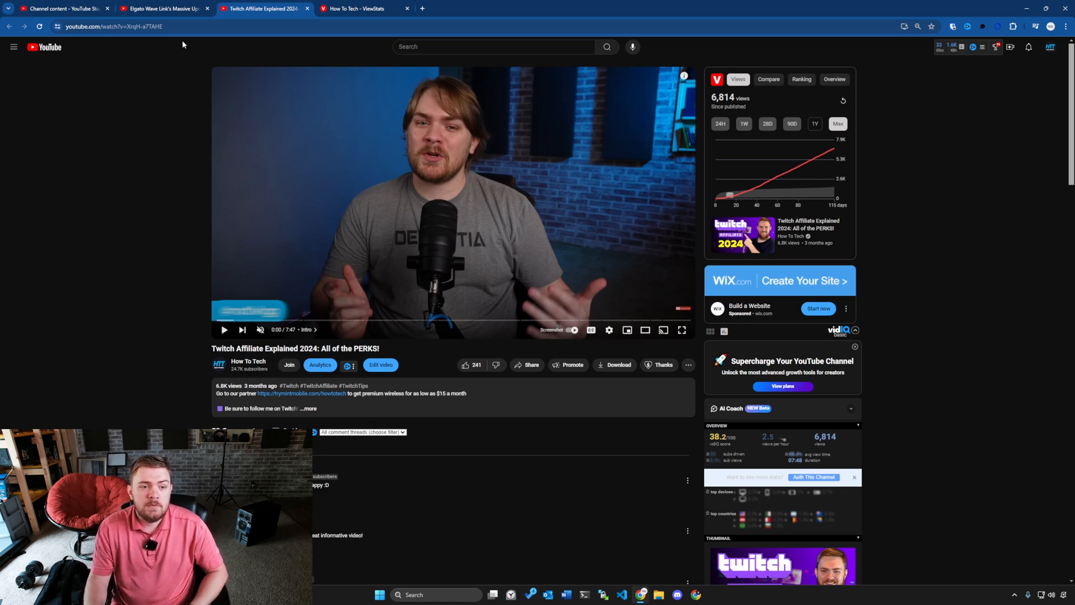
Compare the Elgato Wave Link video's 2,435 views against 101, then return to the How To Tech channel page.
left_click(163, 8)
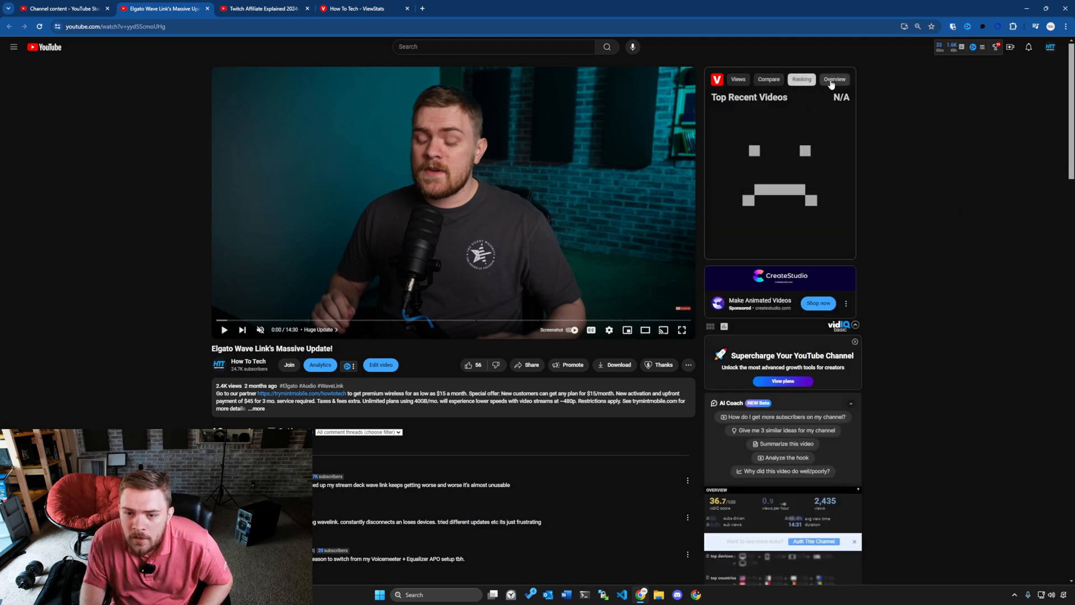
left_click(738, 79)
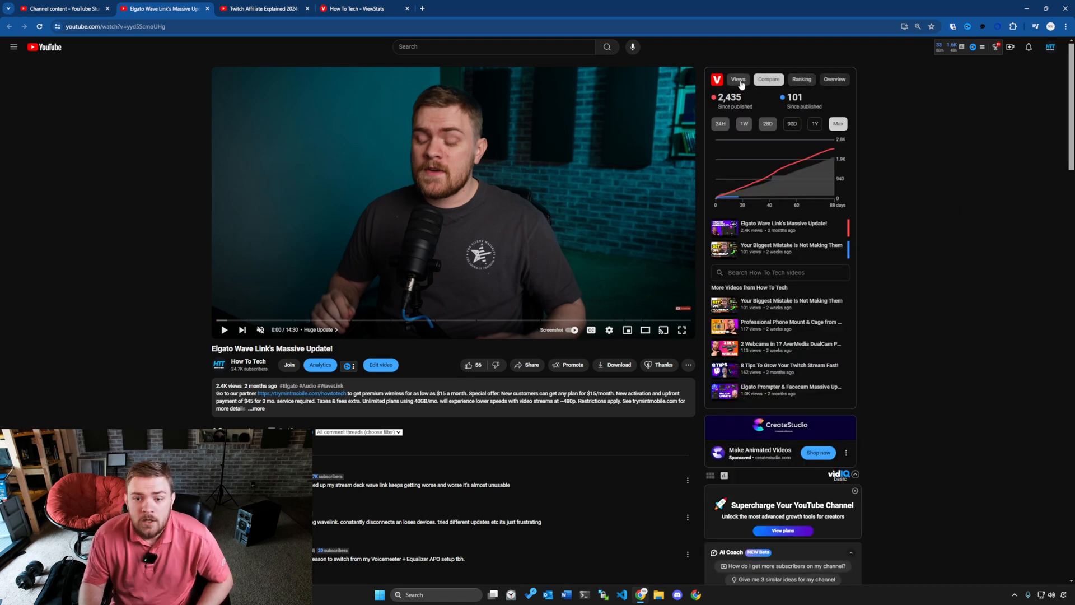
left_click(358, 8)
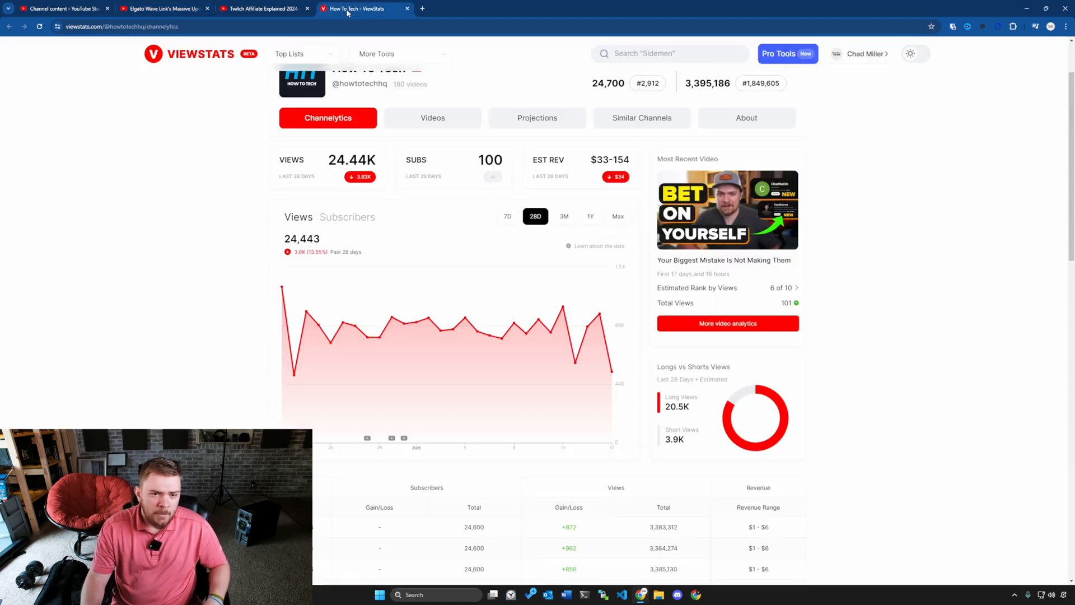
Scroll to the Pro Tools / Upgrade Now button leading to the viewstats.com/pro-upgrade page.
scroll("up", 3)
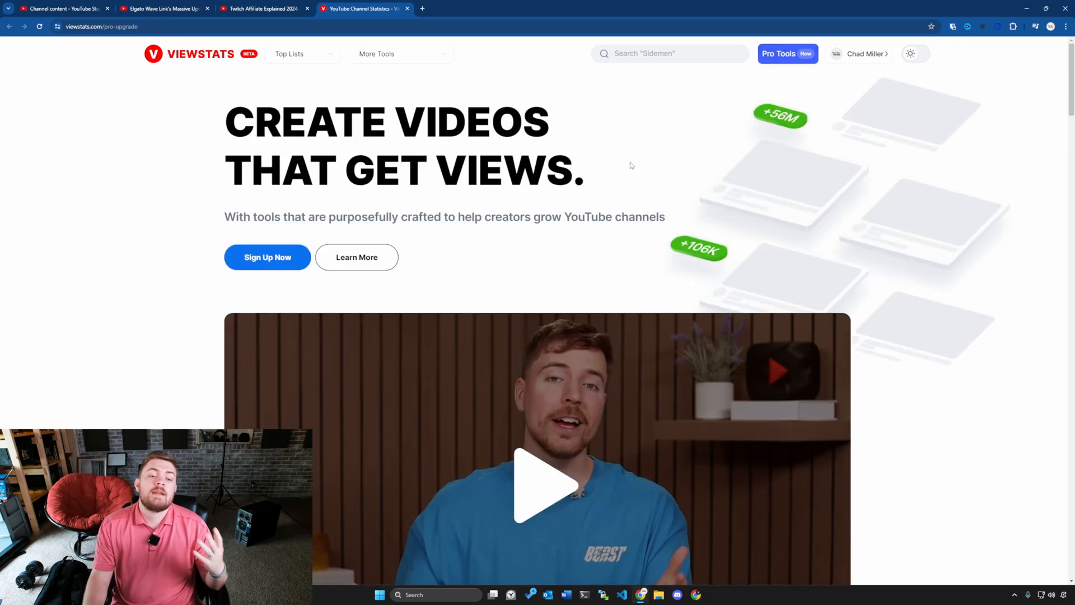
scroll("down", 3)
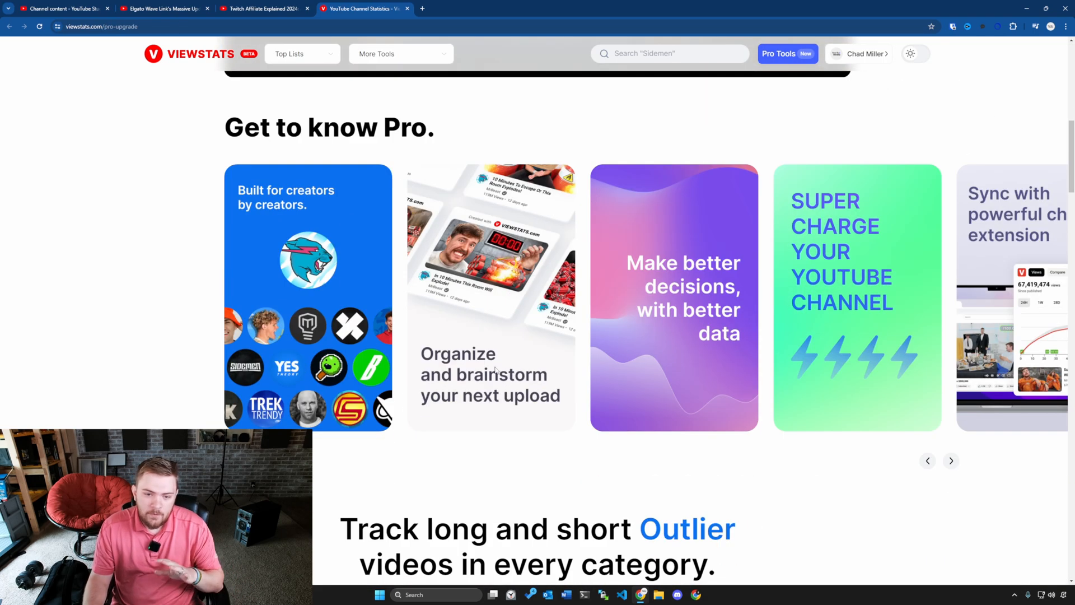
mouse_move(632, 363)
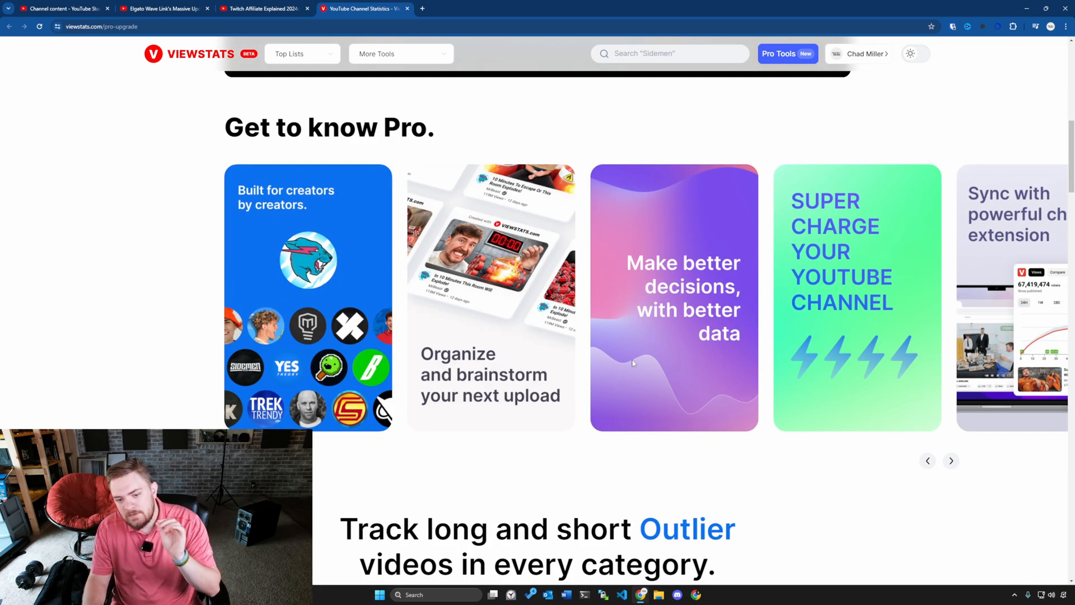
left_click(950, 461)
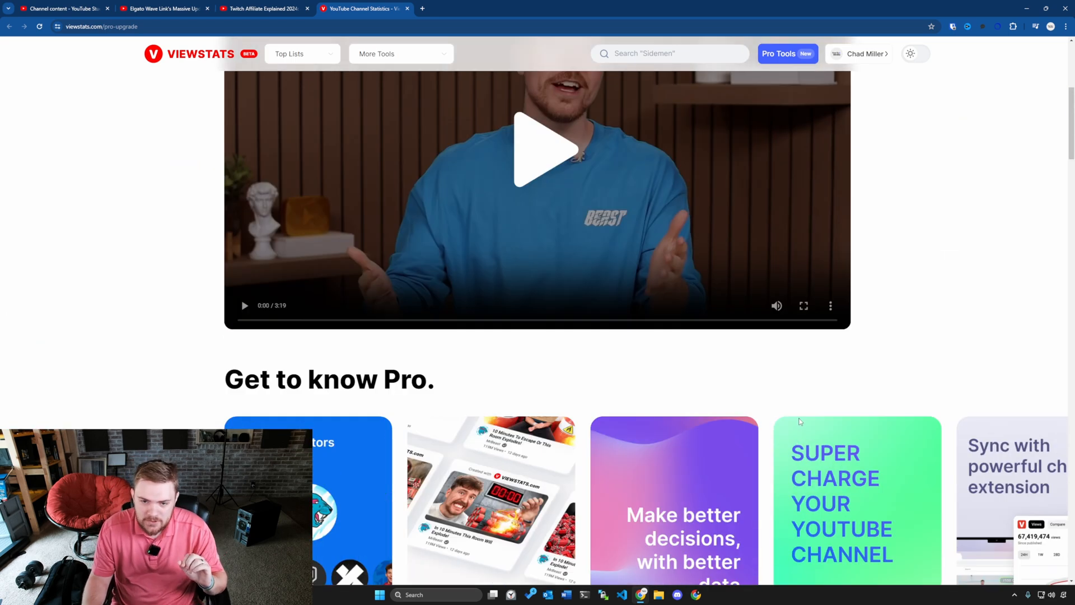
scroll("up", 3)
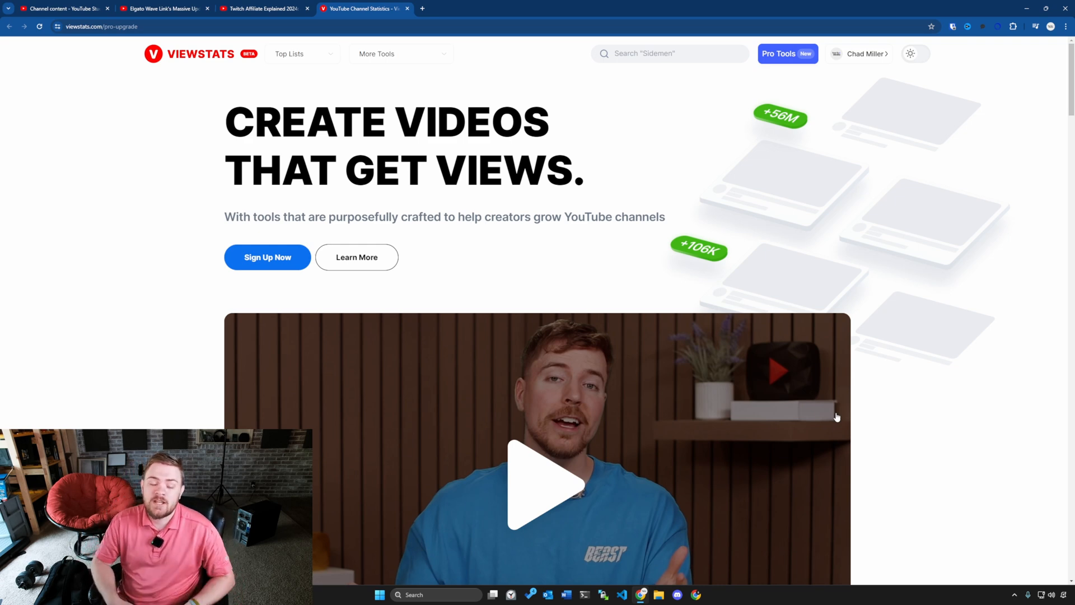
mouse_move(968, 305)
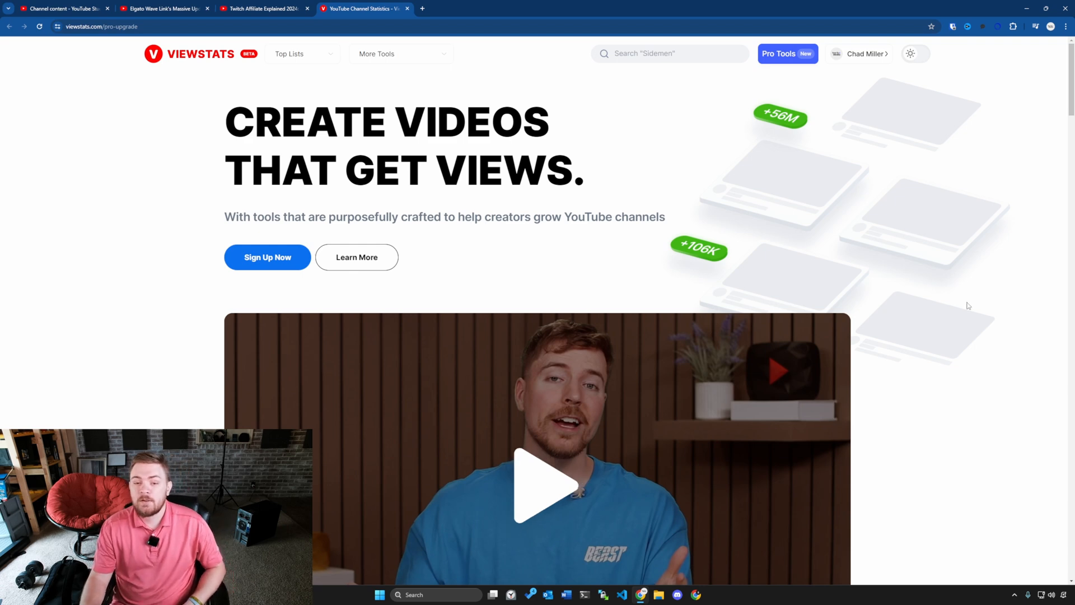